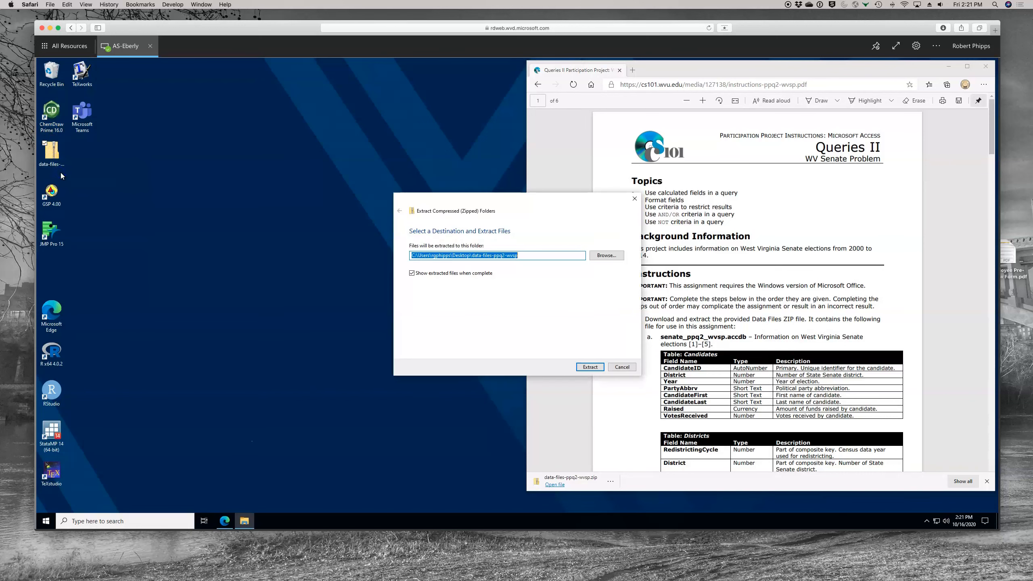
Step: Extract the data files ZIP to the Desktop folder and open senate_ppq2_wvsp
left_click(589, 367)
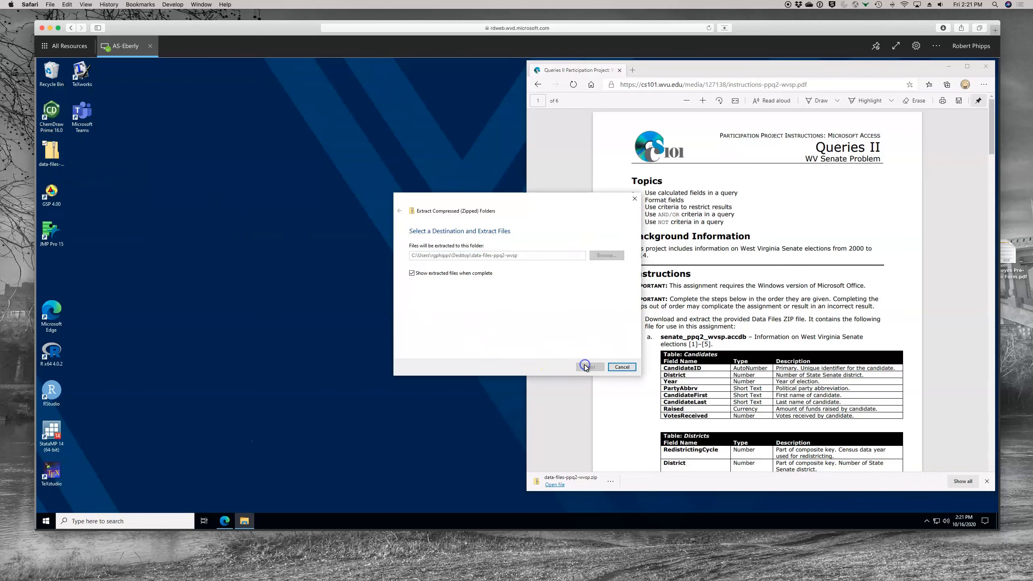
left_click(587, 366)
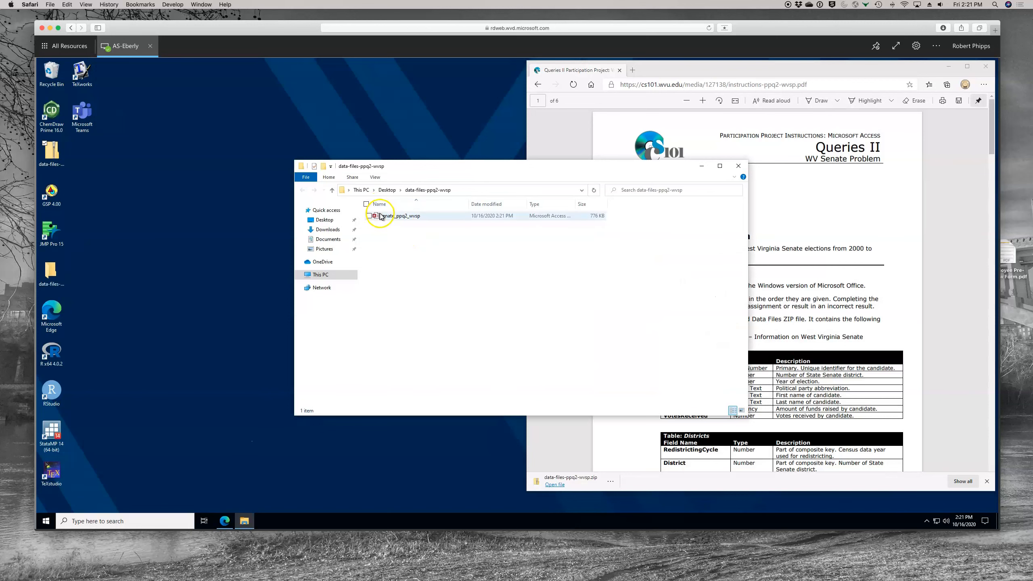
double_click(388, 215)
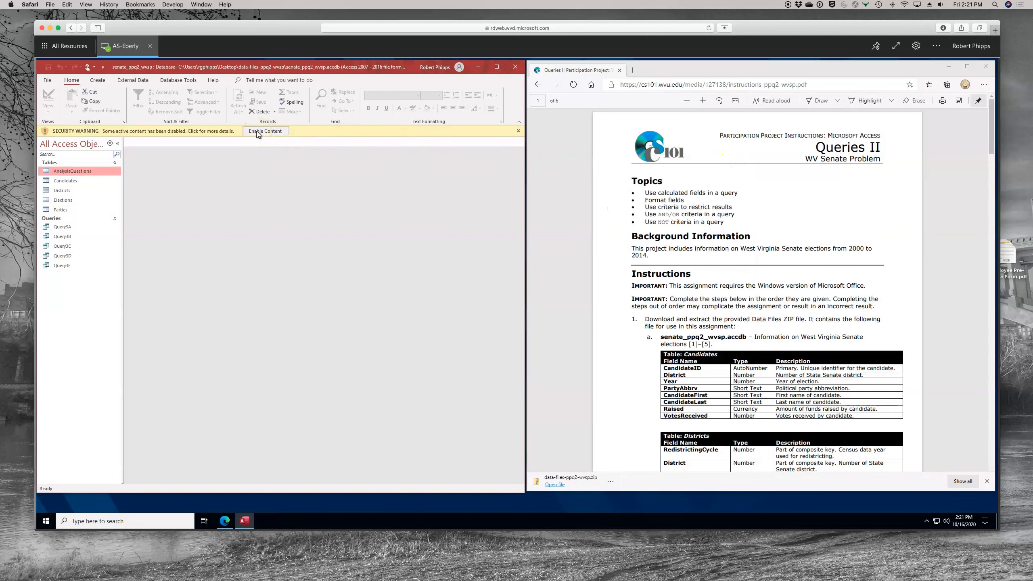
Step: Enable the blocked active content in senate_ppq2_wvsp from the security warning bar
left_click(264, 131)
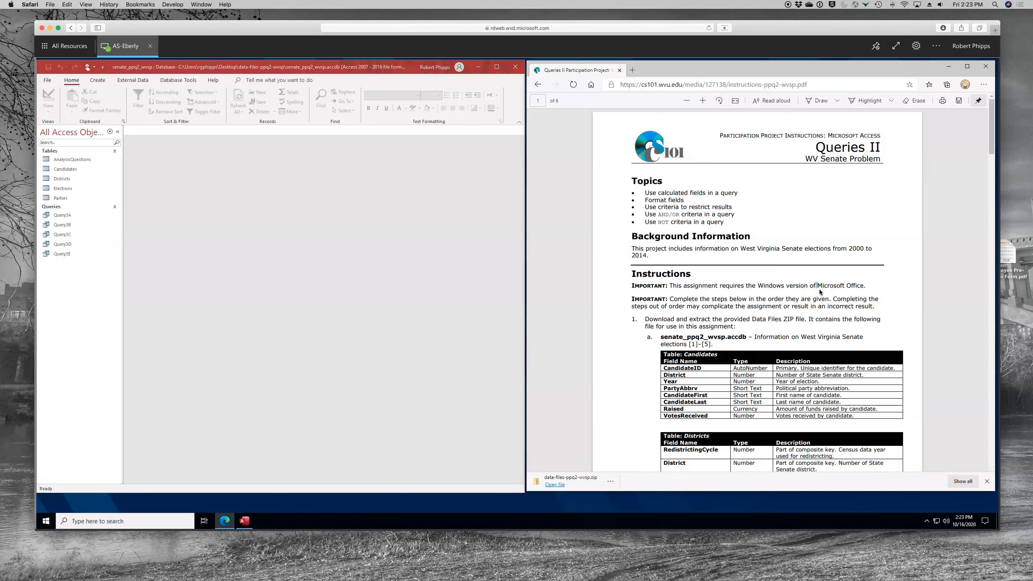
Step: Scroll the Queries II PDF to page 3, 'Use calculated fields in a query / Format fields'
scroll("down", 3)
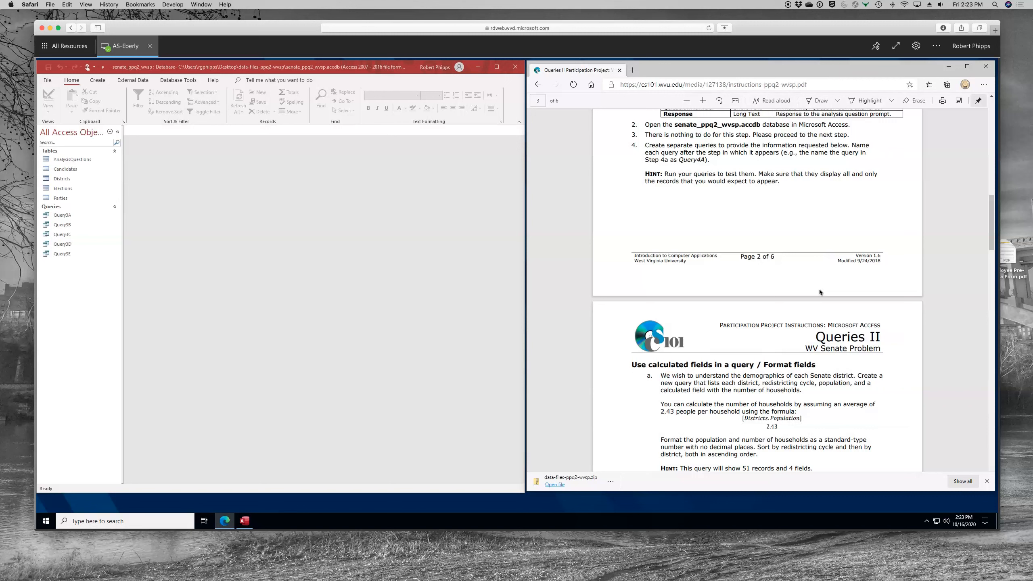
scroll("down", 3)
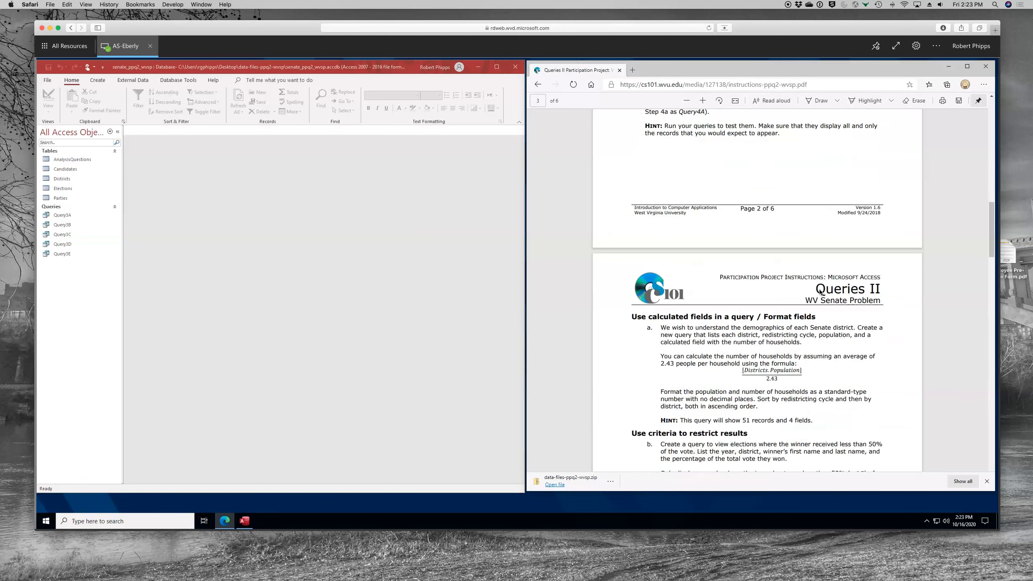
scroll("down", 3)
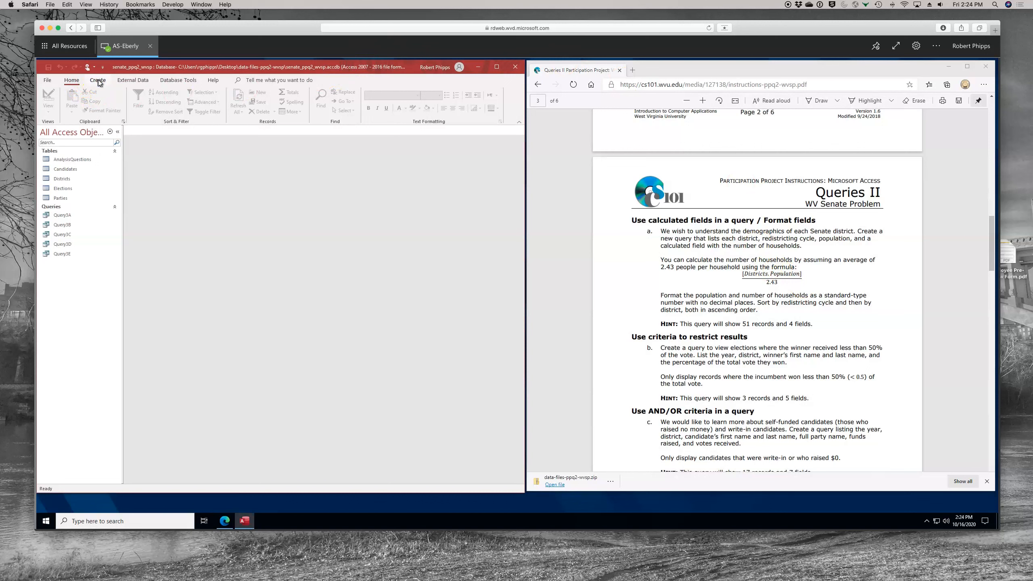
Step: Create a new query in Design View and add the Districts table
left_click(97, 80)
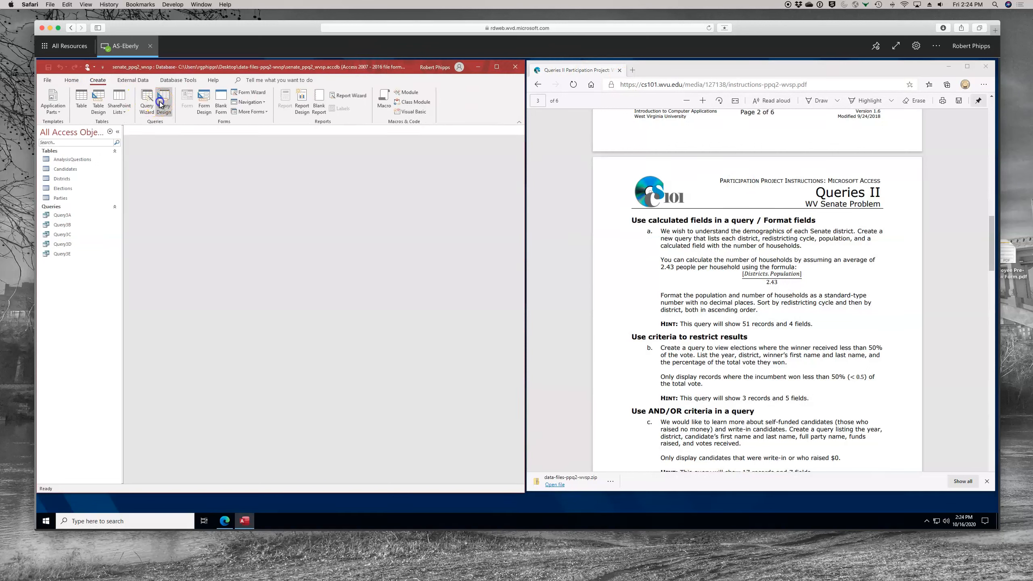
left_click(162, 102)
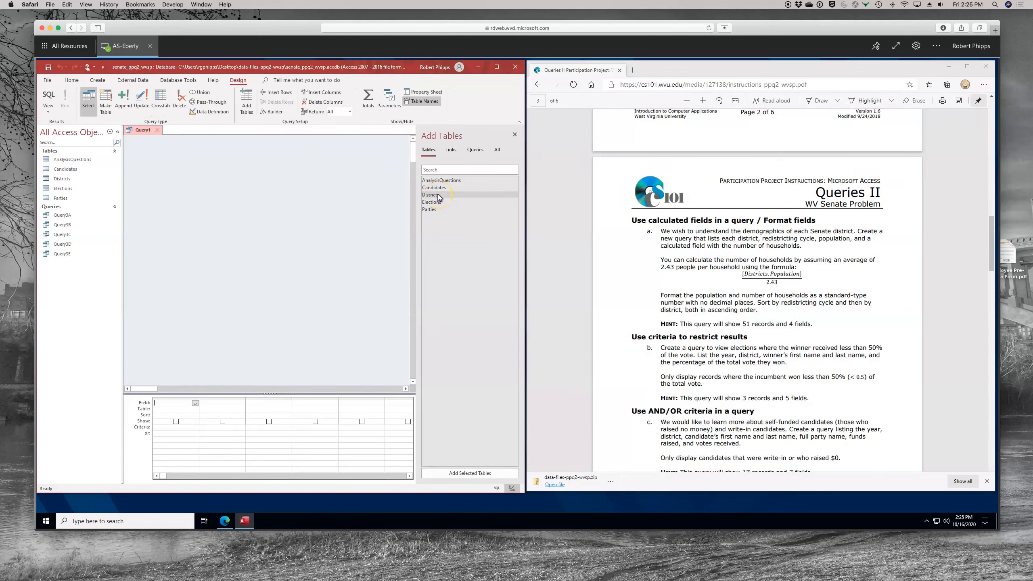
double_click(431, 195)
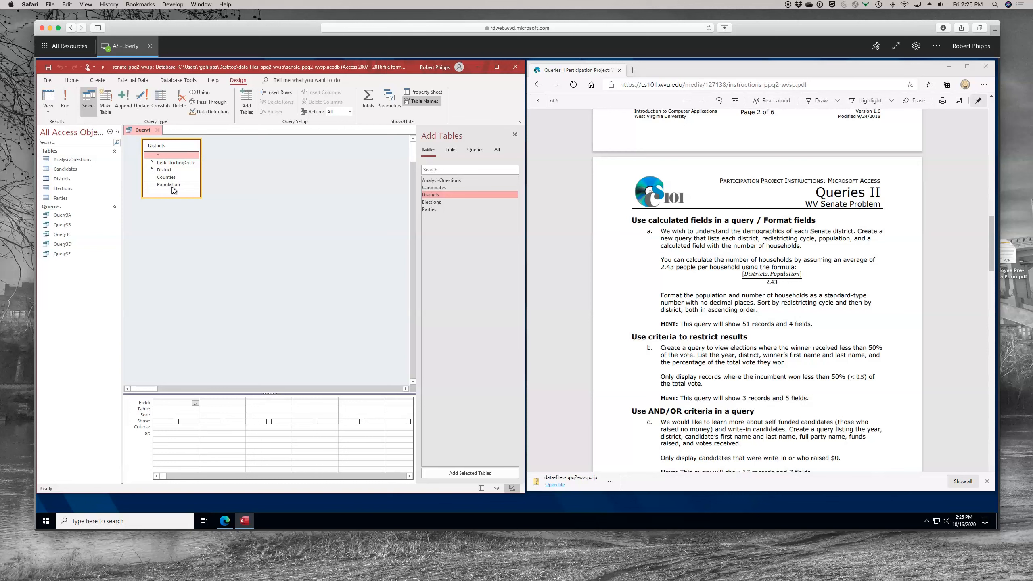
mouse_move(184, 306)
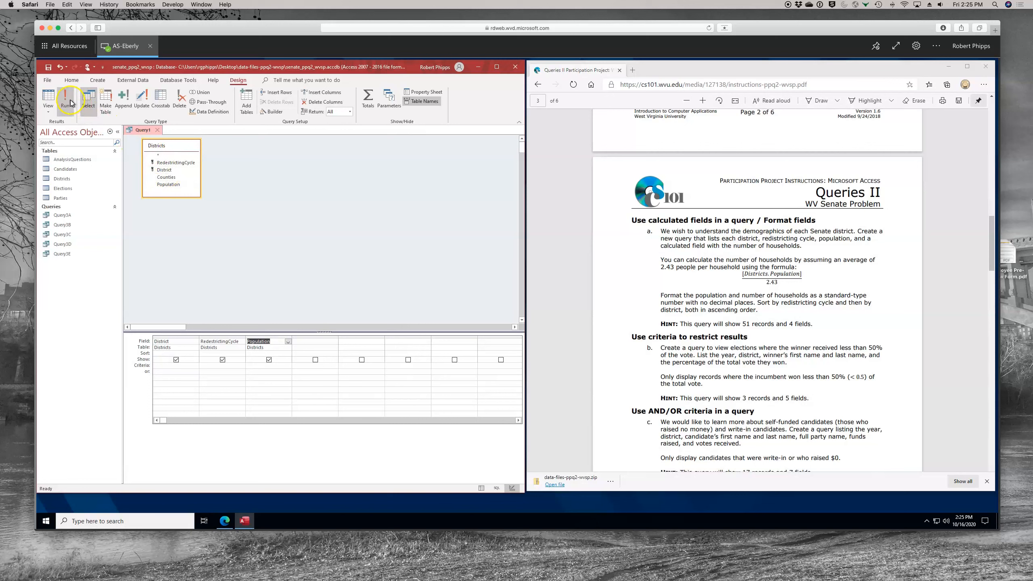
Step: Run the District, RedistrictingCycle, Population query to confirm 51 records, then return to Design View
left_click(69, 98)
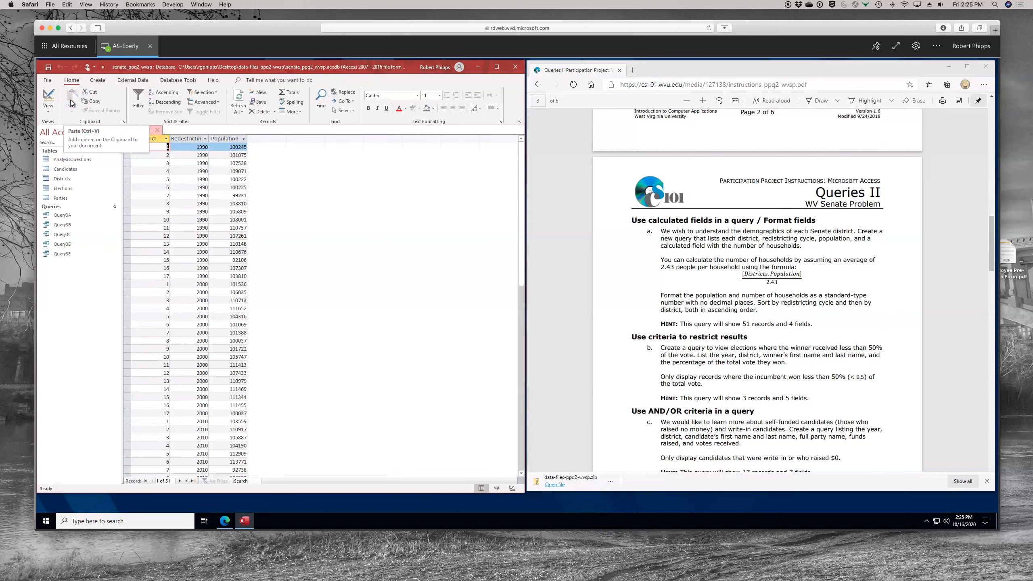
left_click(48, 102)
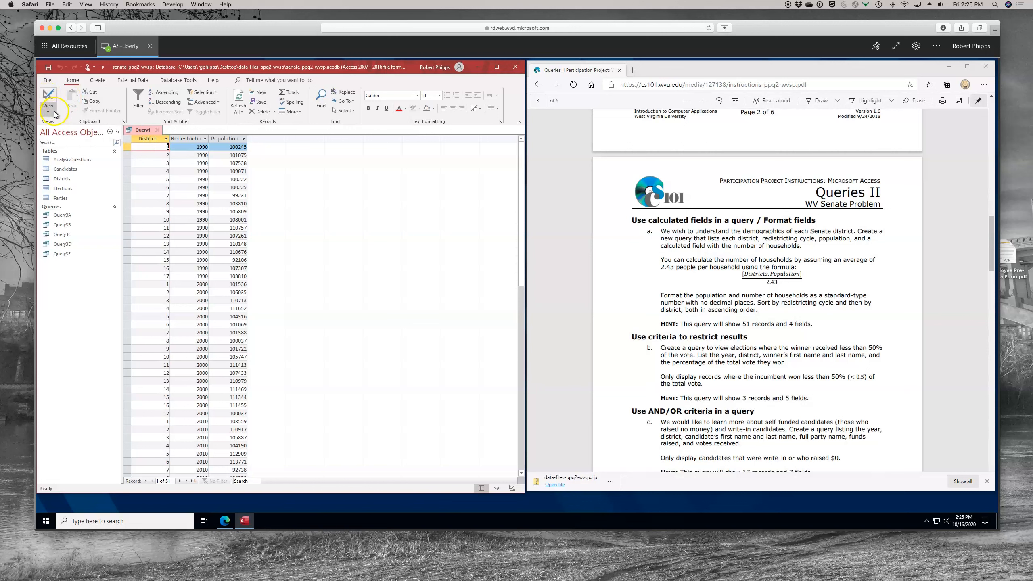
left_click(47, 98)
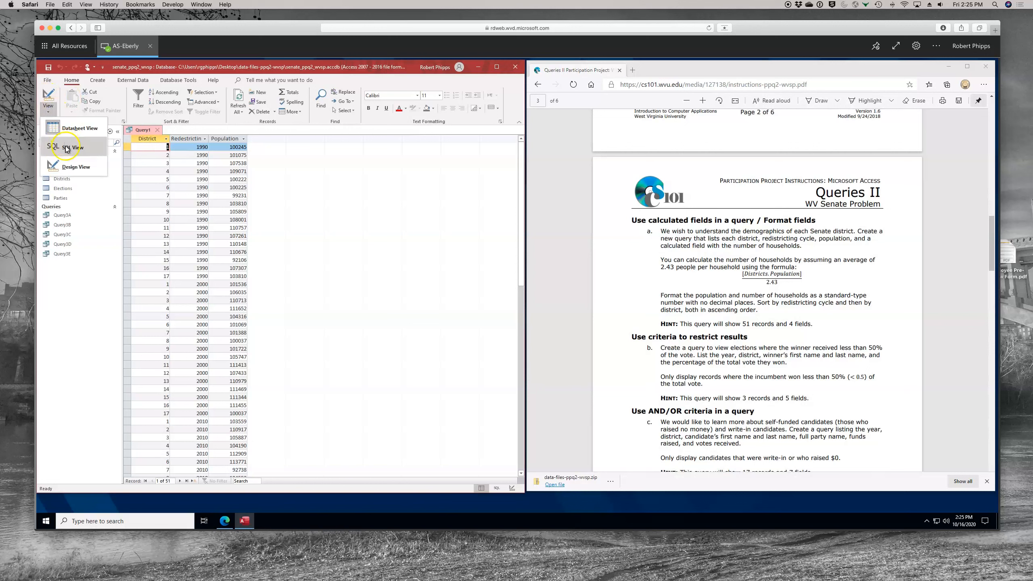
left_click(76, 166)
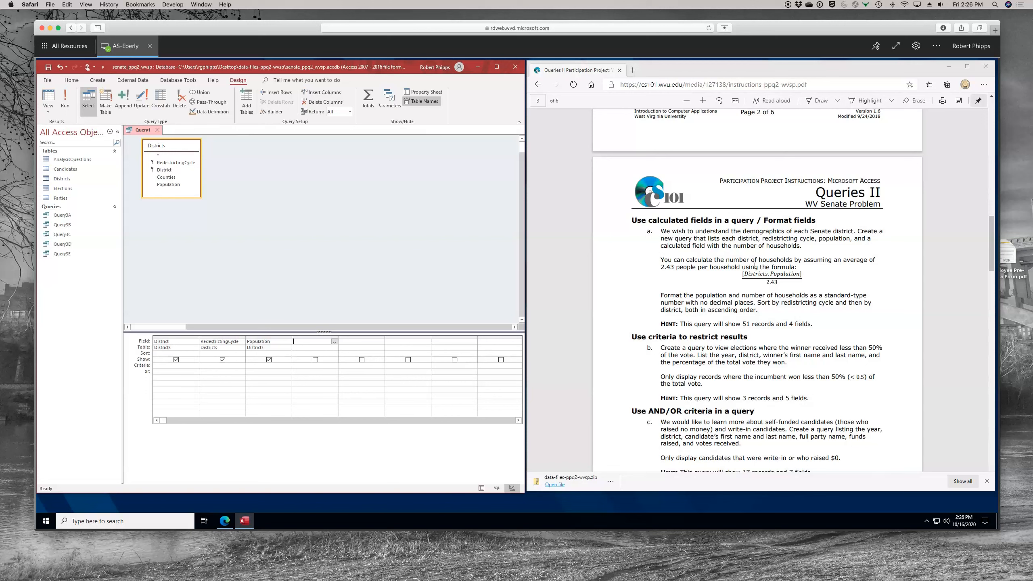
mouse_move(341, 132)
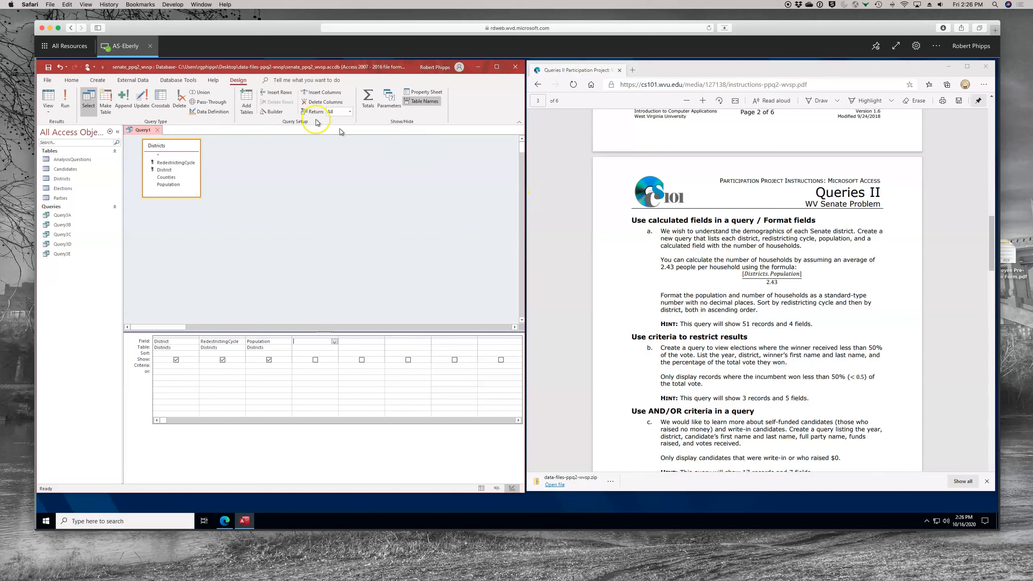
Step: In the Expression Builder, start 'Number of Households:' with the Districts Population field
left_click(272, 111)
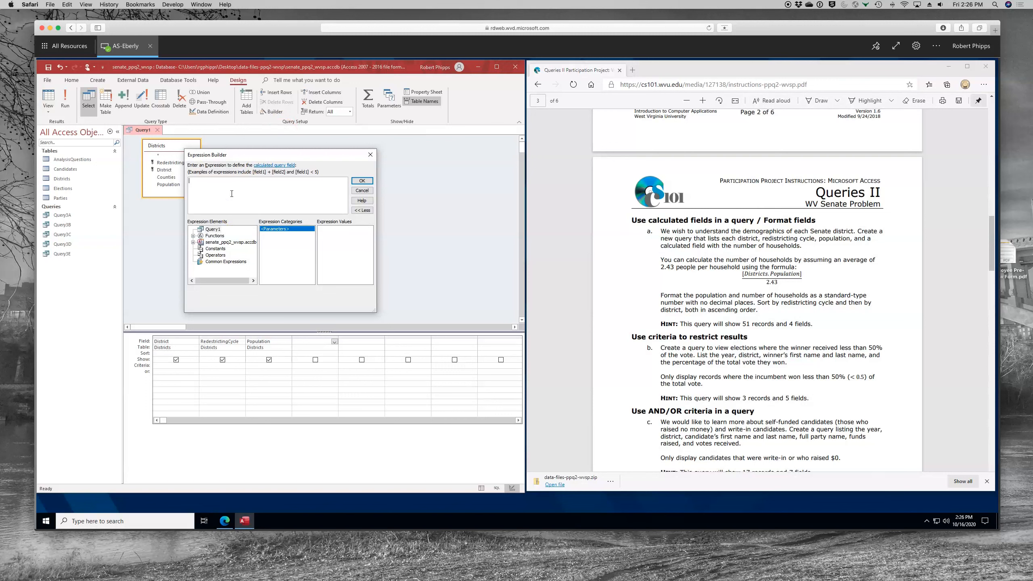
type("Number of")
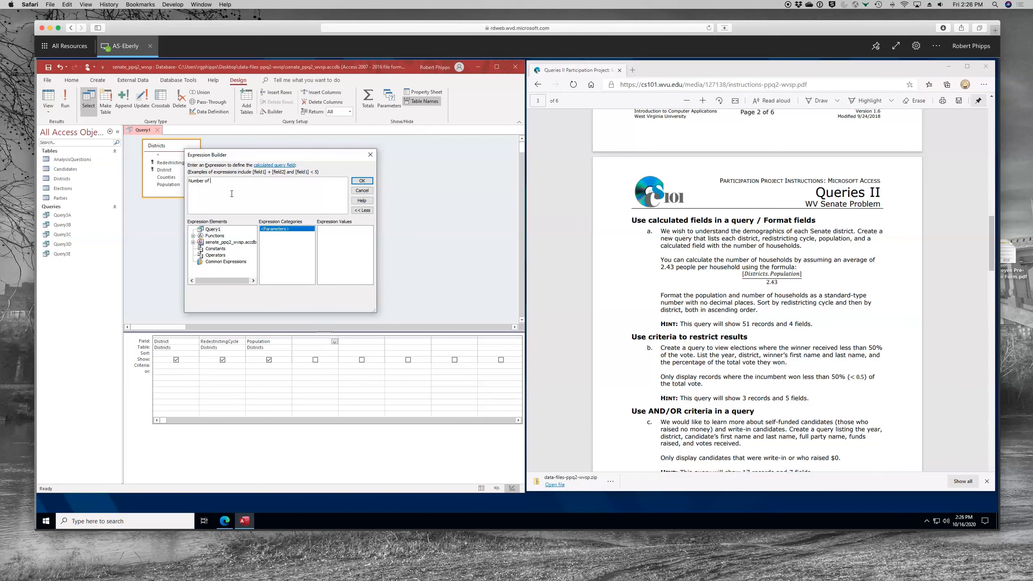
type("Households:")
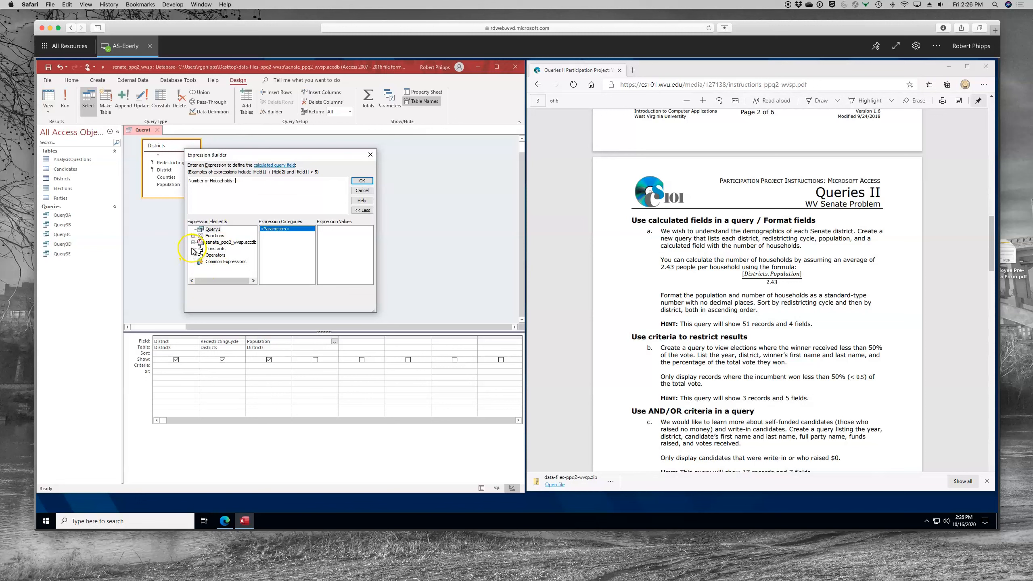
left_click(193, 242)
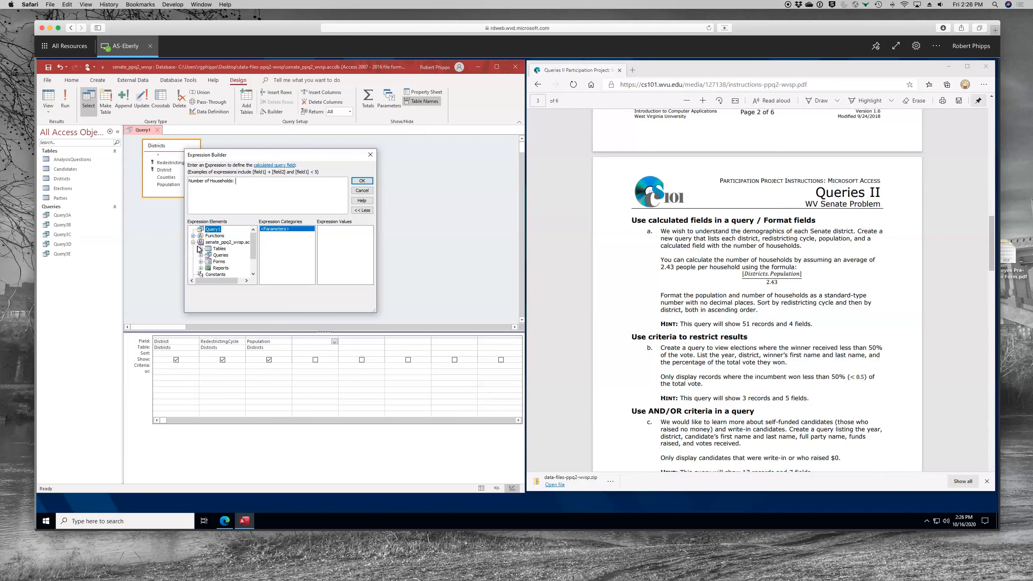
left_click(193, 249)
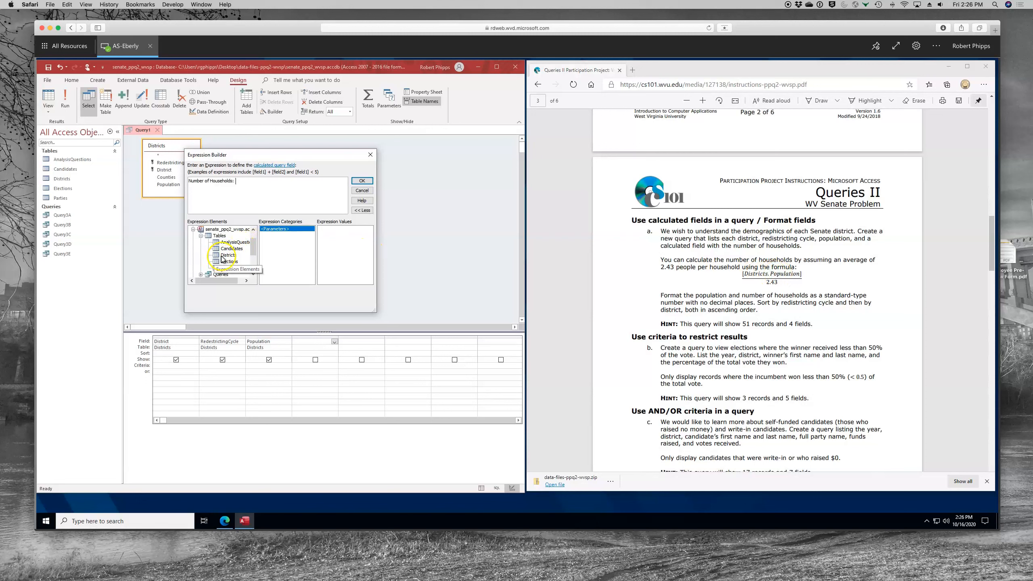
left_click(228, 255)
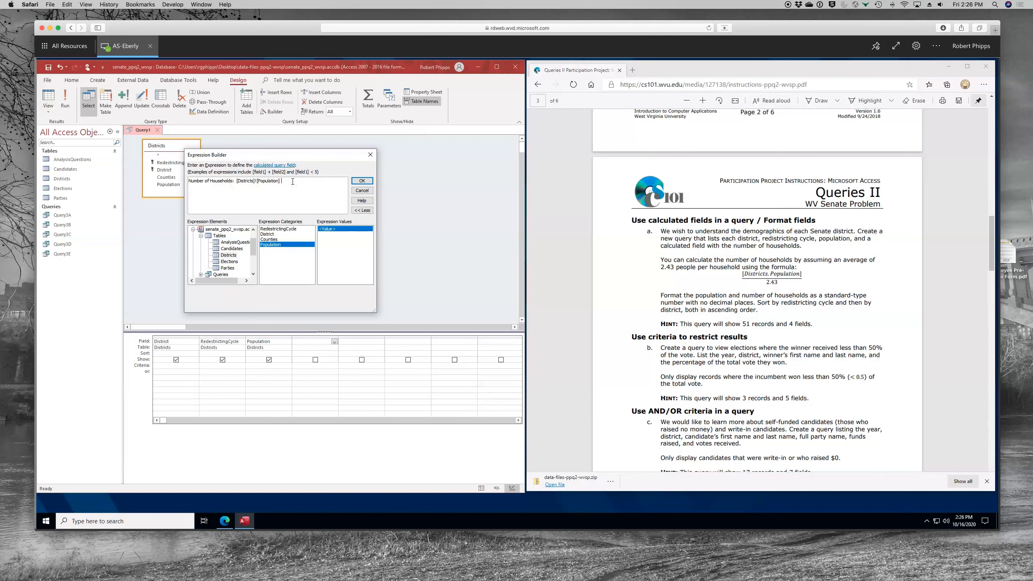
Step: Divide Population by 2.43 and confirm the households expression
type("/")
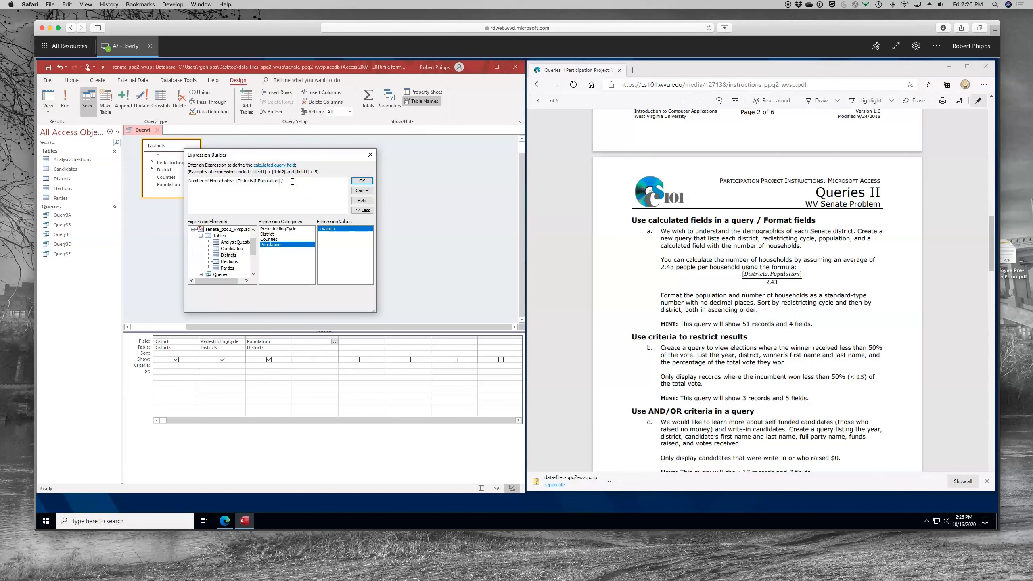
type("2.43")
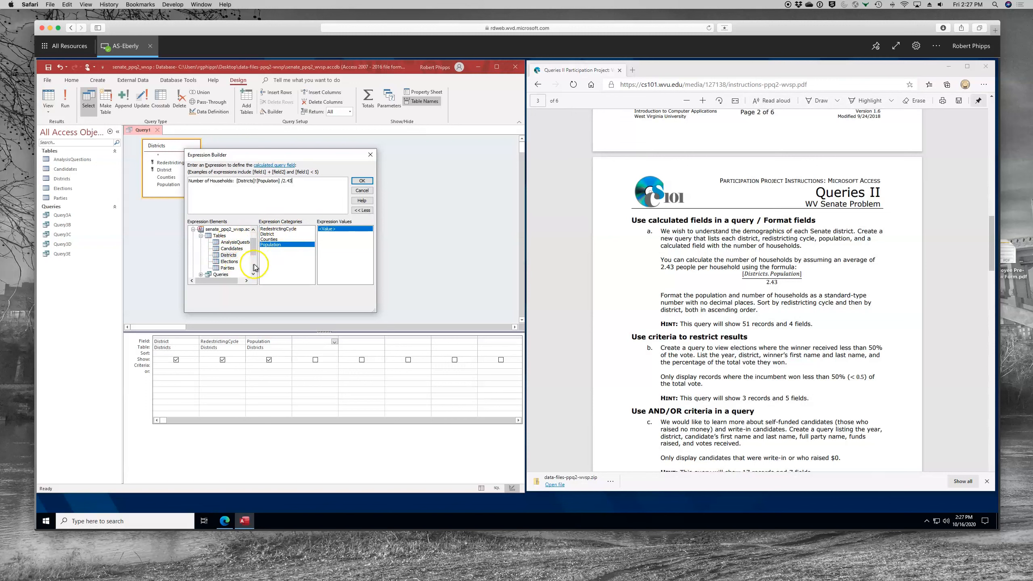
mouse_move(255, 267)
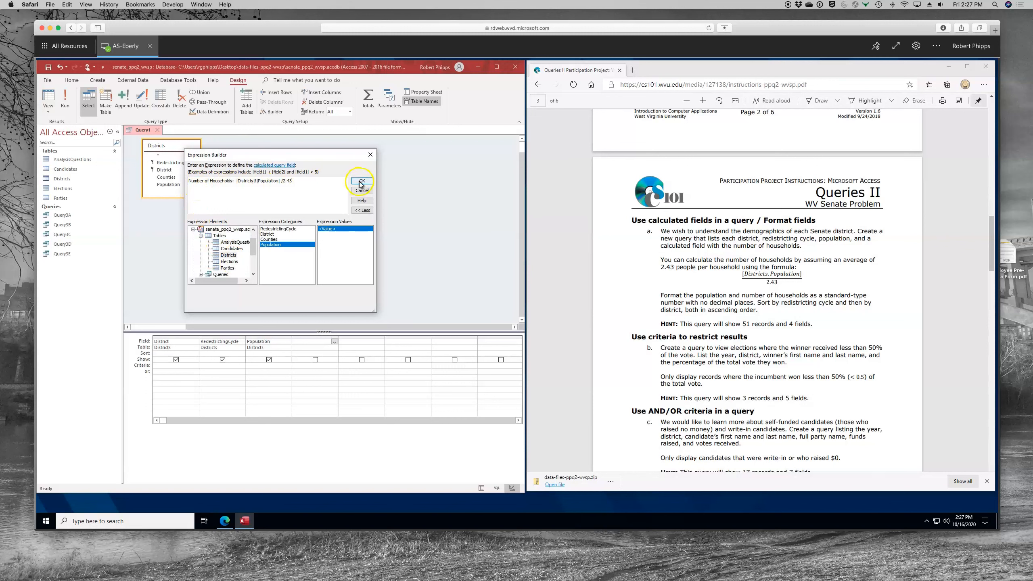
left_click(361, 182)
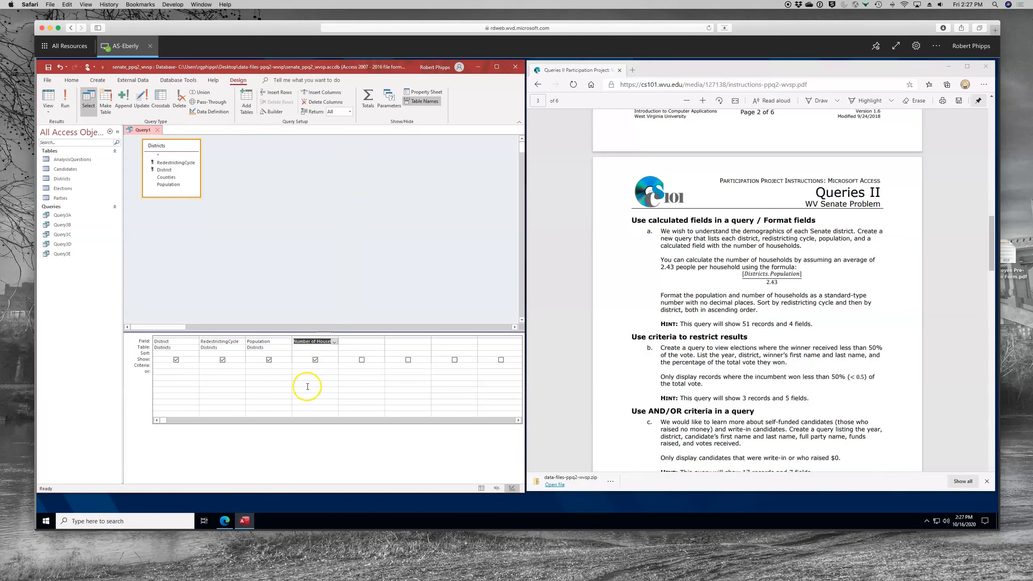
Step: Set the Number of Households field's Format property to Standard
right_click(316, 372)
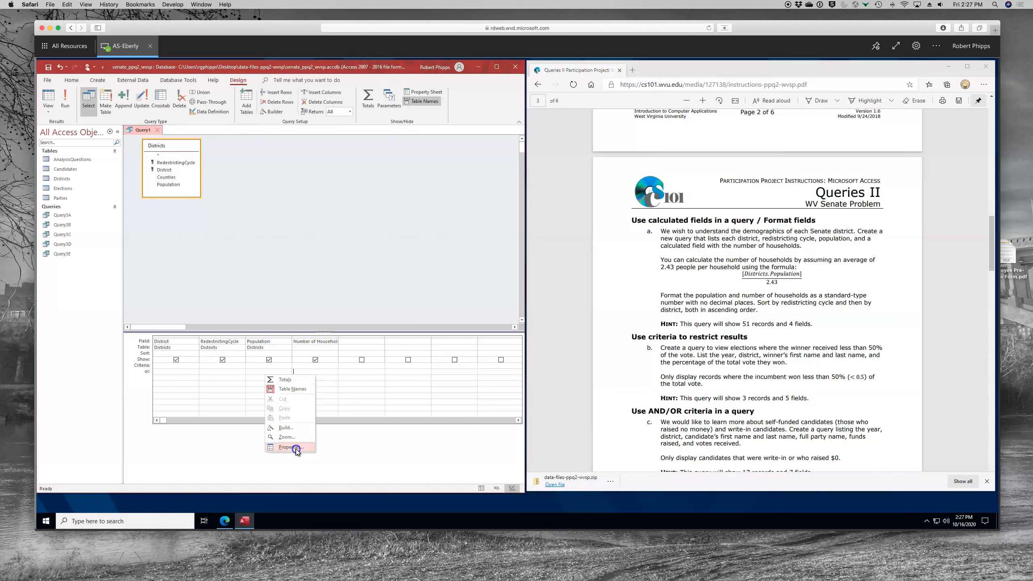
left_click(285, 447)
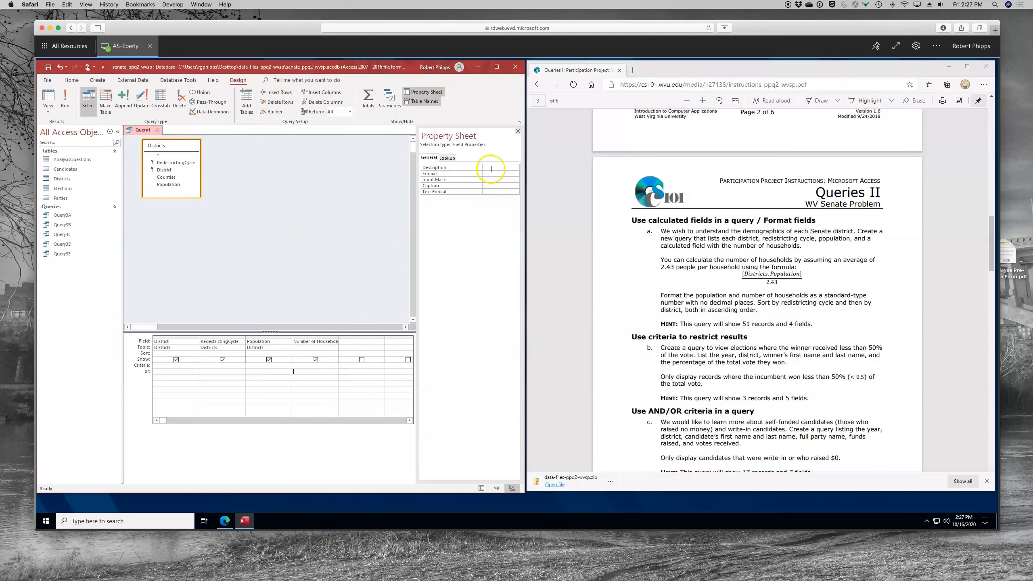
left_click(467, 173)
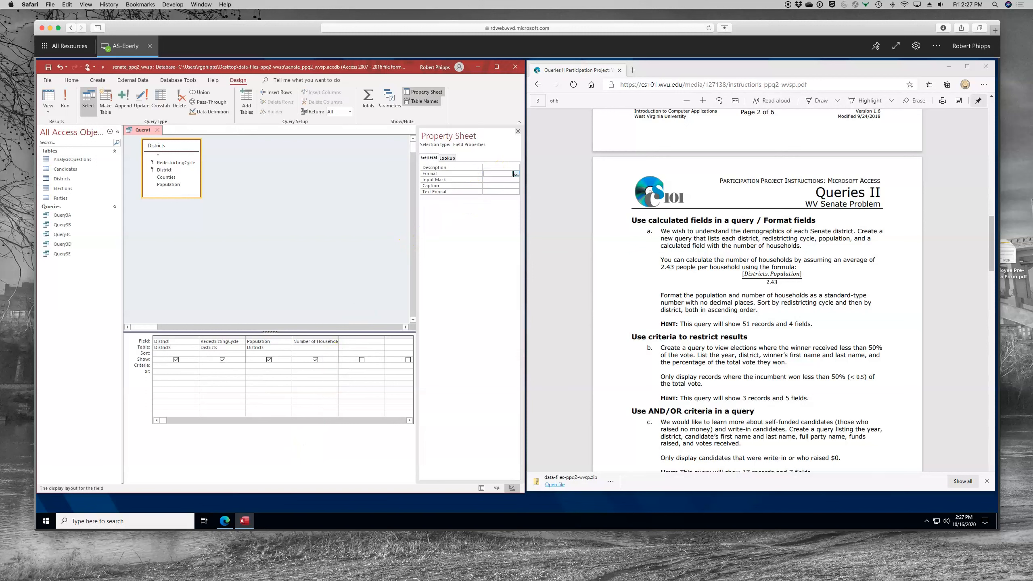
left_click(515, 173)
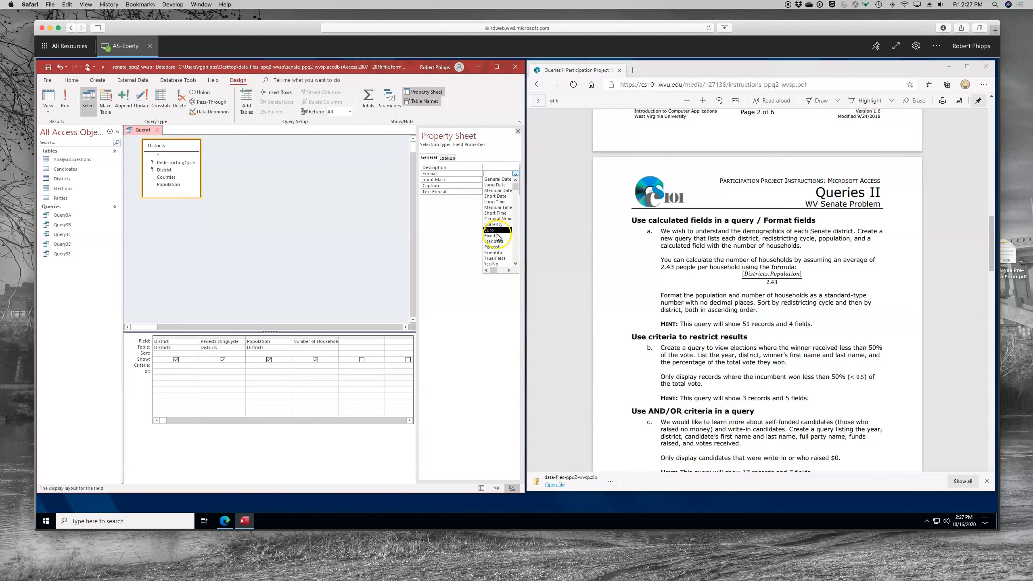
left_click(492, 240)
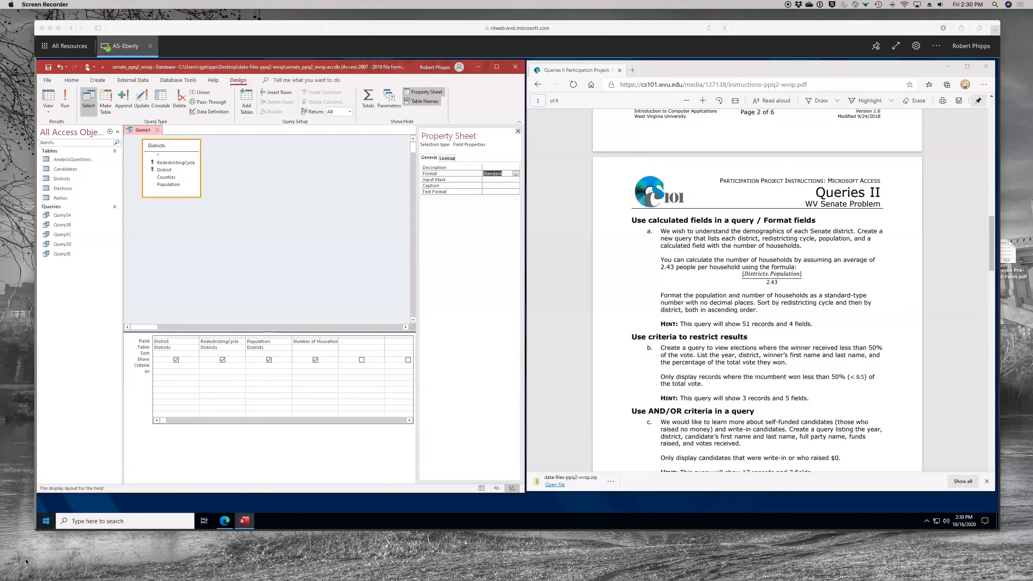
mouse_move(220, 31)
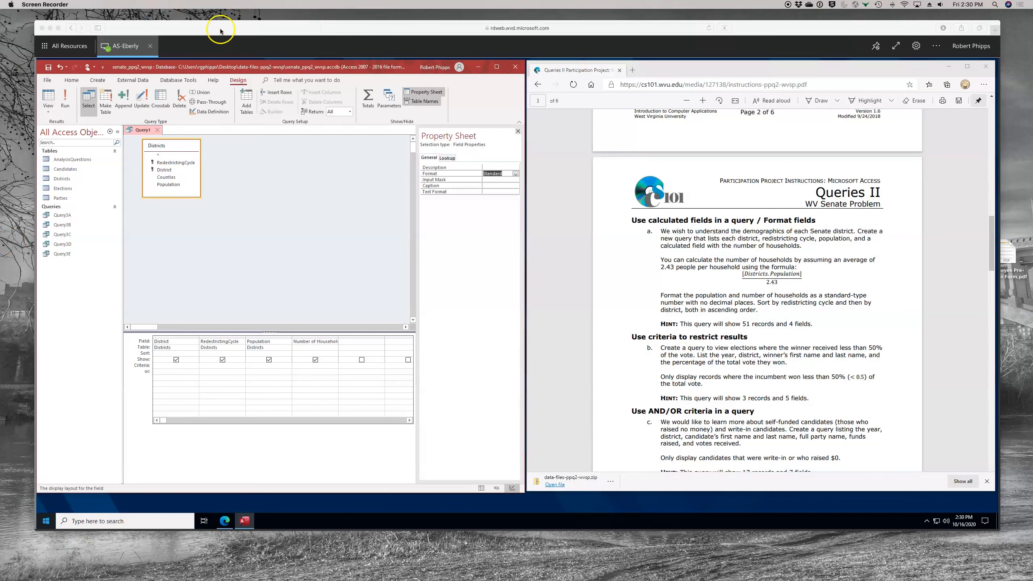
Step: Preview the results, then set Number of Households to 0 decimal places
left_click(48, 99)
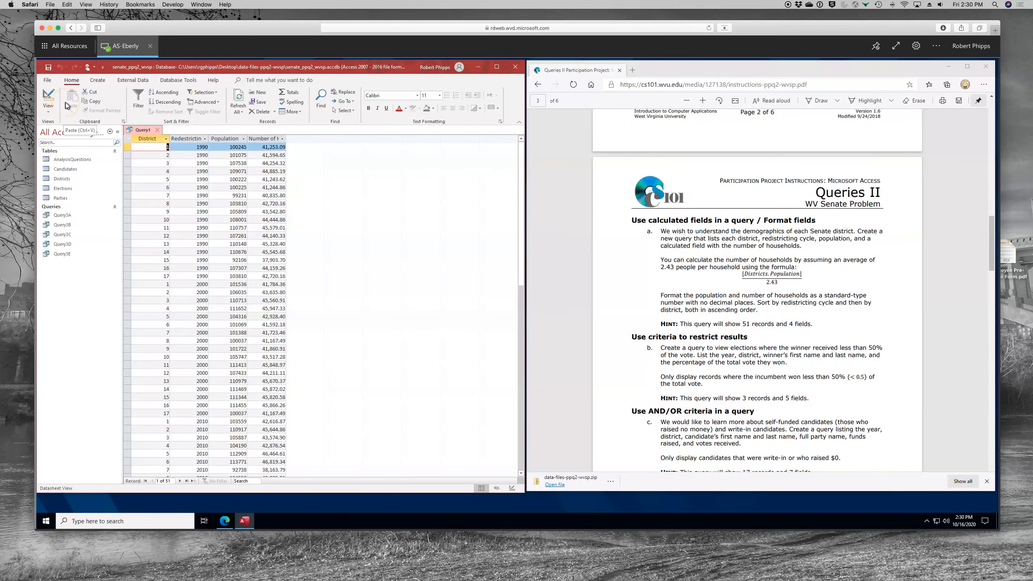
left_click(48, 98)
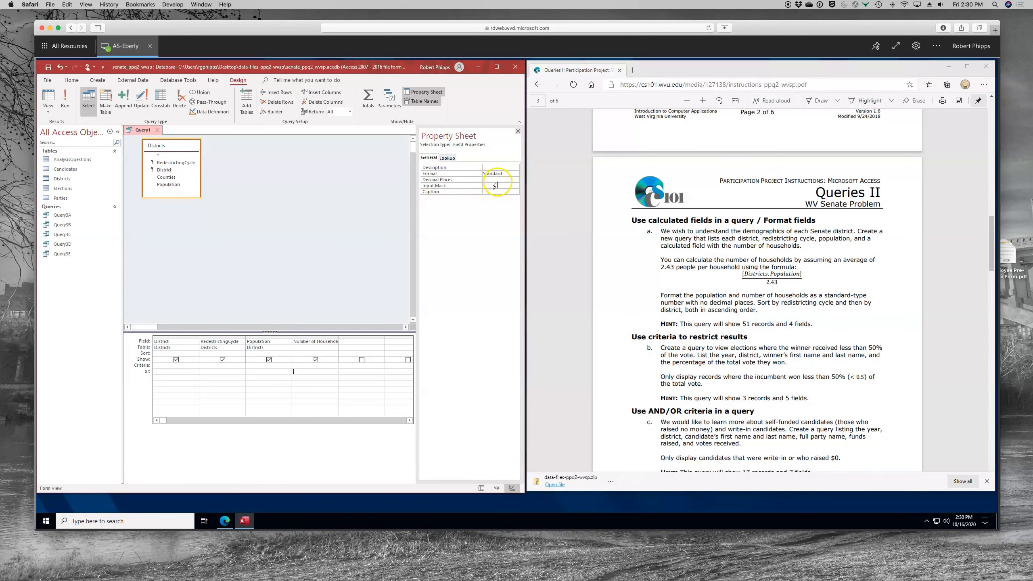
left_click(471, 179)
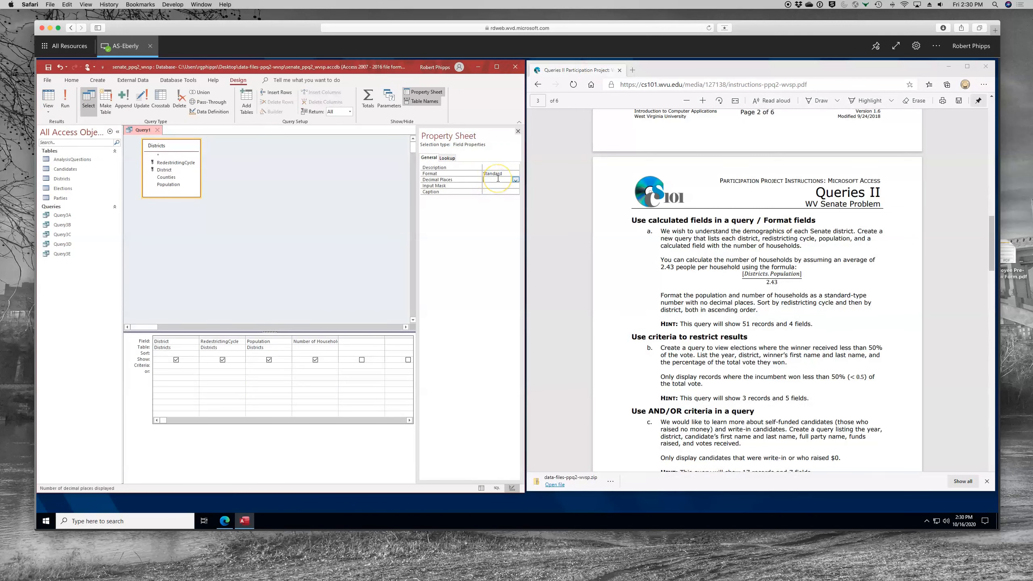
type("0")
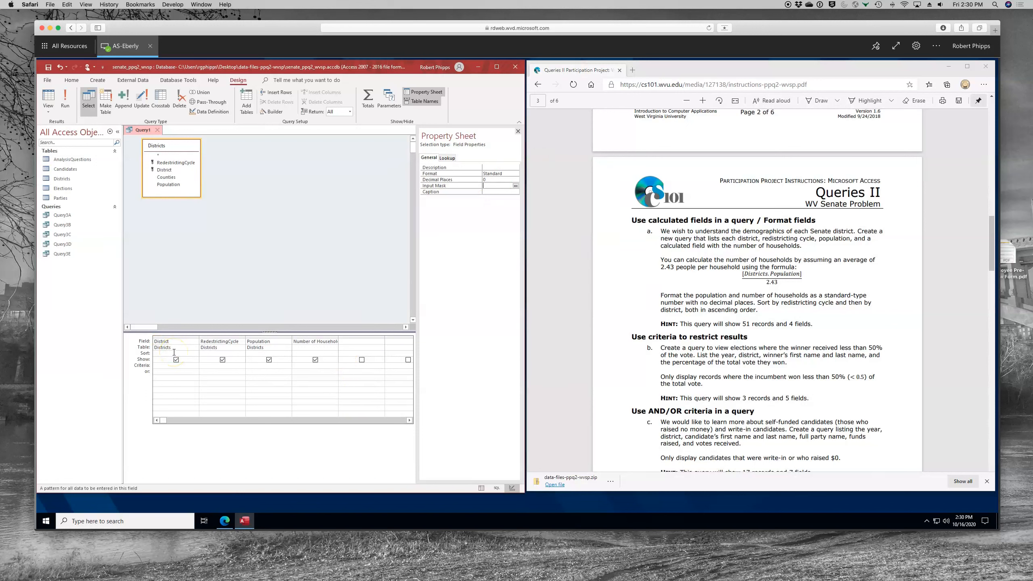
Step: Set Ascending sort on the District and RedistrictingCycle columns
left_click(173, 353)
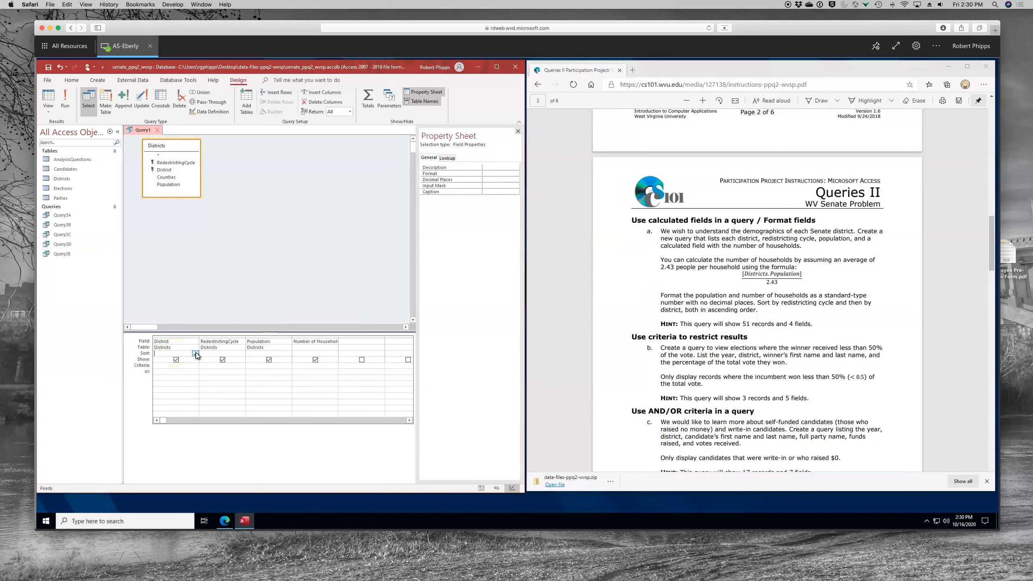
left_click(175, 353)
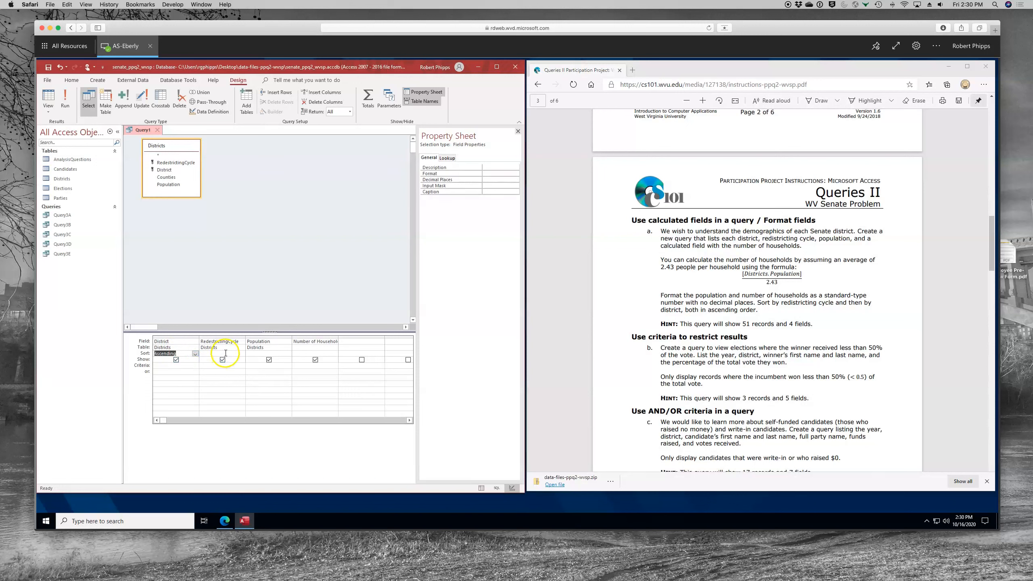
left_click(241, 353)
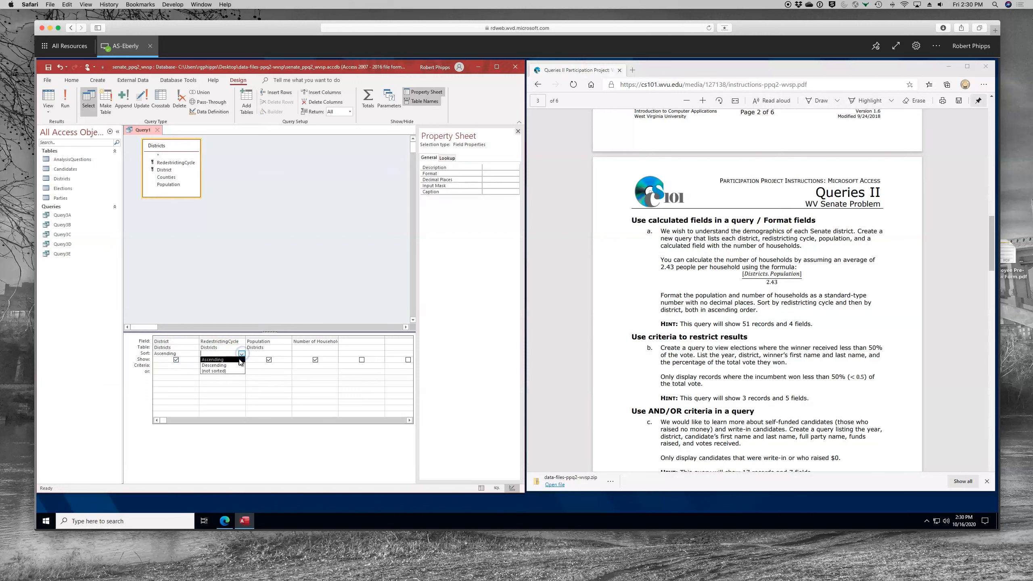
left_click(211, 353)
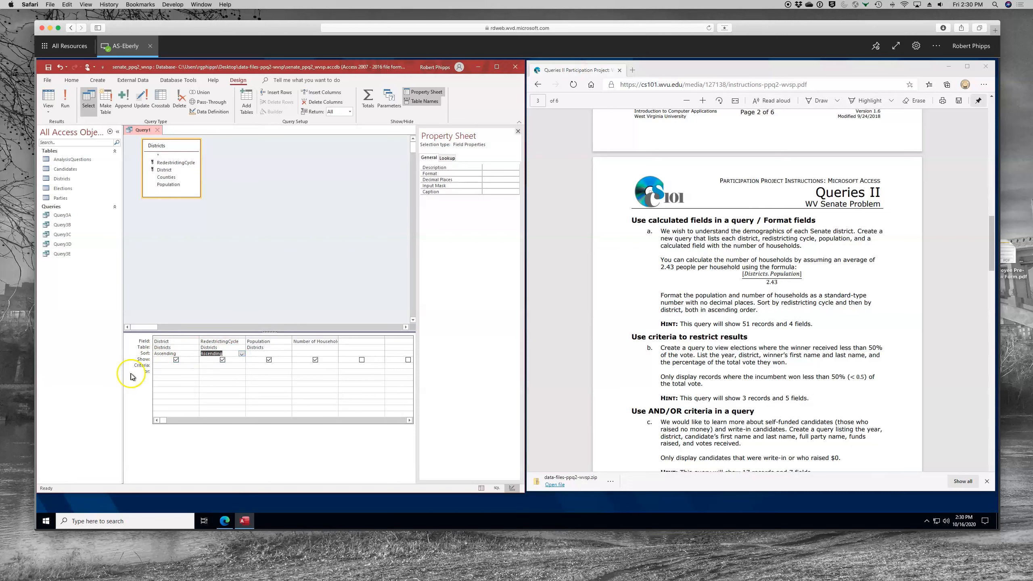
Step: Run the query to view 51 sorted records and save it as Query4A
left_click(48, 100)
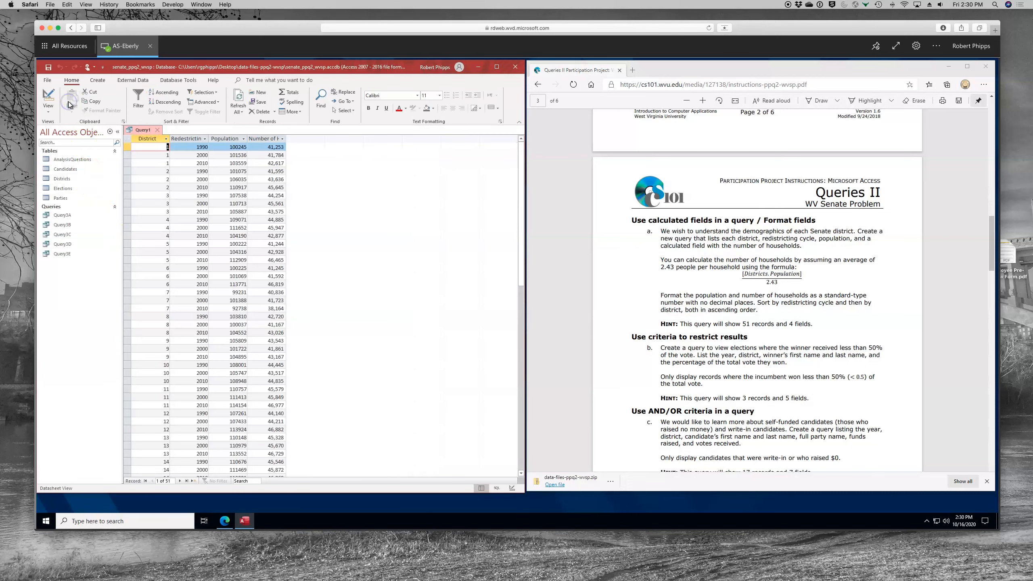
mouse_move(261, 171)
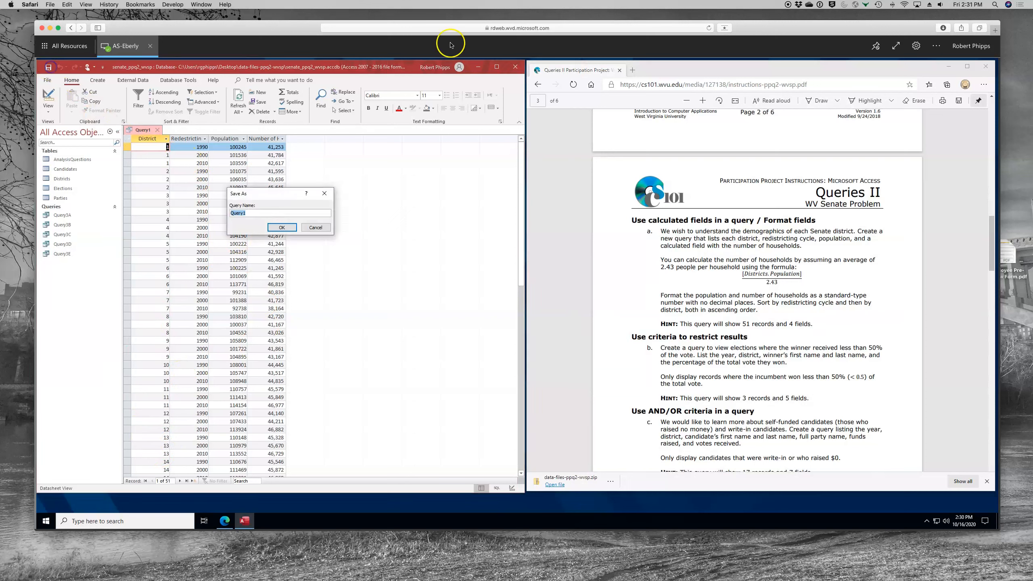
mouse_move(1003, 264)
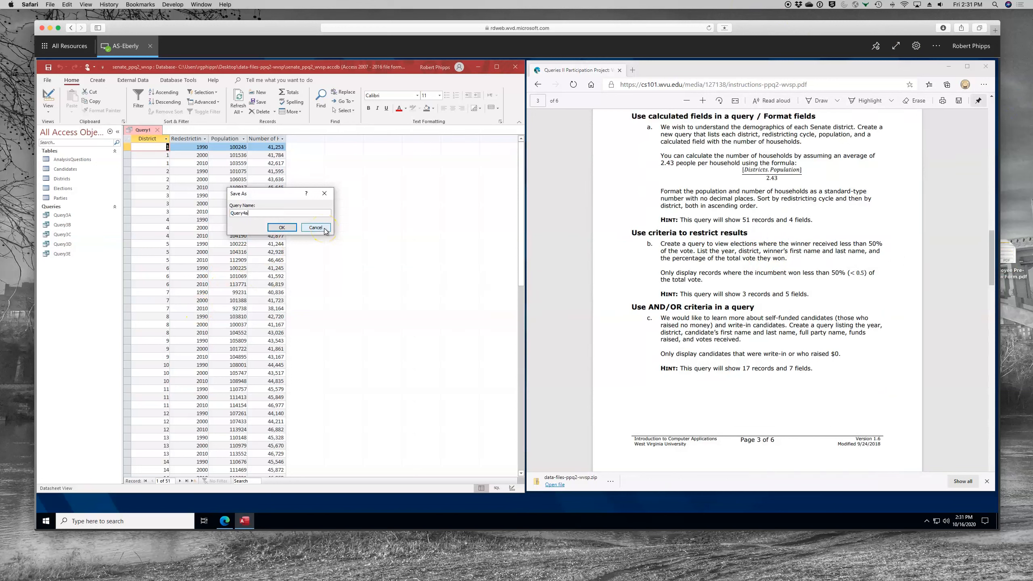
left_click(281, 227)
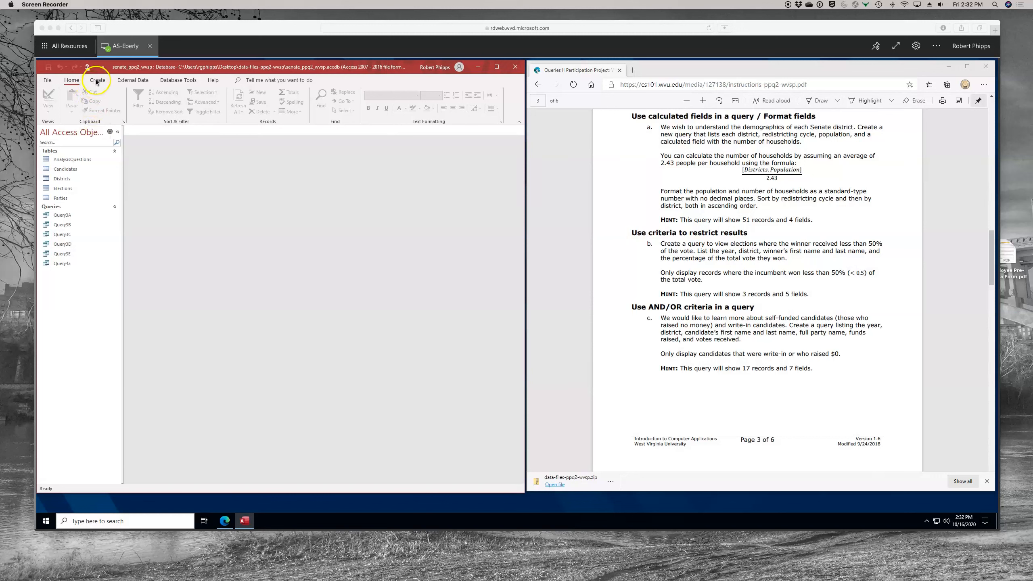
Step: Begin a blank query design and add the Elections table to it
left_click(97, 80)
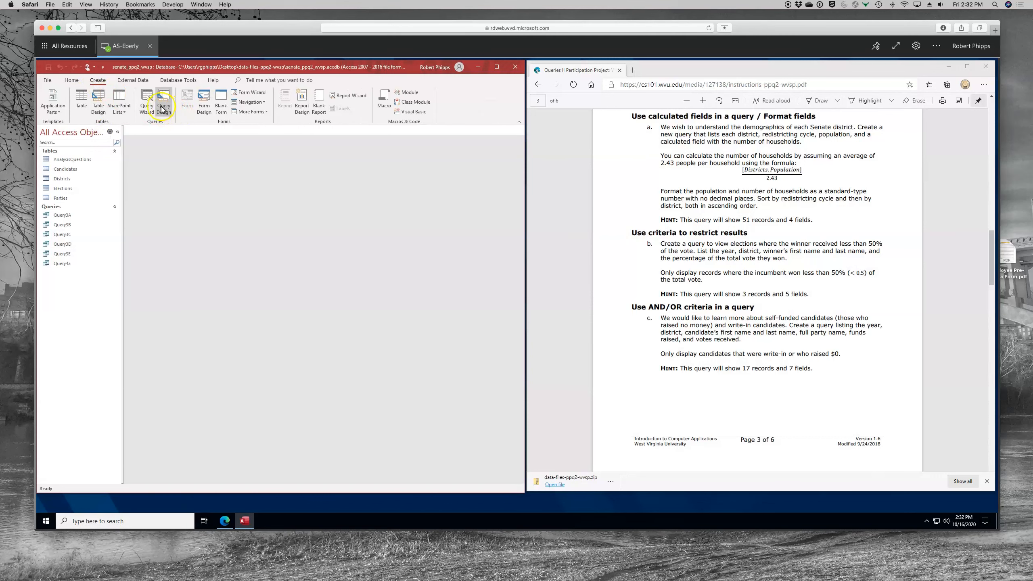
left_click(163, 103)
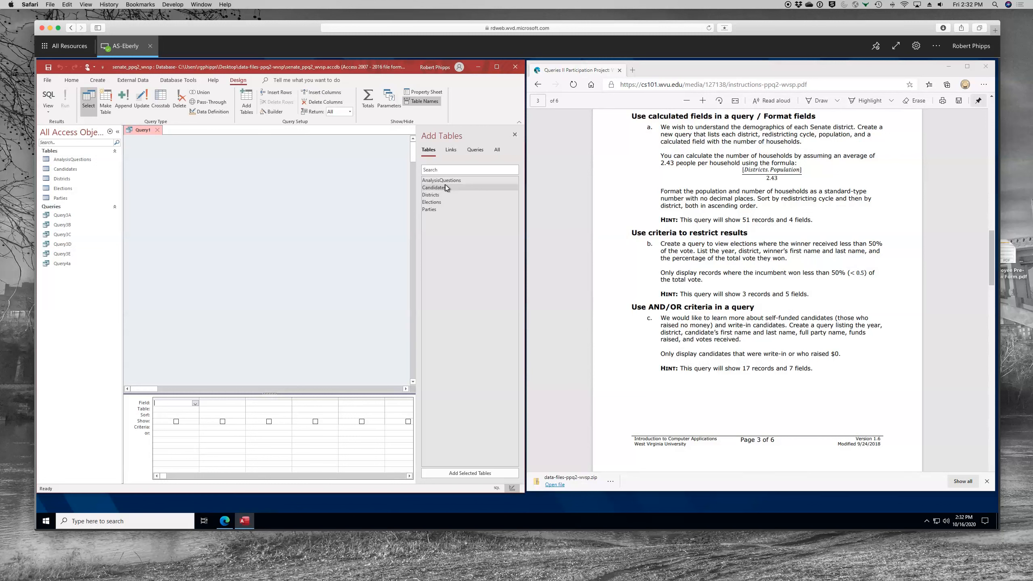
left_click(430, 202)
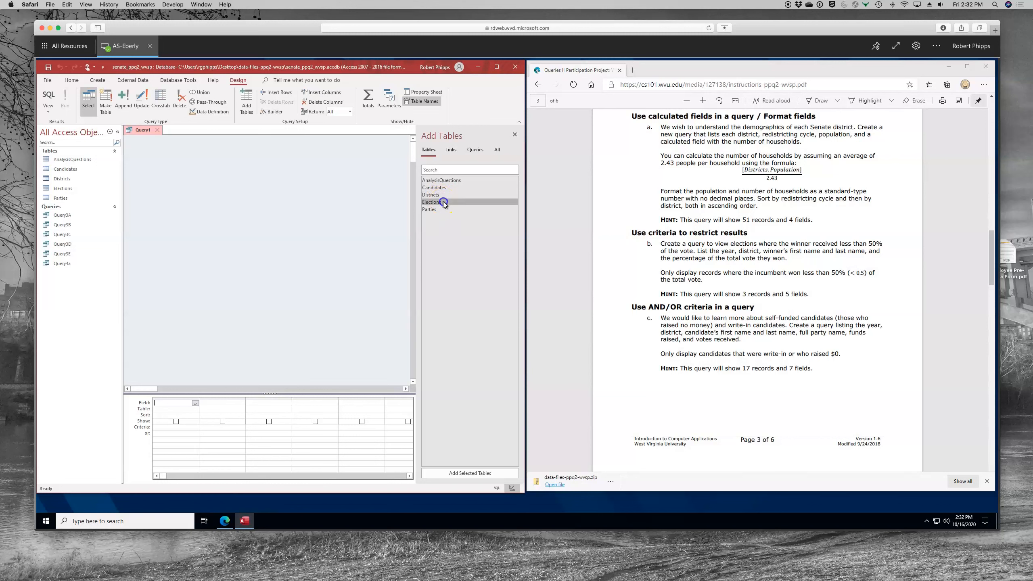
double_click(431, 201)
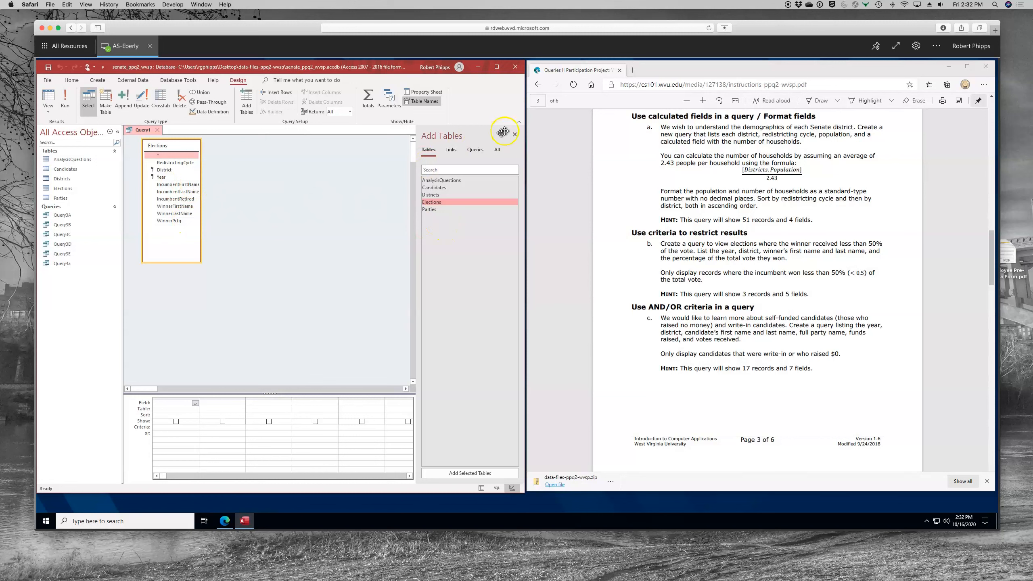
Step: Add the Elections fields to the grid and give WinnerPctg the criterion <.5
left_click(515, 125)
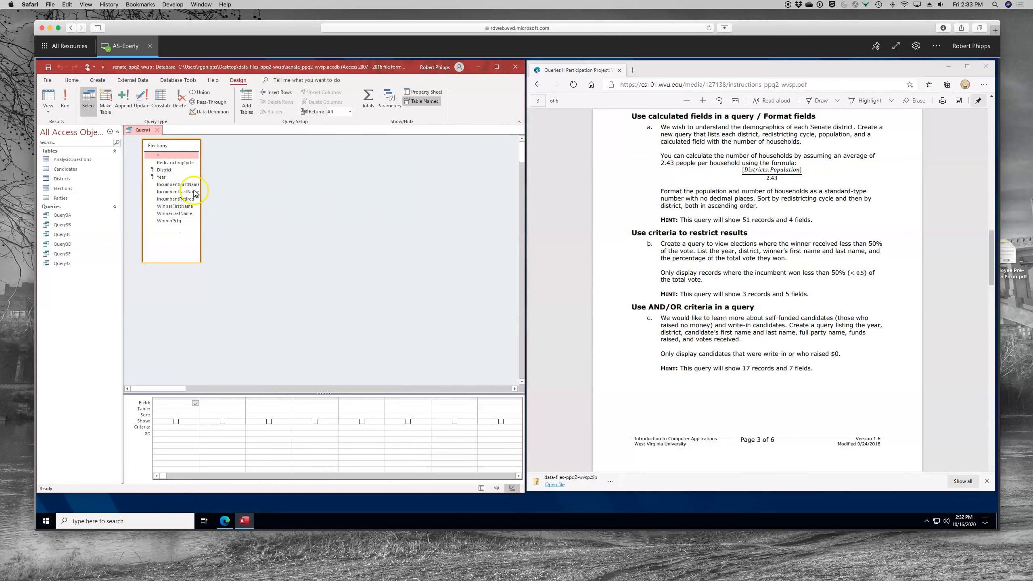
mouse_move(174, 176)
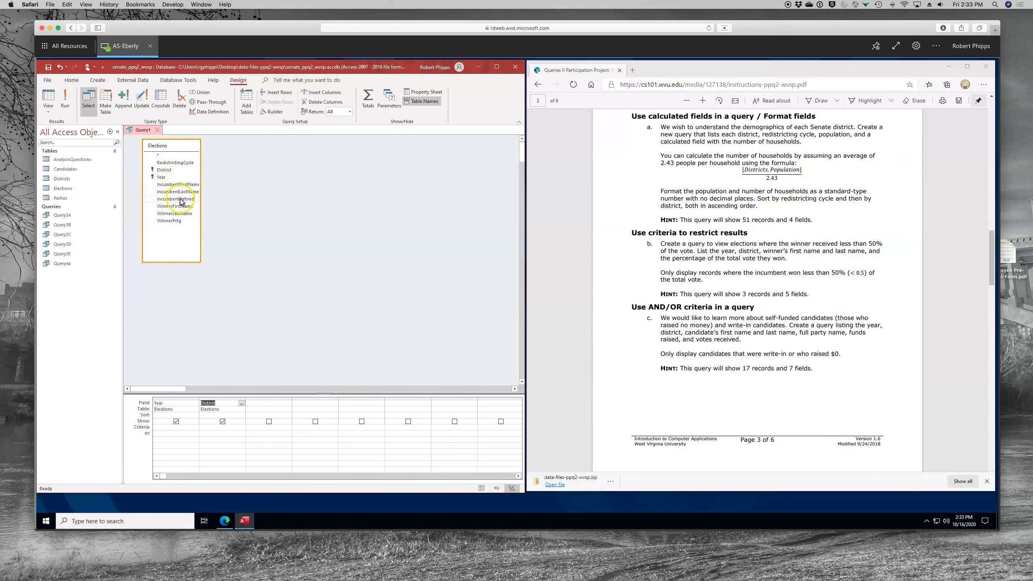
double_click(174, 206)
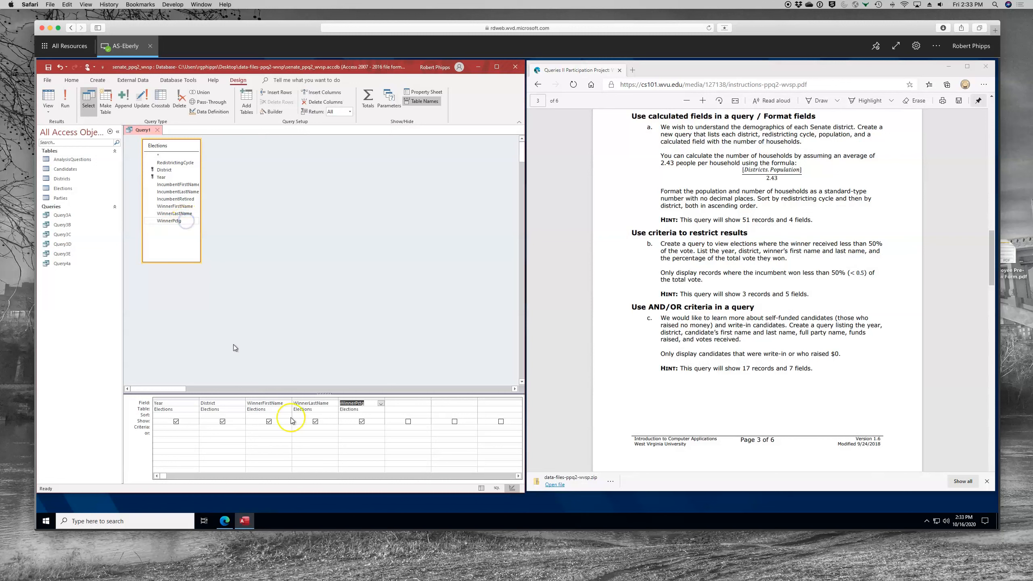
left_click(360, 422)
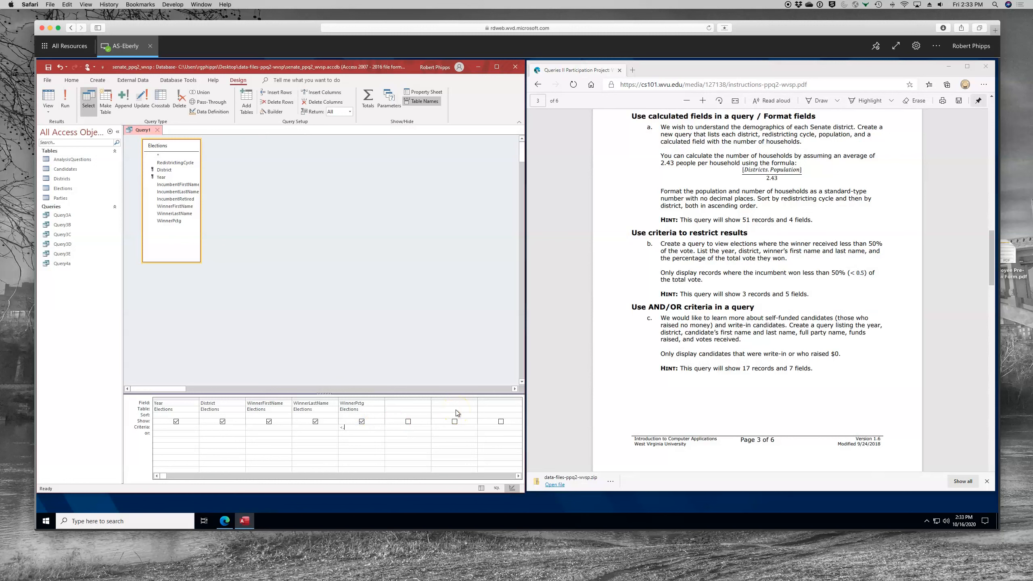
type("<.5")
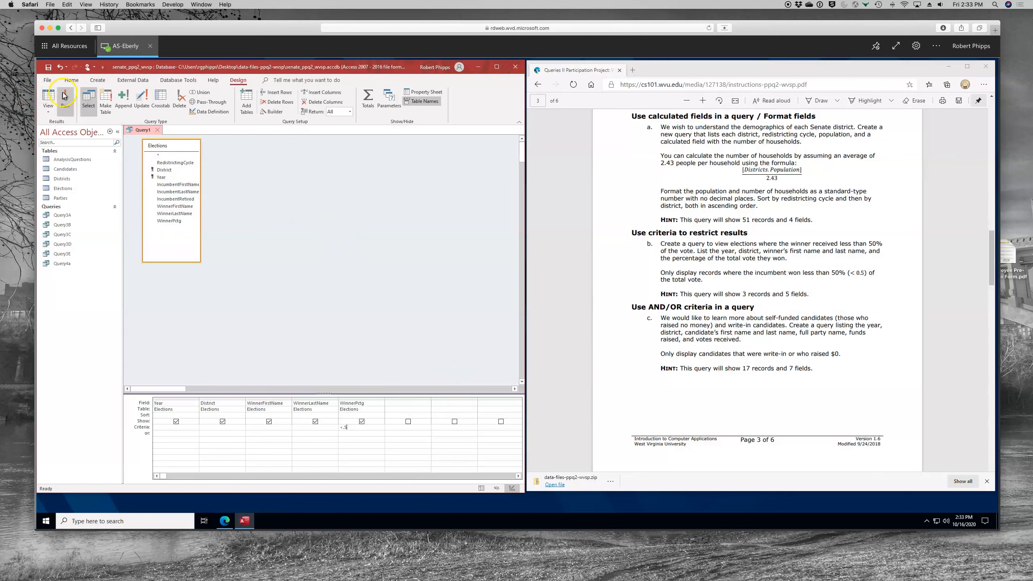
left_click(48, 99)
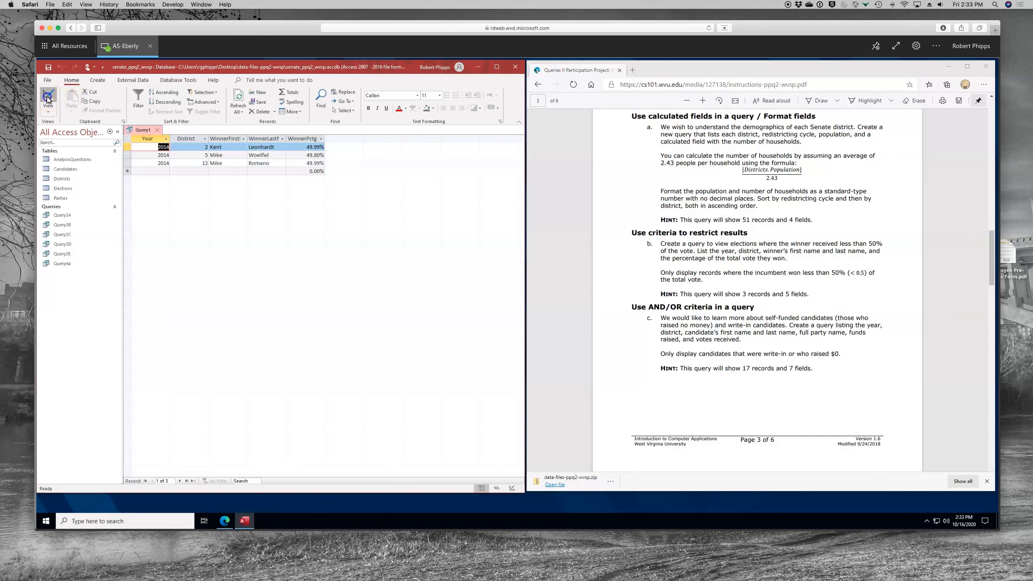
left_click(47, 99)
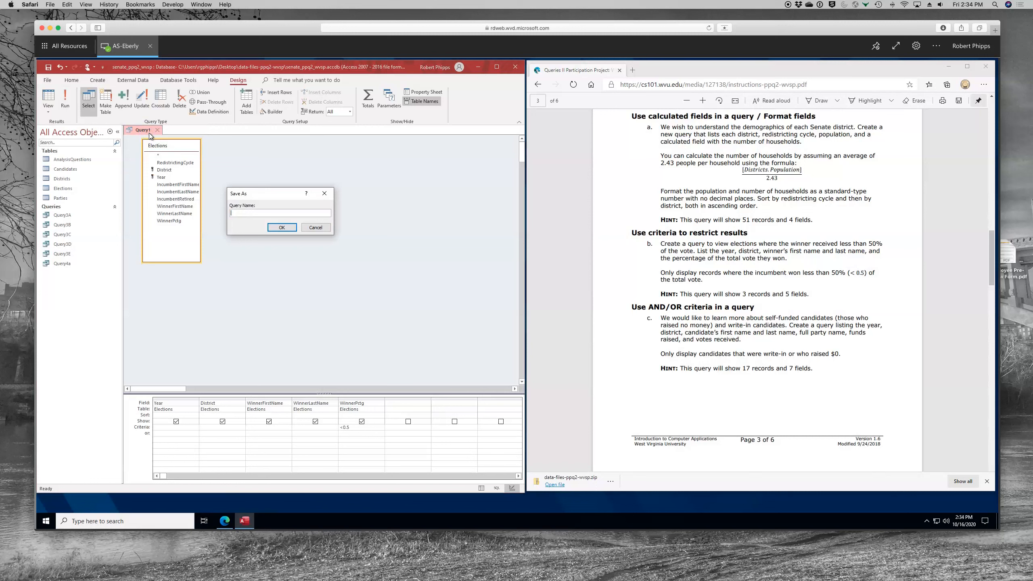
Step: Save the low-winning-percentage query under the name Query4b
type("Query4b")
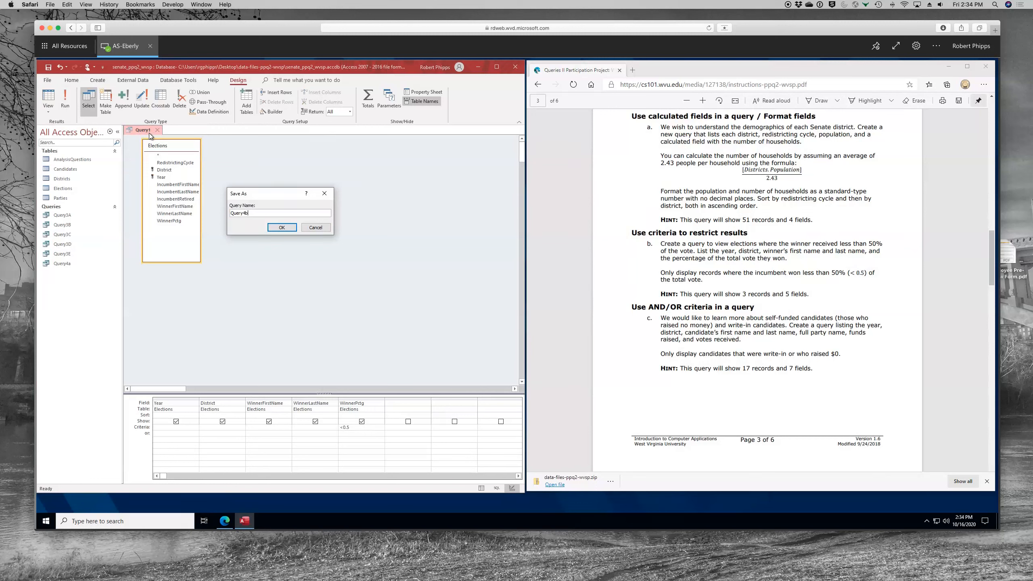
left_click(281, 227)
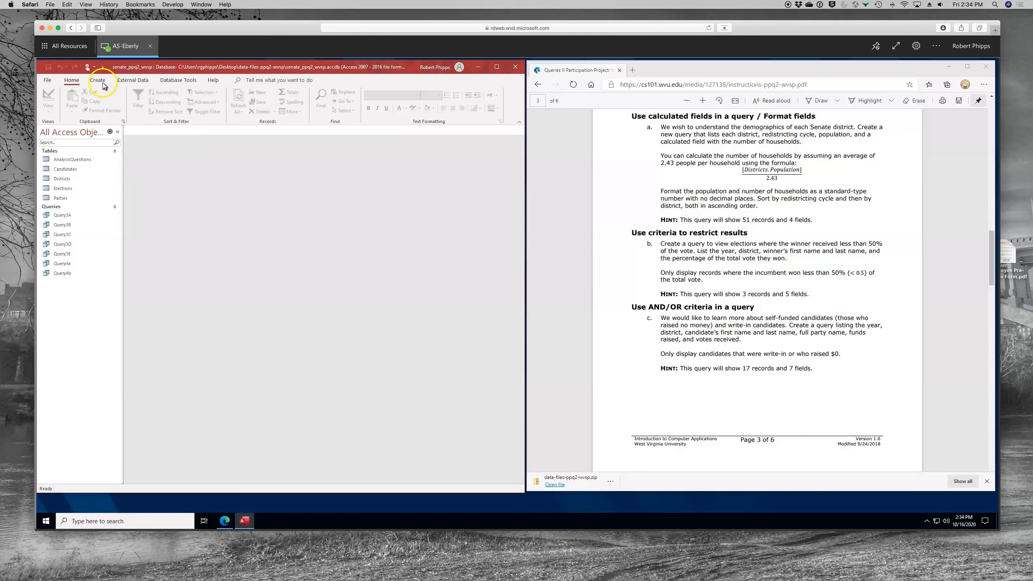
Step: Start a blank query design and remove the Elections table from it
left_click(97, 79)
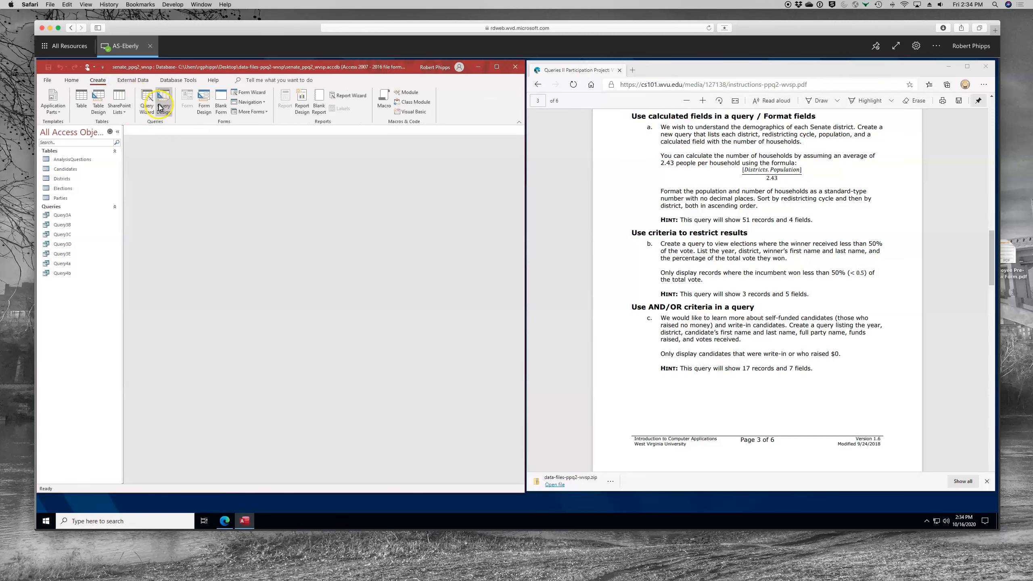
left_click(162, 102)
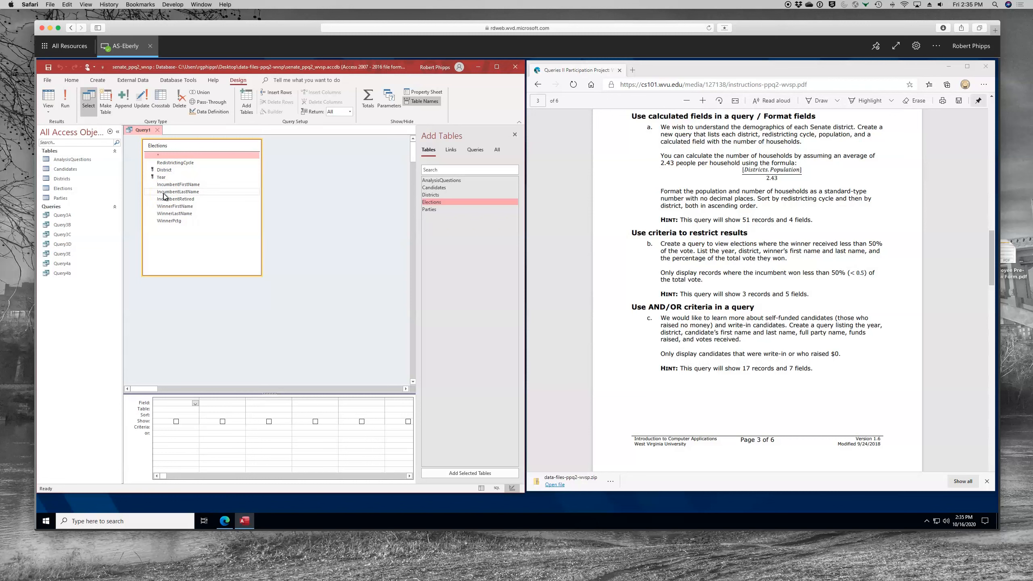
mouse_move(168, 148)
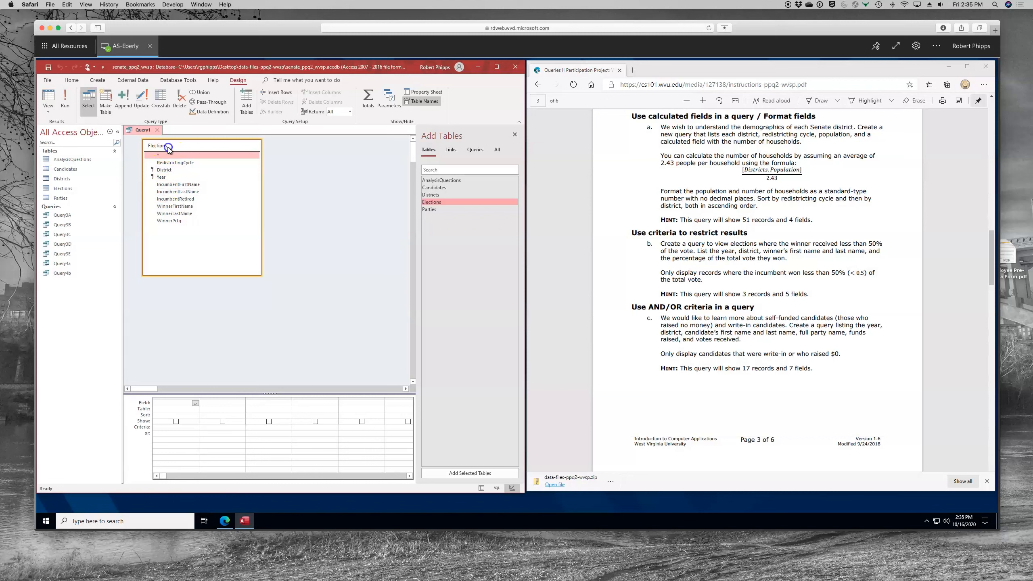
right_click(168, 146)
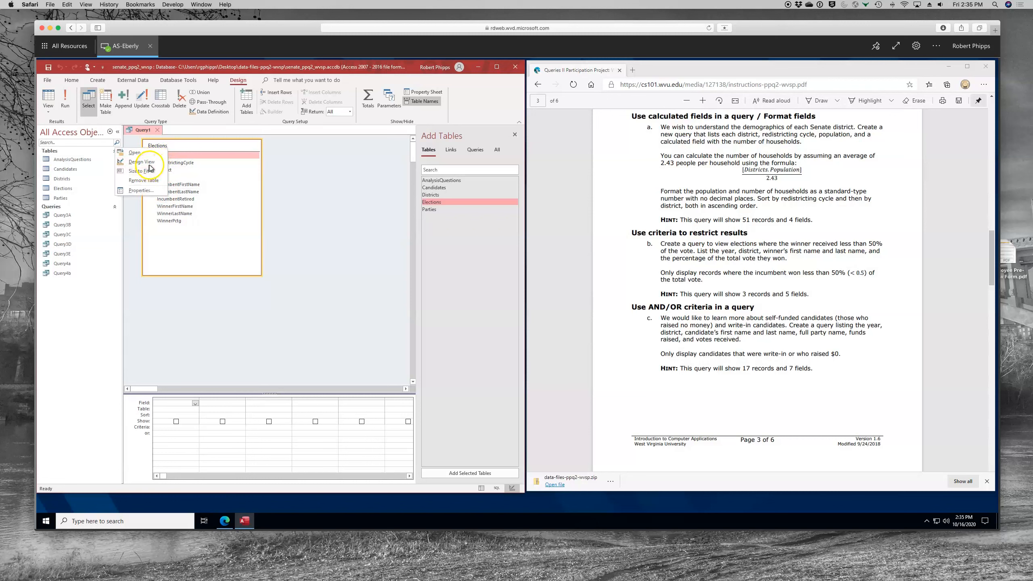
mouse_move(141, 180)
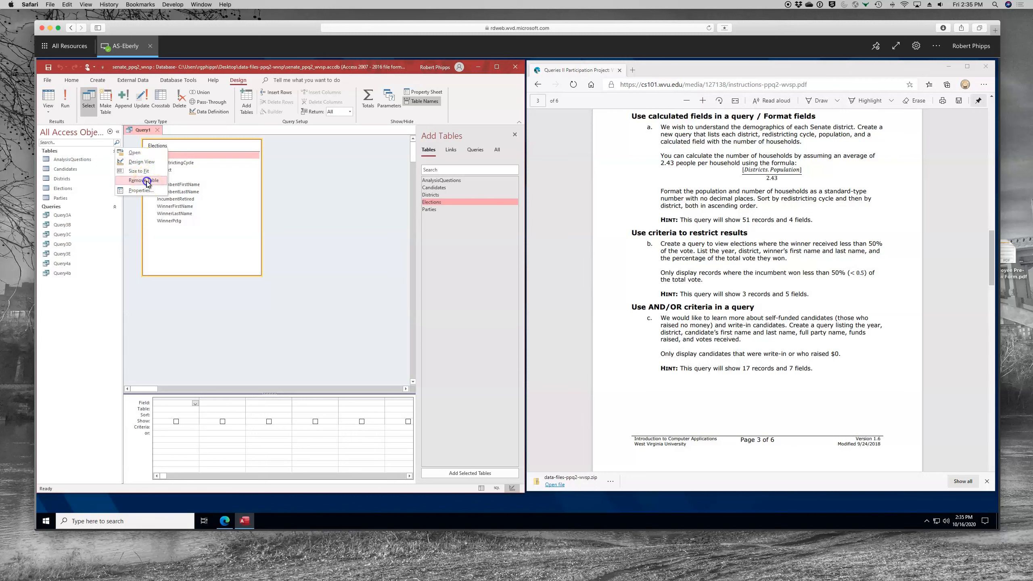
left_click(143, 180)
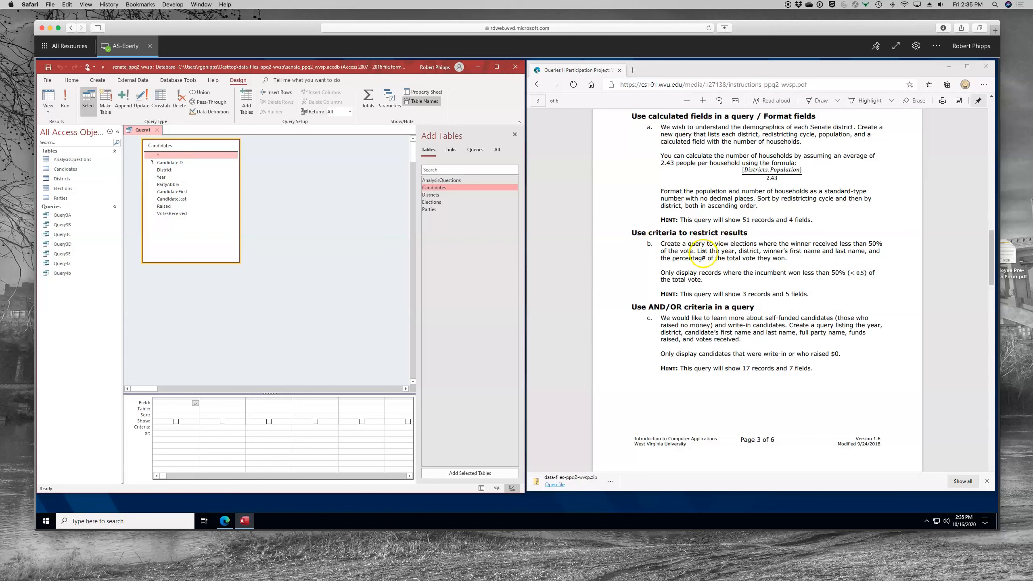
mouse_move(700, 327)
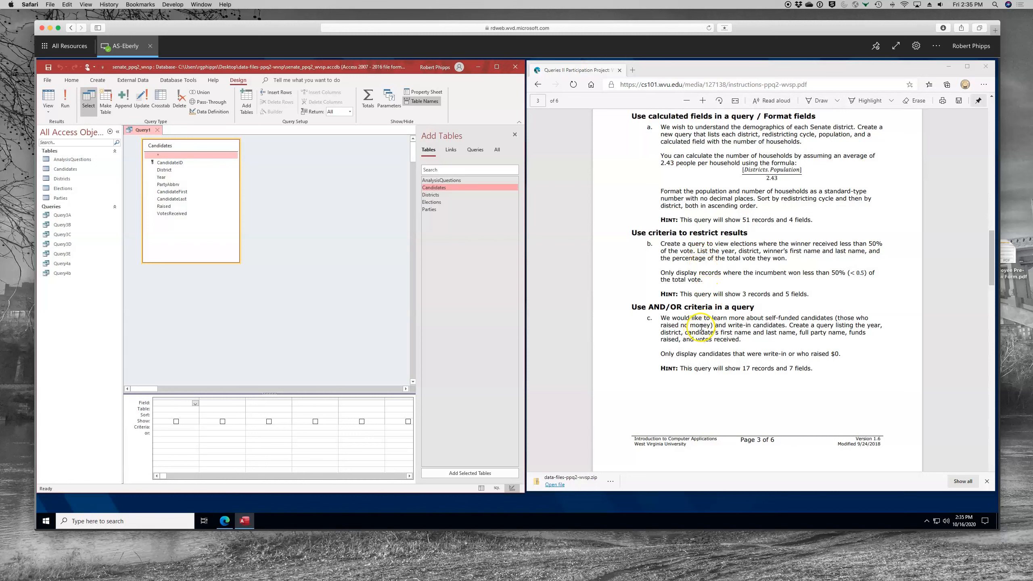
mouse_move(204, 197)
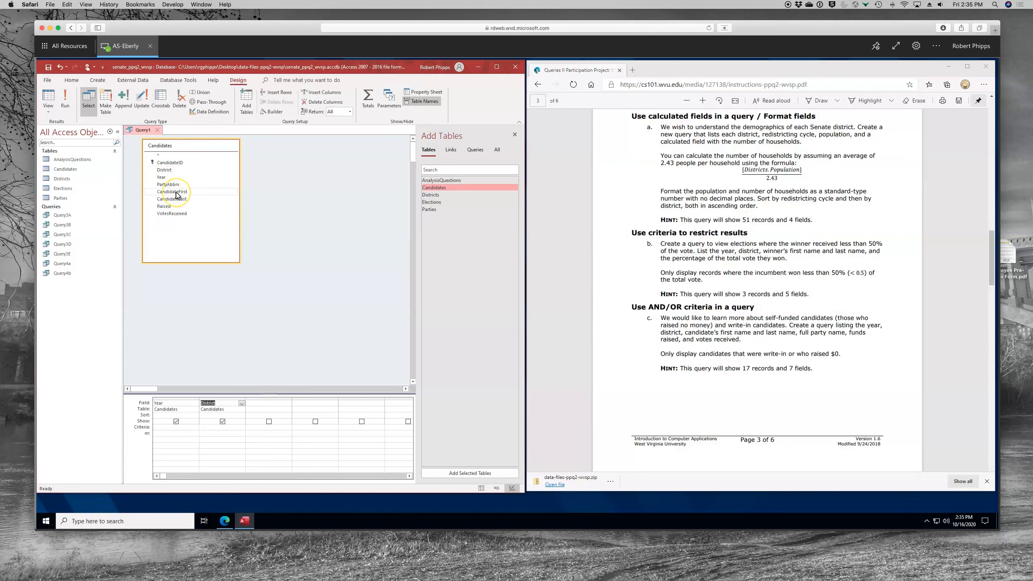
Step: Add the CandidateFirst field and bring the Parties table into the query
double_click(171, 191)
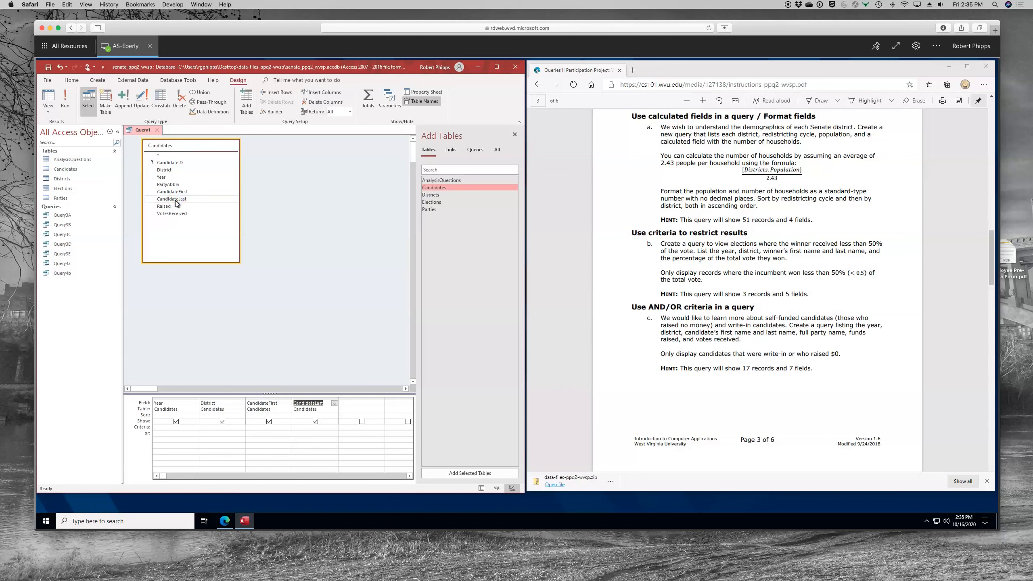
mouse_move(173, 187)
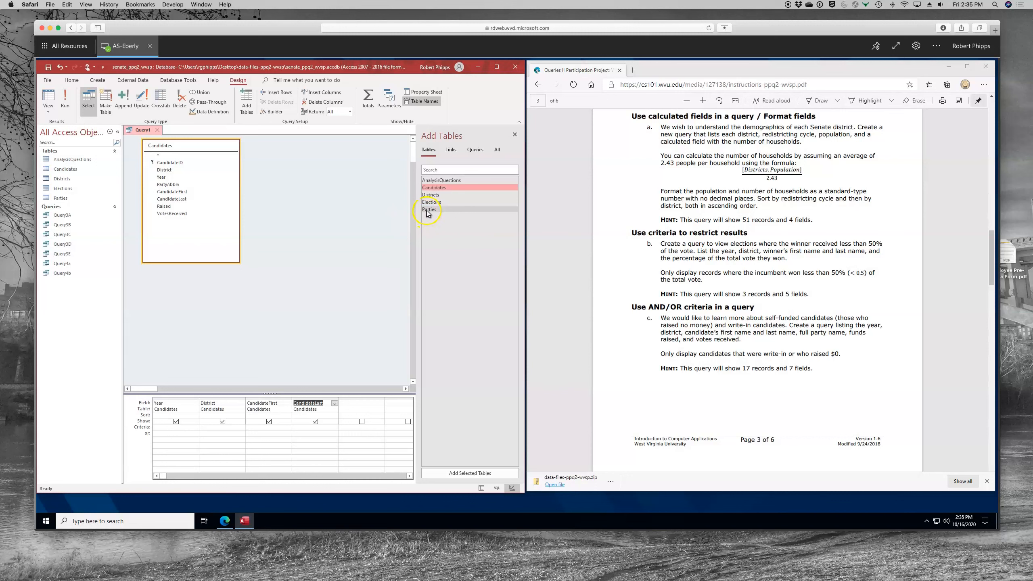
double_click(429, 209)
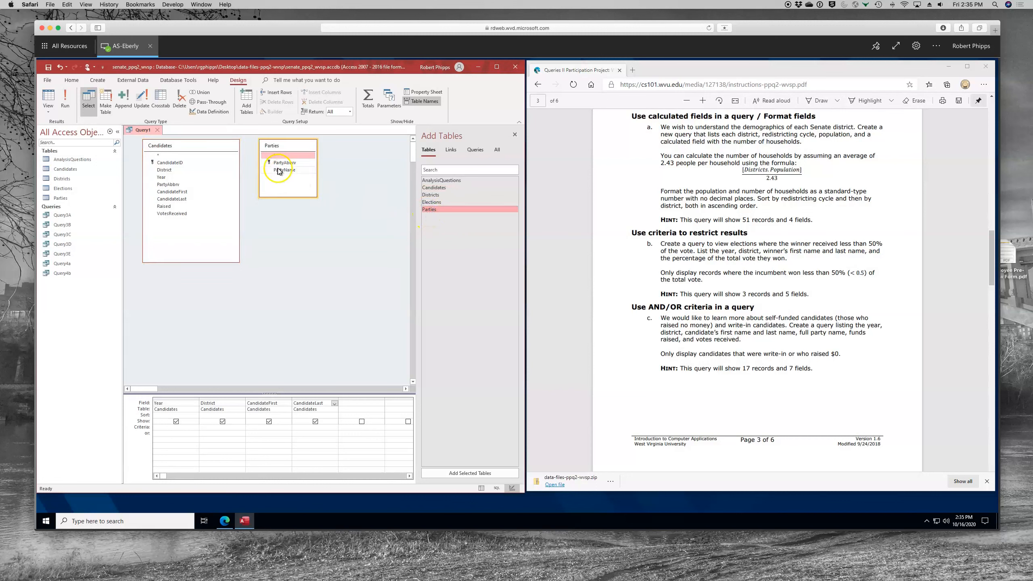
left_click(283, 170)
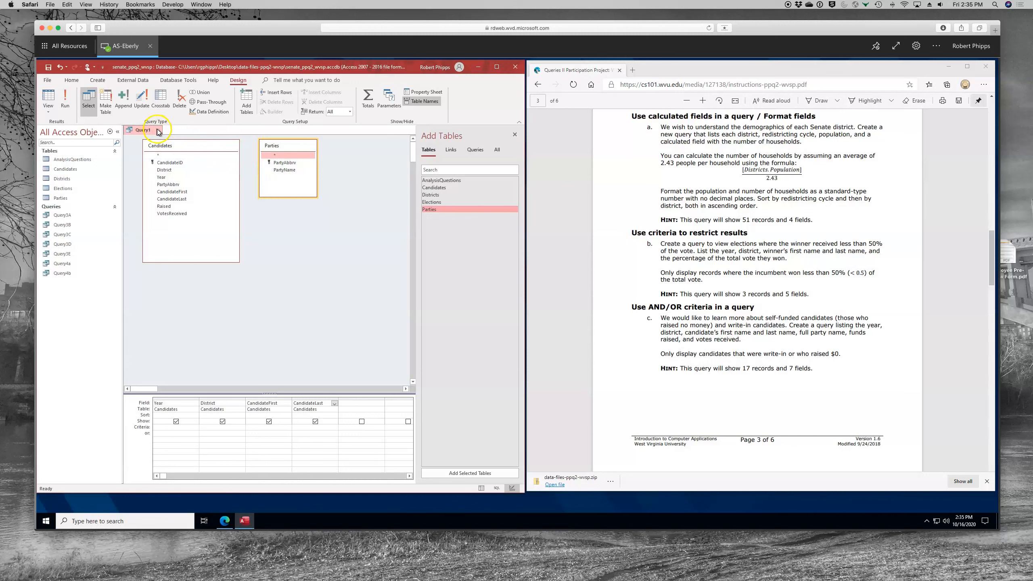
Step: Close the candidates query design, saving it as Query4c
left_click(156, 130)
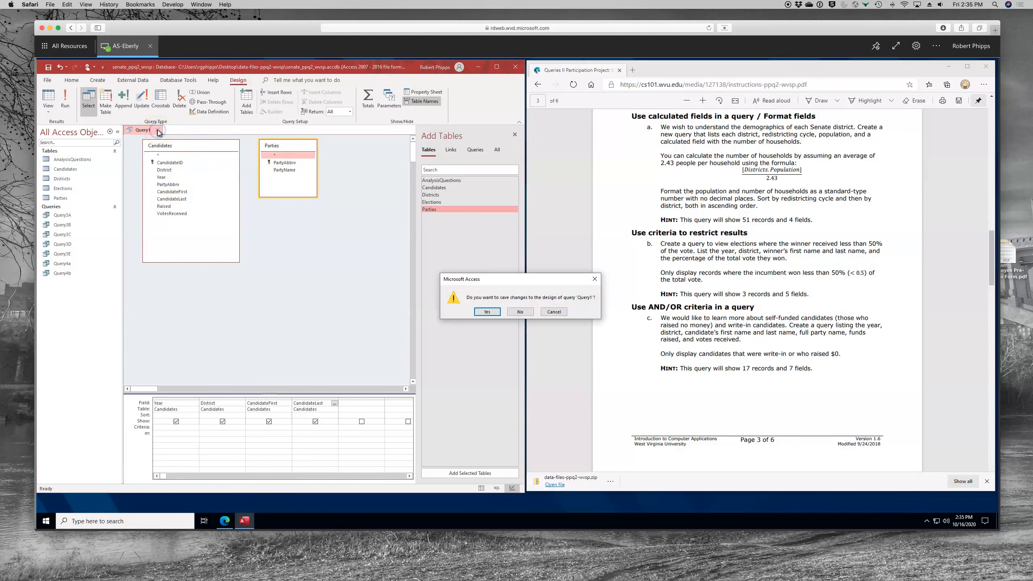
left_click(486, 311)
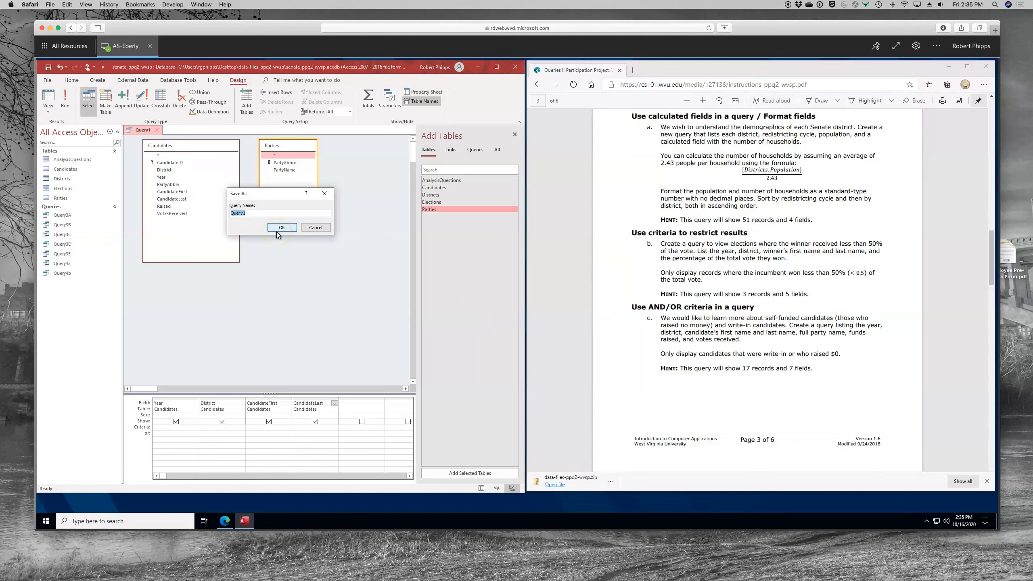
type("Query4c")
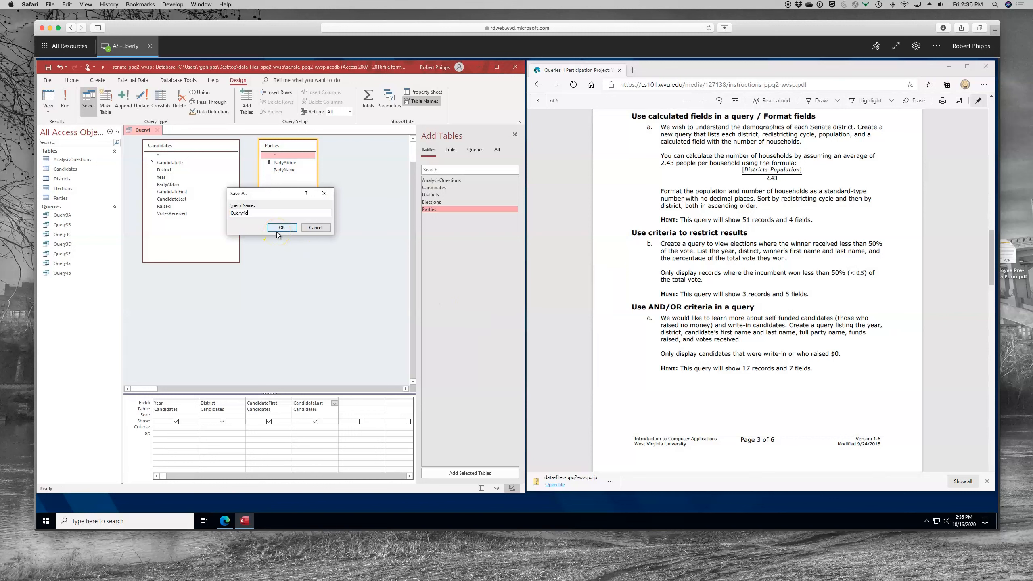
left_click(281, 227)
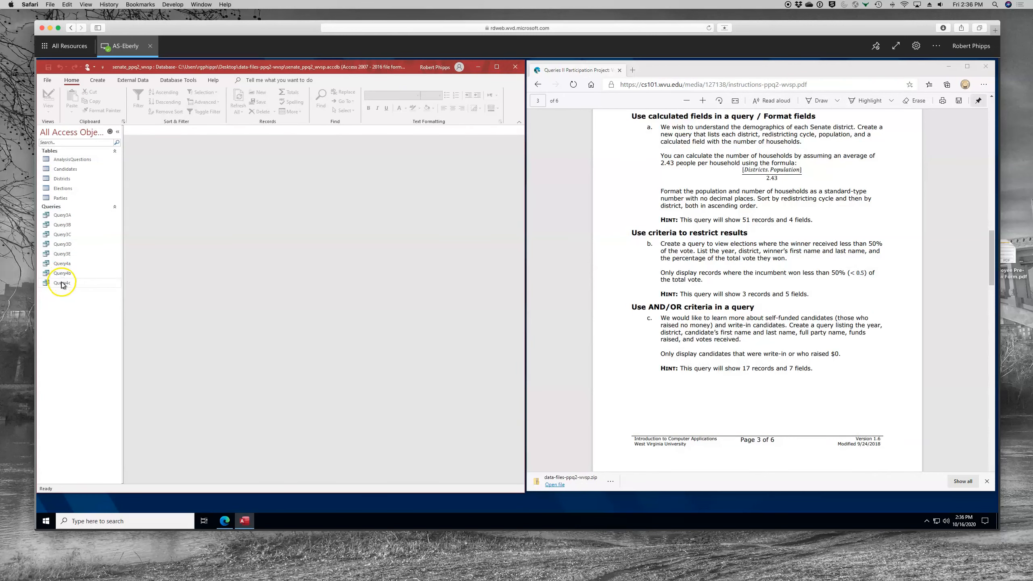
right_click(61, 283)
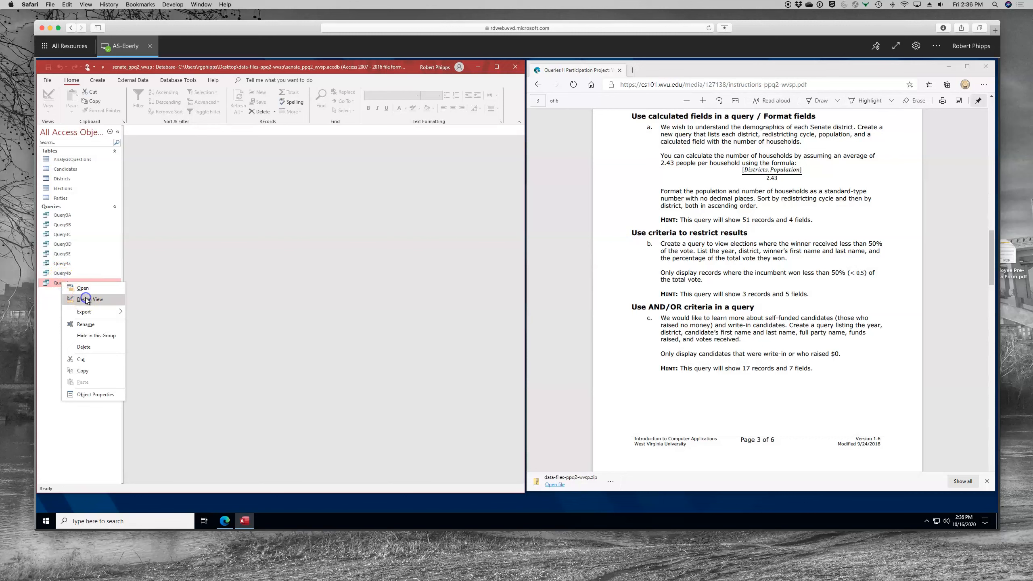
Step: Reopen Query4c in Design View, set Raised criterion to 0, and test-run it
left_click(90, 299)
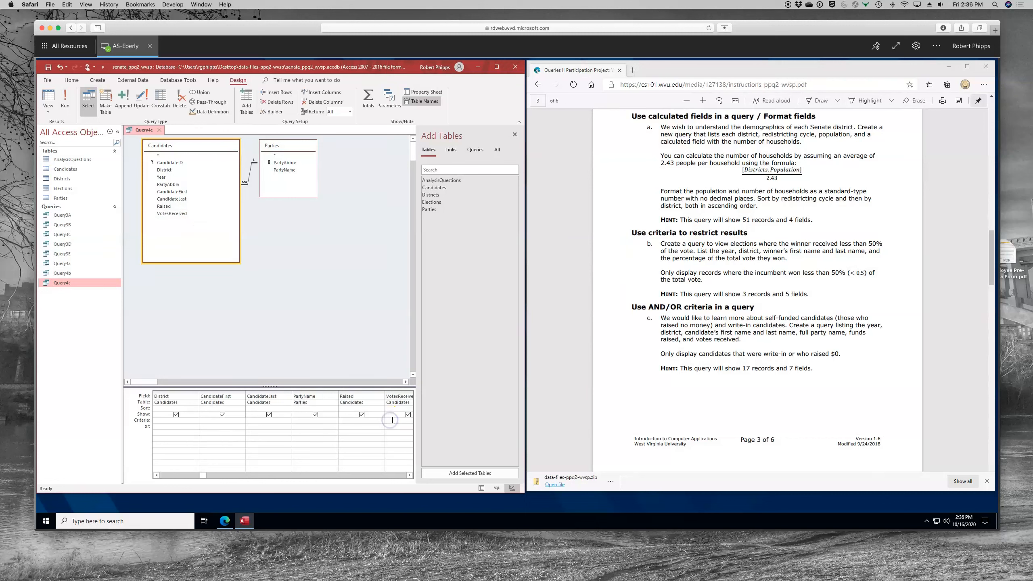
mouse_move(493, 408)
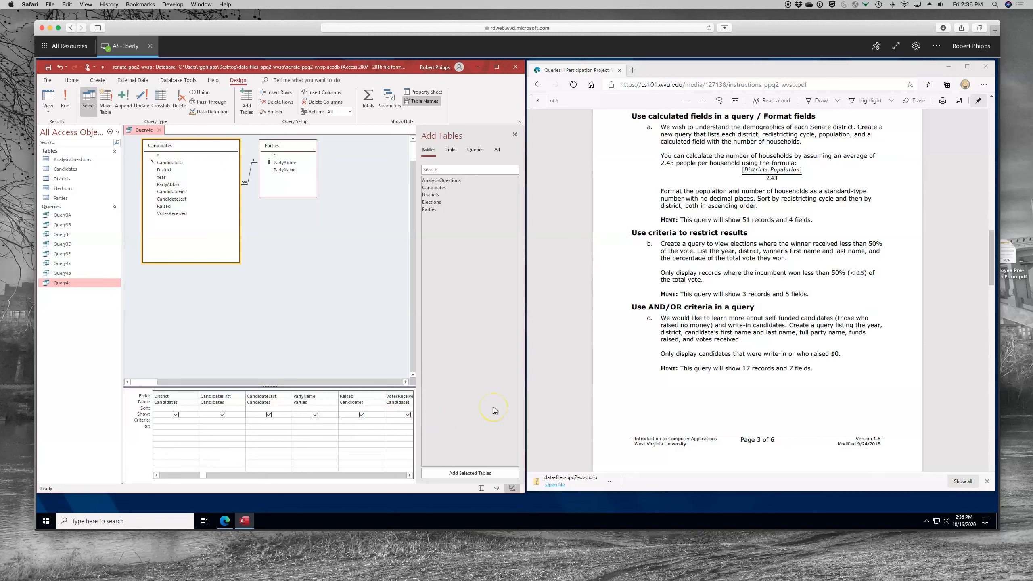
type("0")
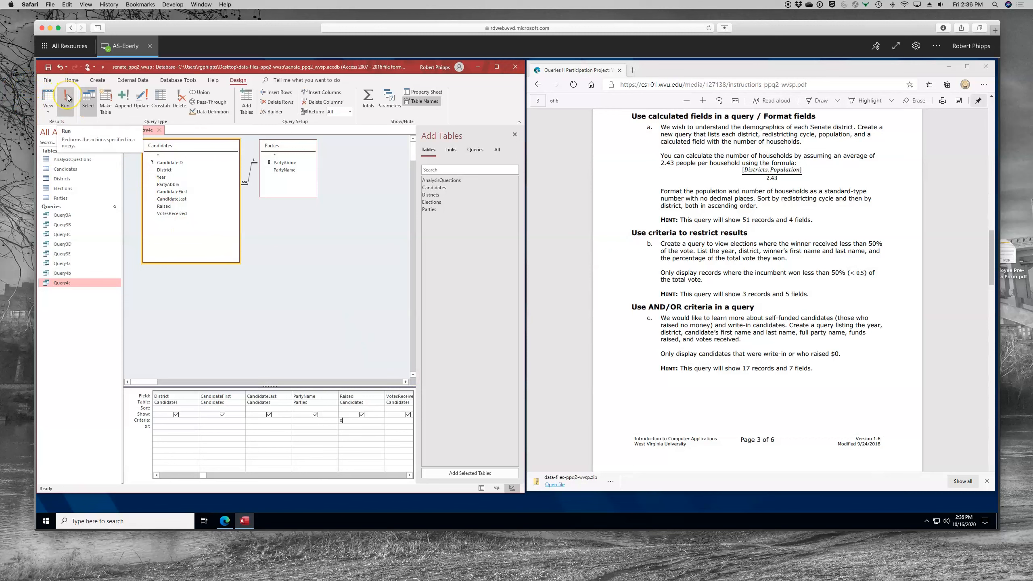
left_click(66, 99)
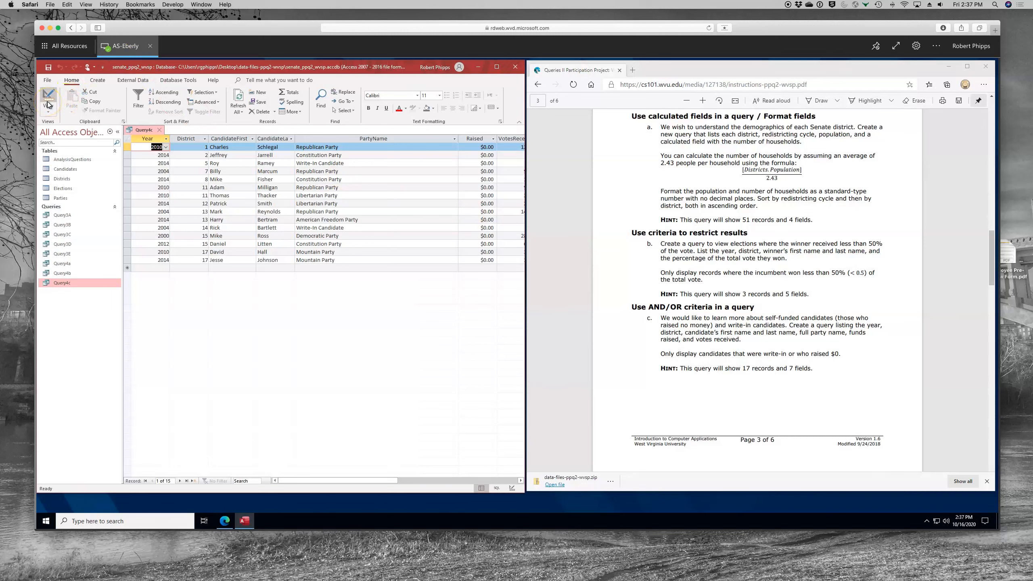
left_click(47, 98)
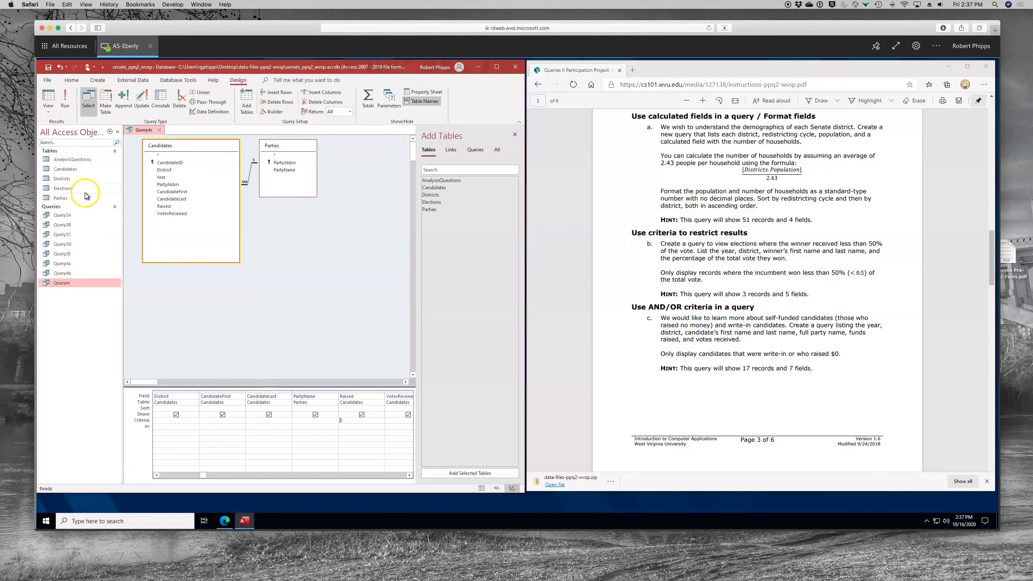
mouse_move(85, 198)
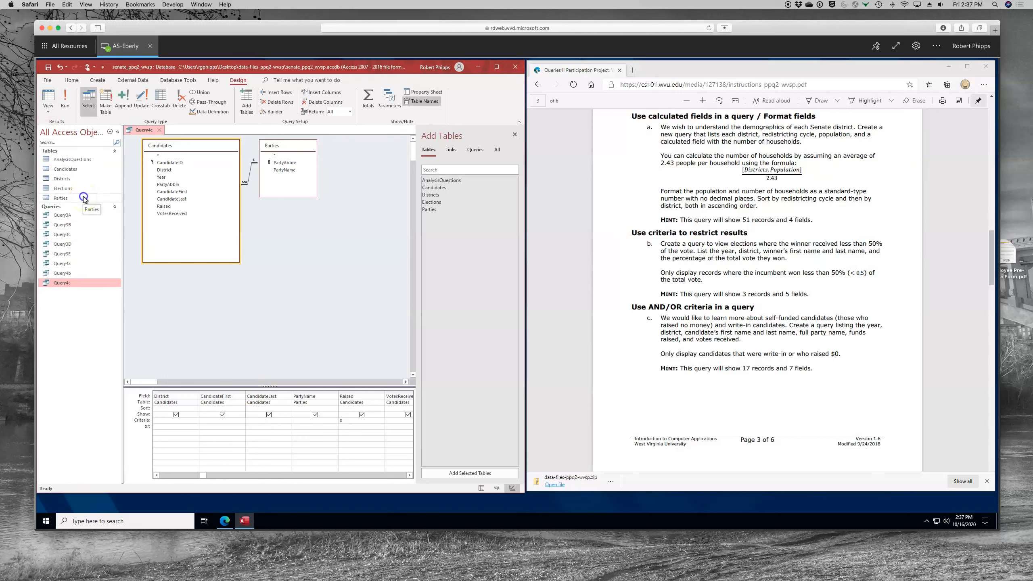
Step: Open the Parties table and select the Write-In Candidate party name
double_click(60, 198)
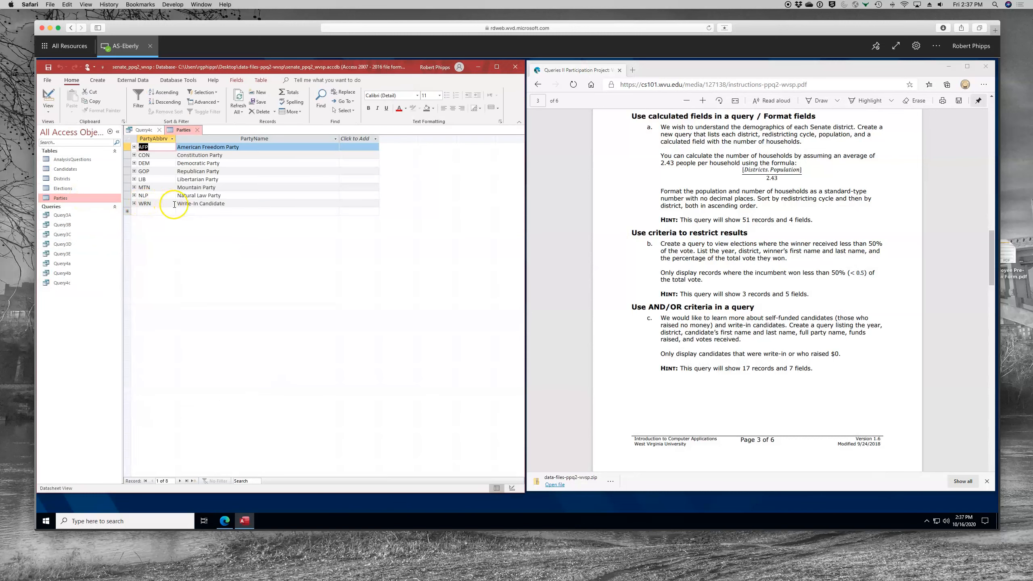
left_click(200, 203)
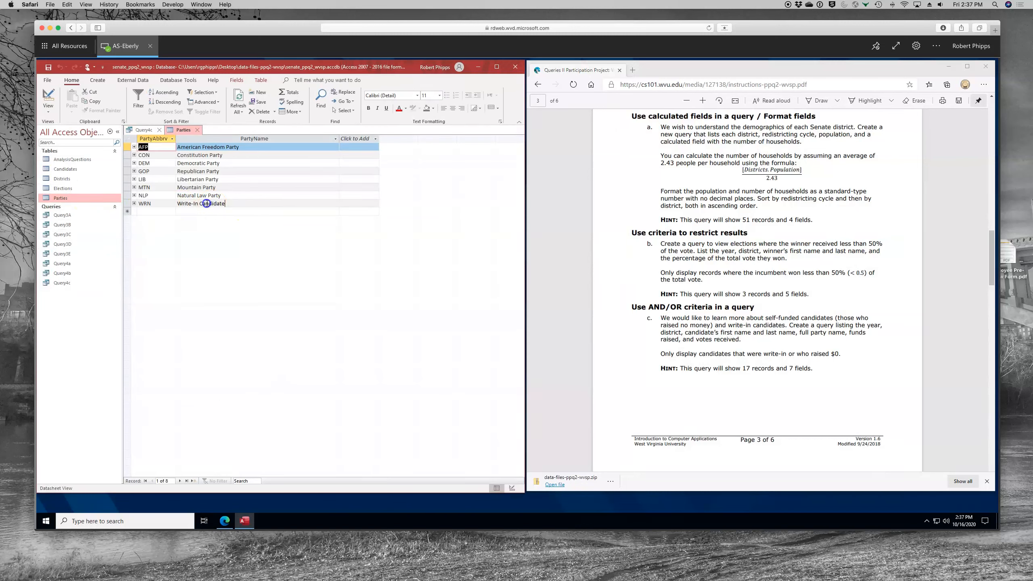
left_click(201, 203)
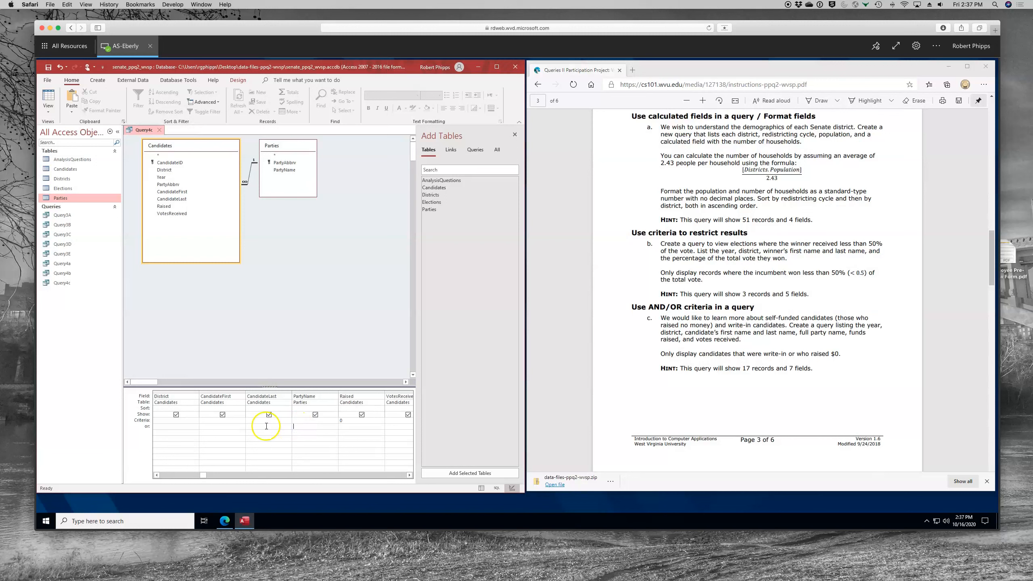
mouse_move(297, 436)
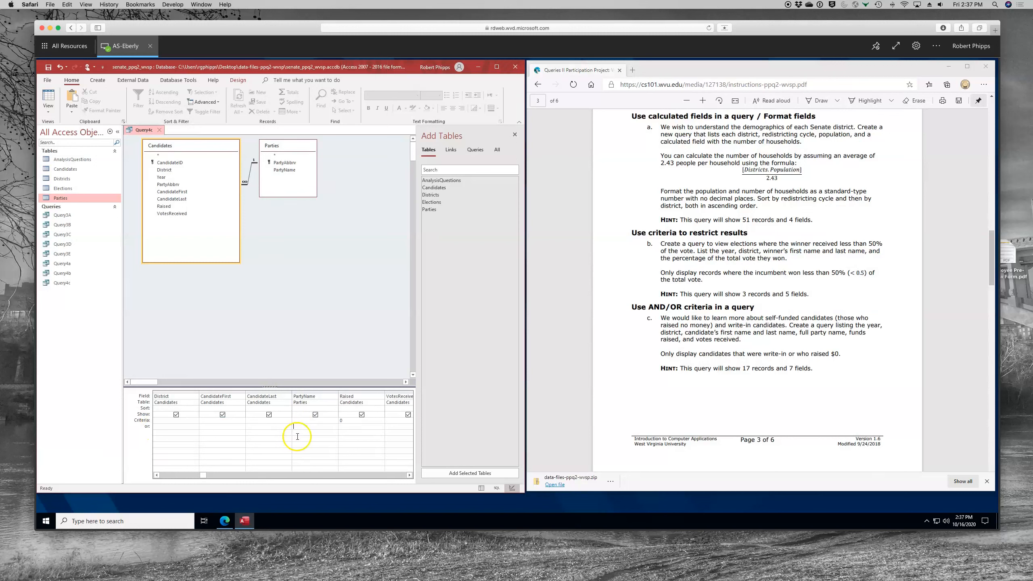
Step: Add 'Write-in Candidate' as an alternative PartyName criterion and run Query4c
type("Write-in Candidate\"")
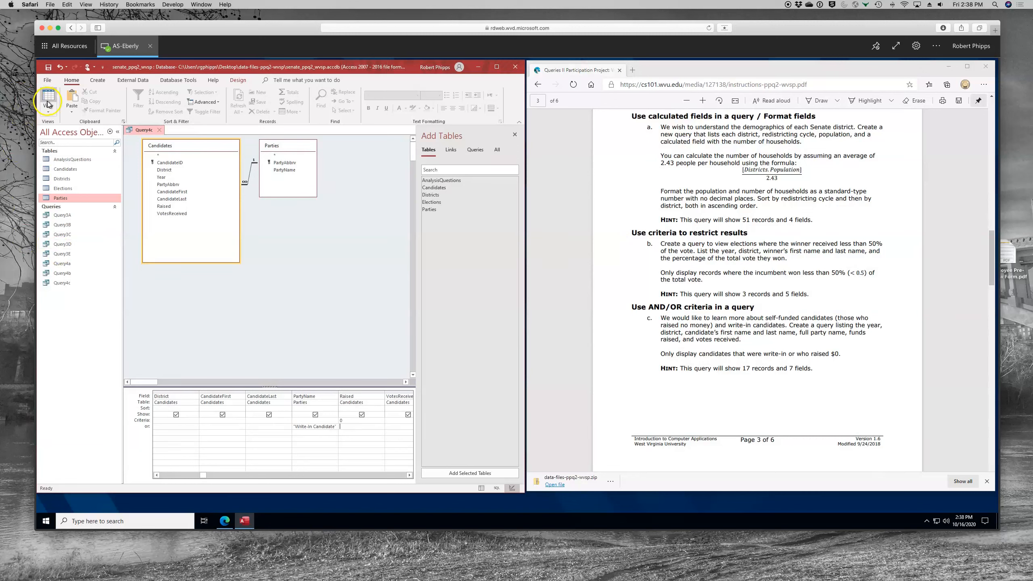
left_click(47, 99)
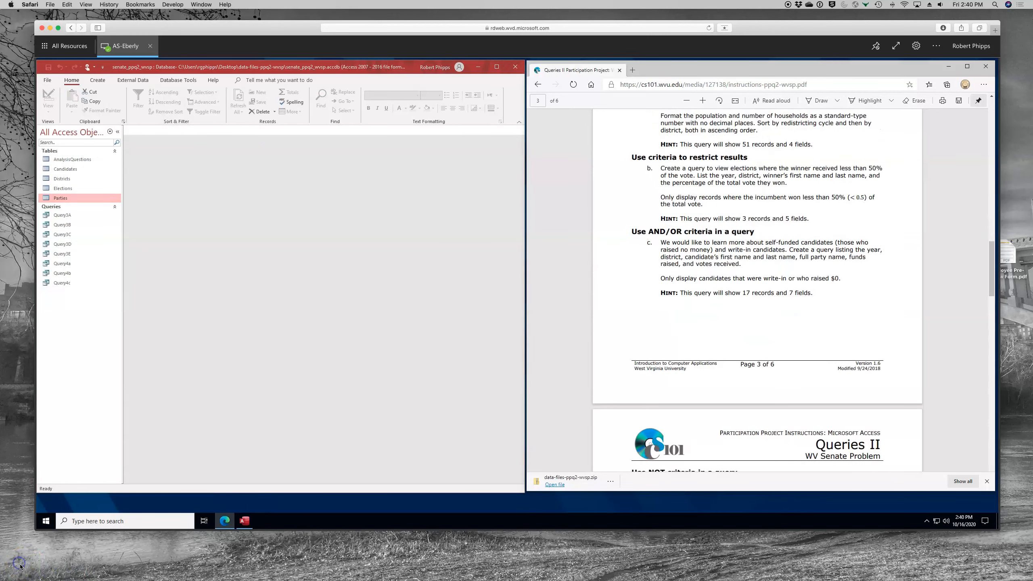
Step: Scroll the instructions PDF down to steps d and e on page 4
scroll("down", 3)
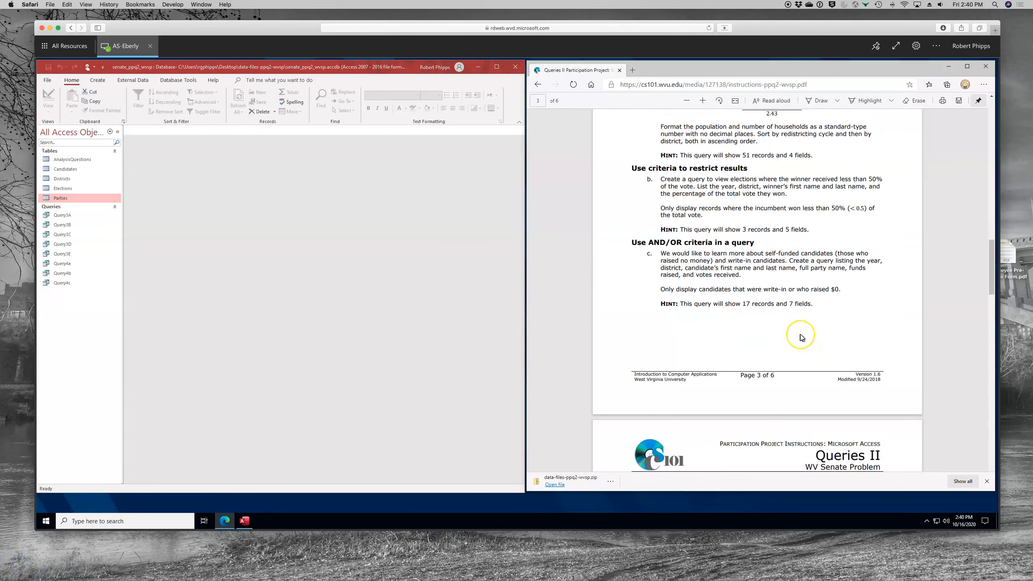
scroll("down", 3)
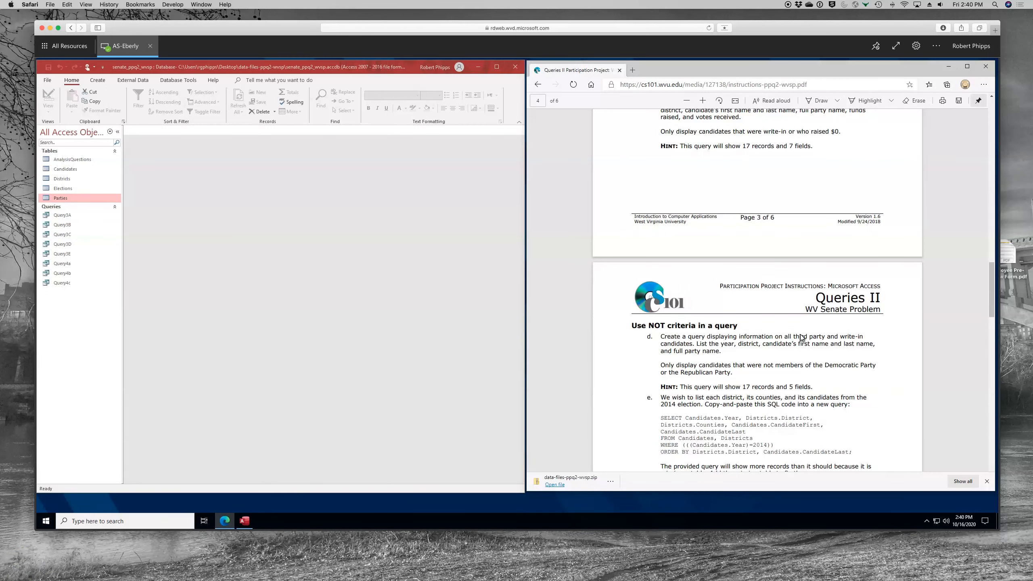
scroll("down", 3)
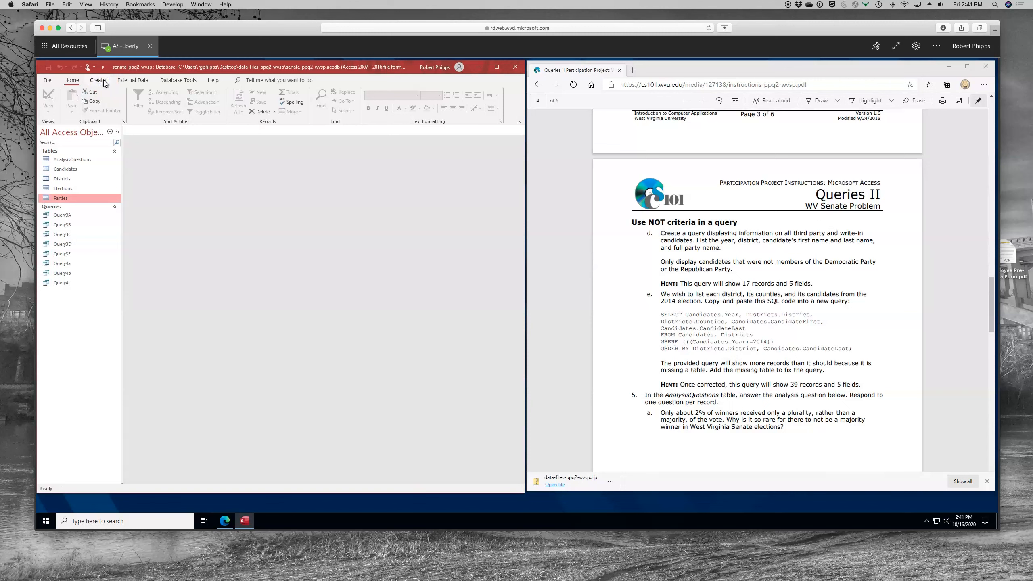
Step: Start a new query design containing the Parties and Candidates tables
left_click(98, 80)
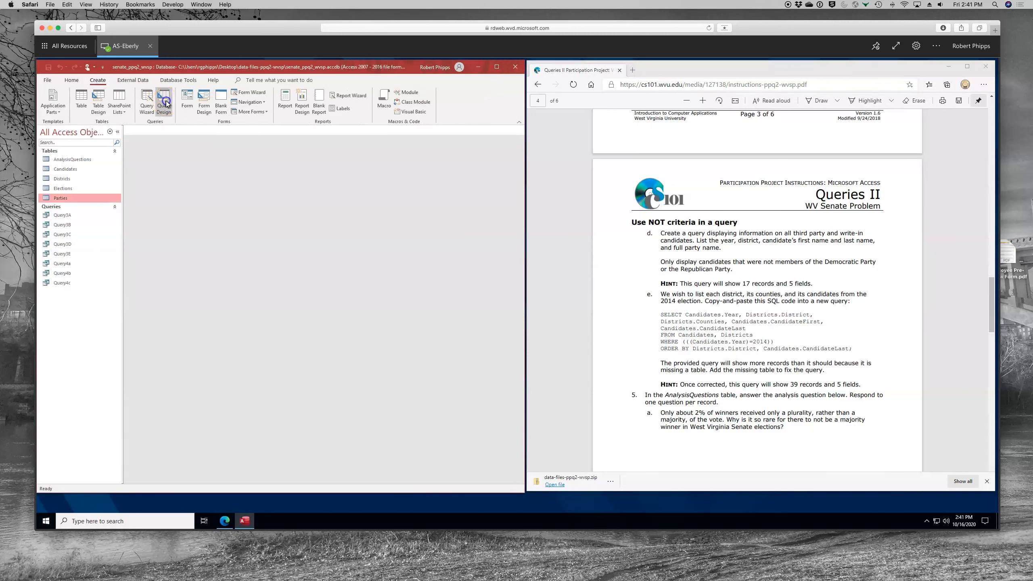
left_click(163, 102)
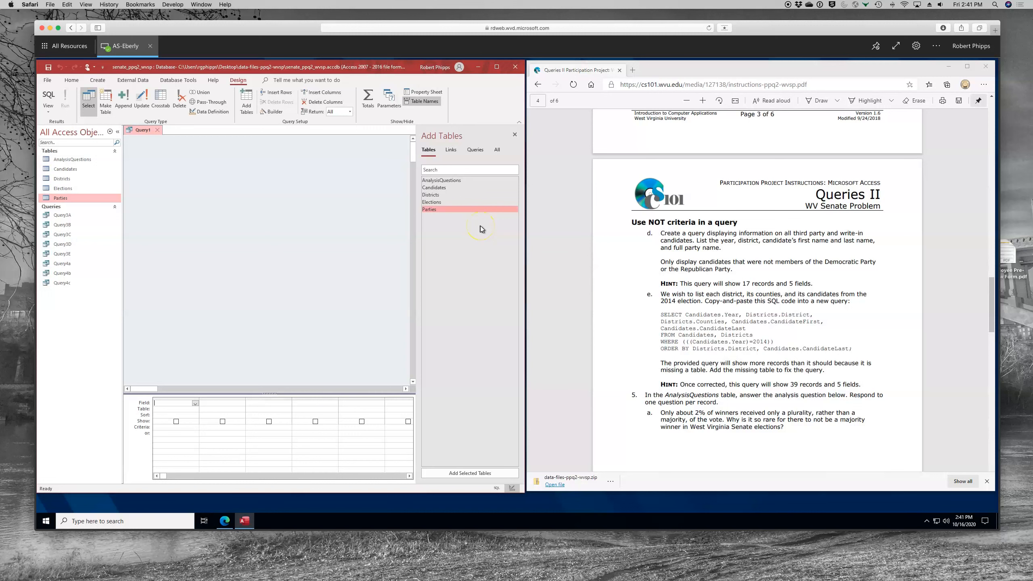
mouse_move(459, 226)
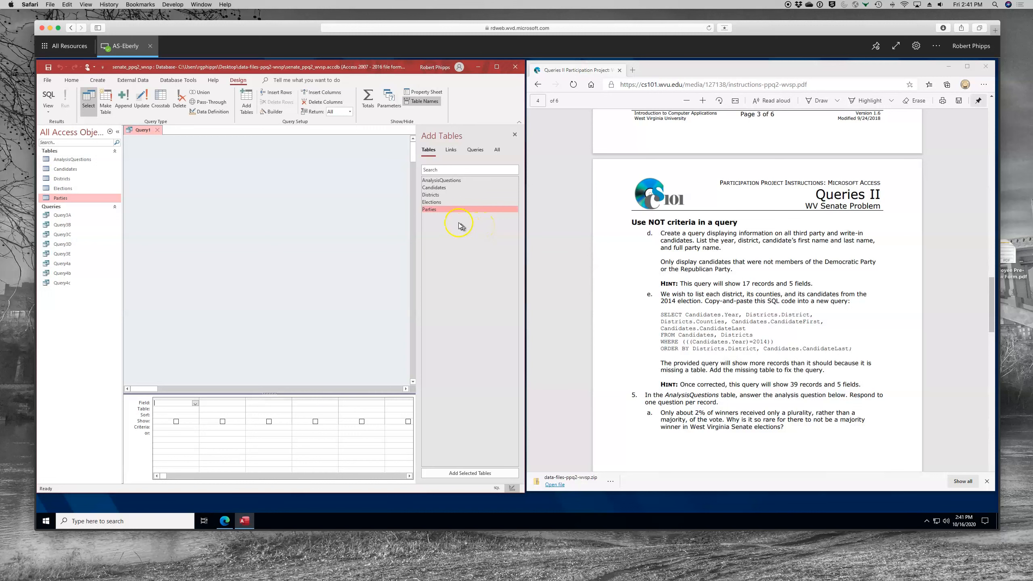
double_click(429, 209)
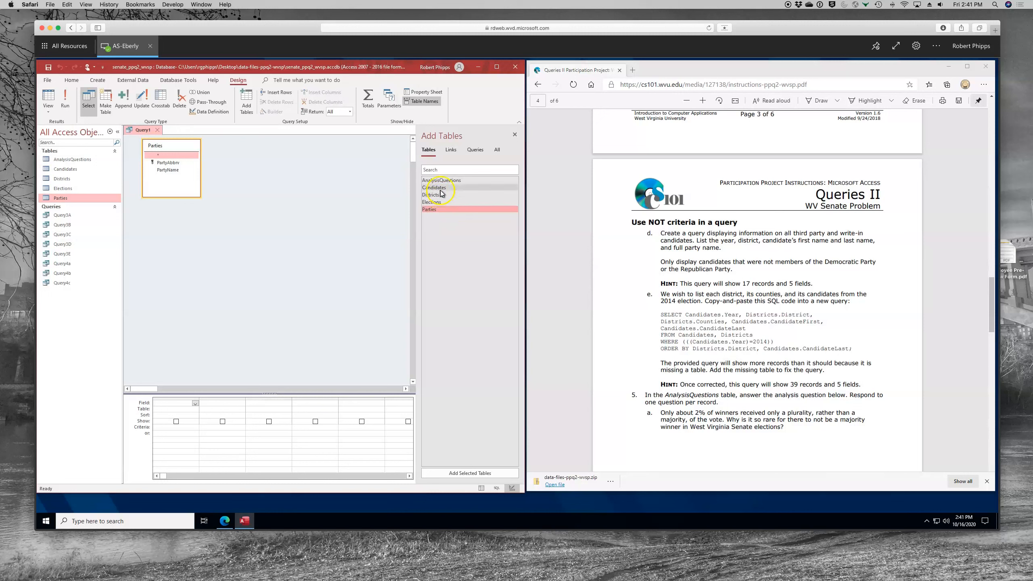
double_click(434, 188)
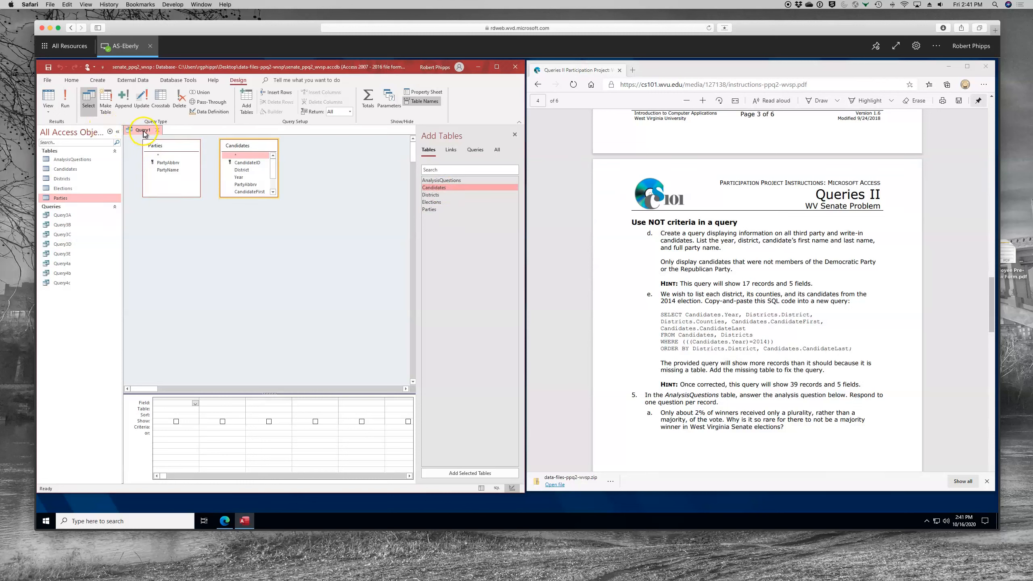
Step: Save the query as Query4d, close it, and reopen it in design
left_click(158, 130)
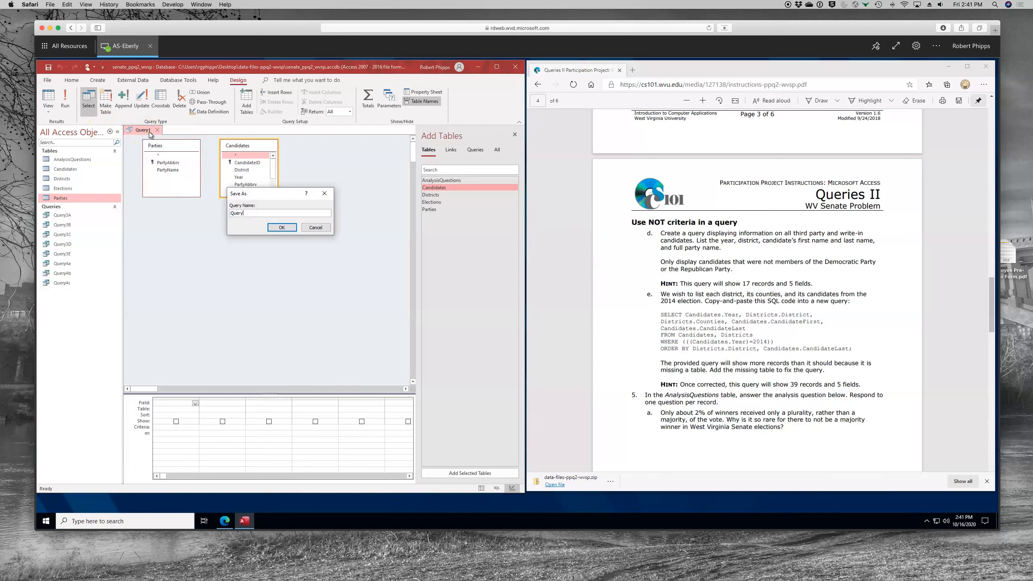
left_click(281, 227)
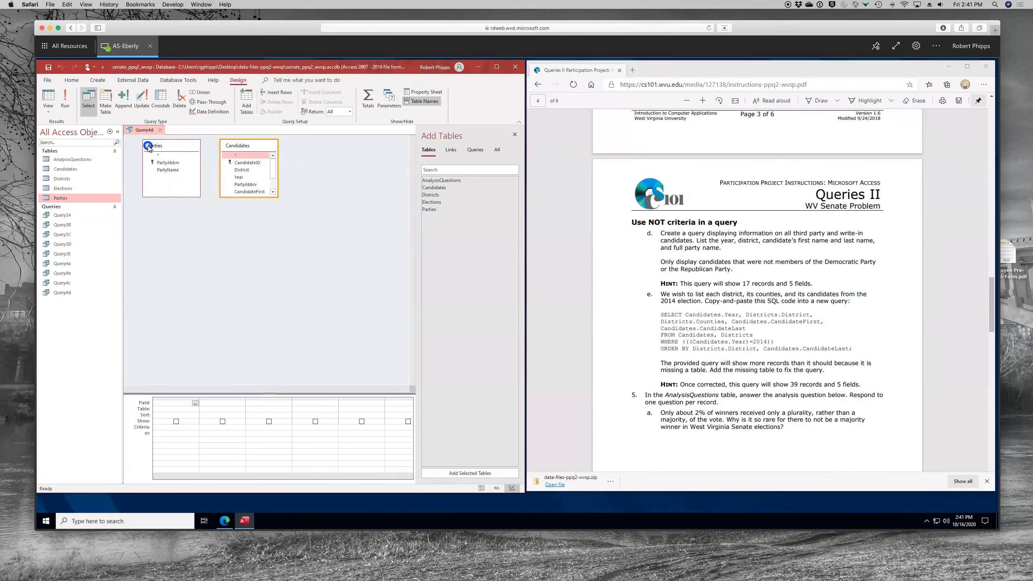
left_click(62, 293)
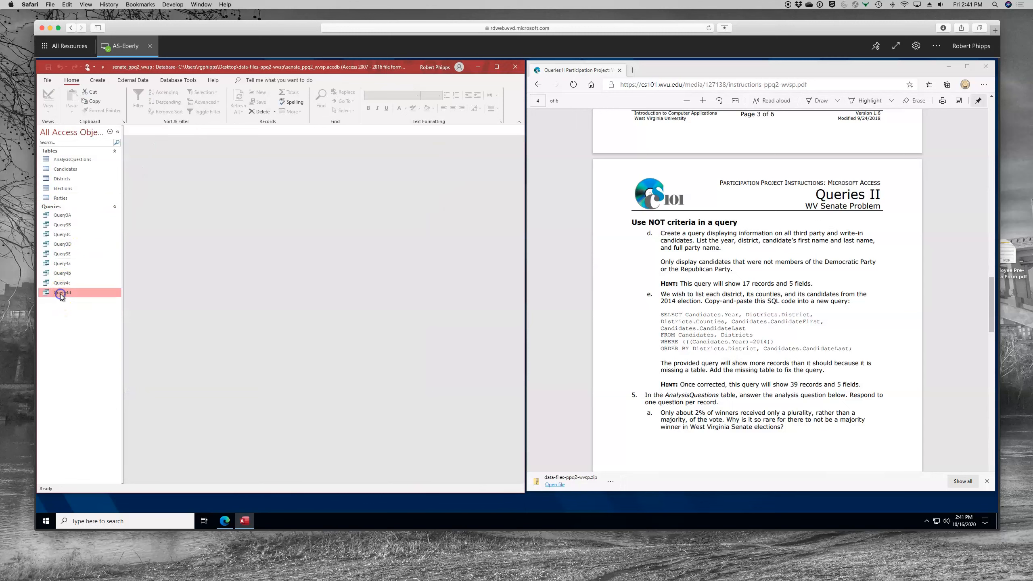
double_click(61, 291)
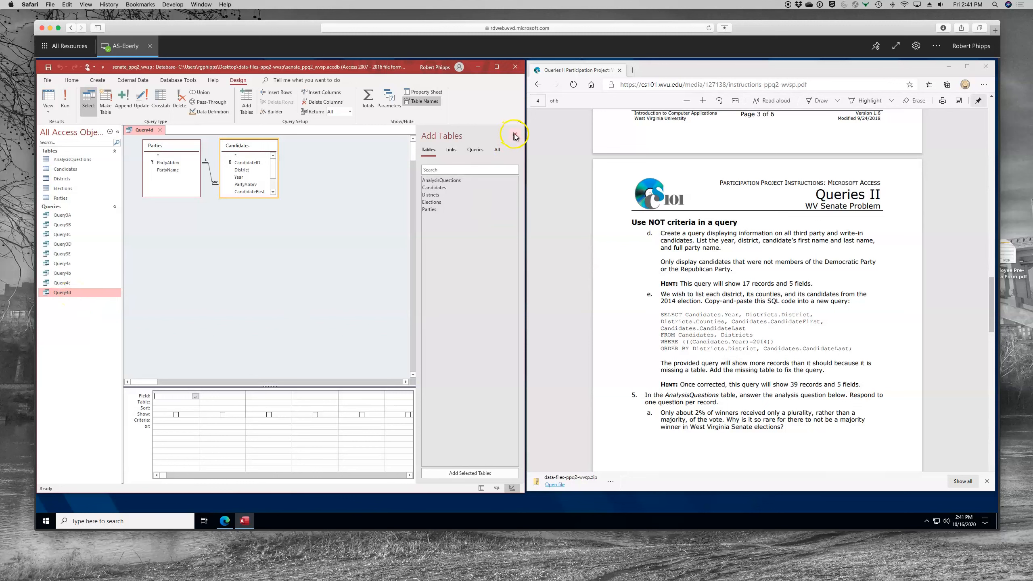
Step: Add Year, District, CandidateFirst, CandidateLast and PartyName to Query4d, test-running it for 250 records
left_click(514, 136)
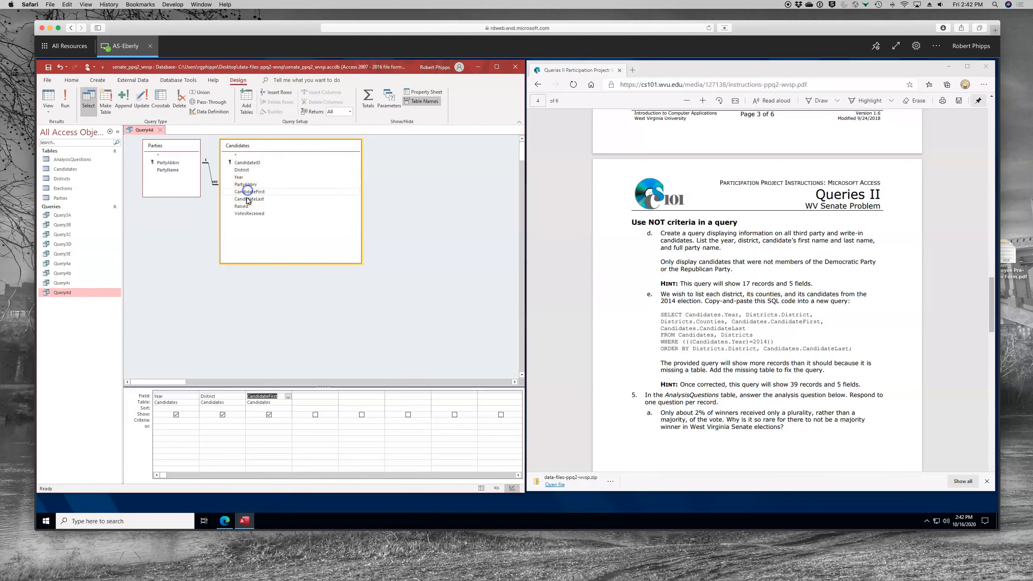
double_click(249, 199)
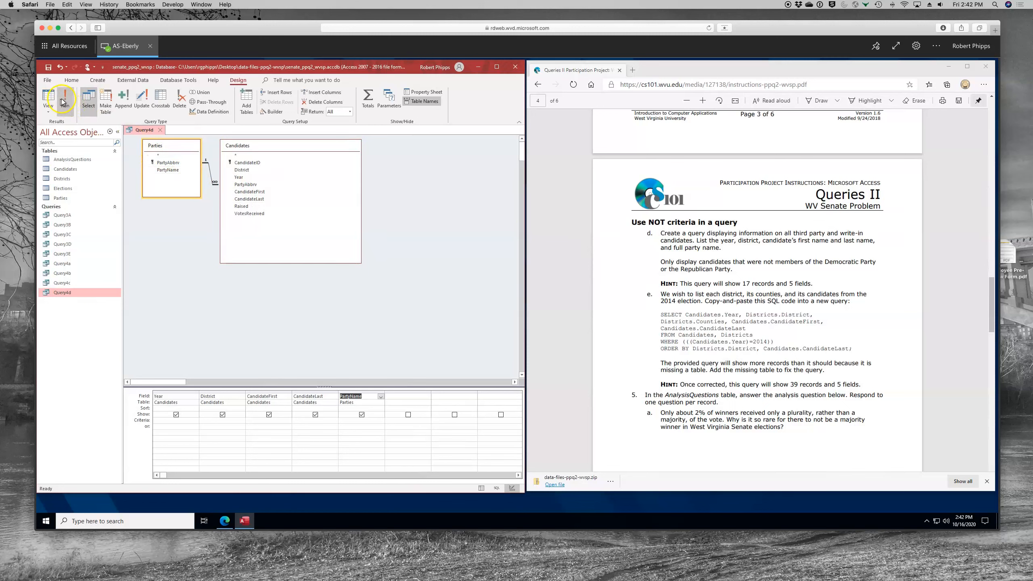
left_click(49, 98)
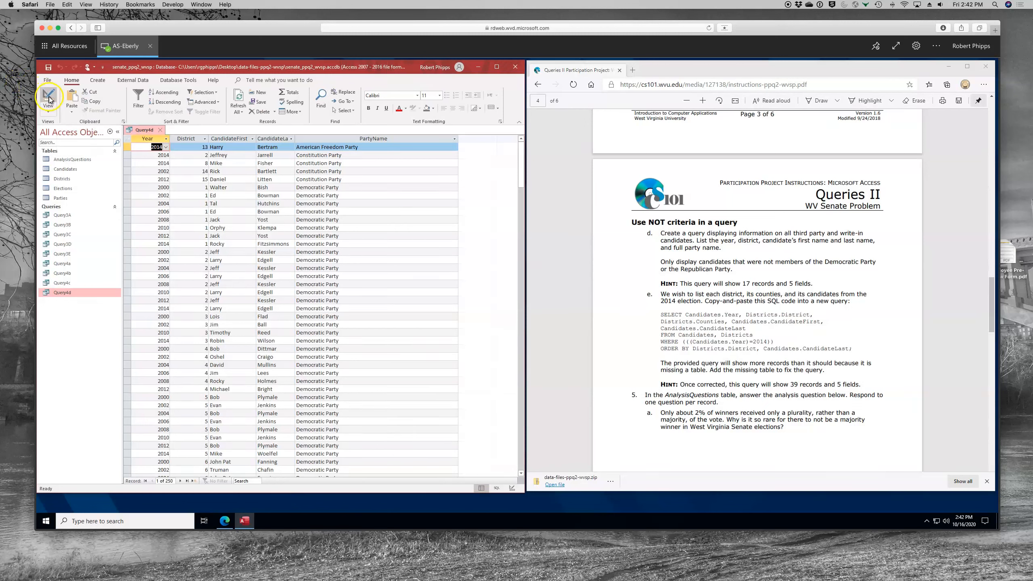
left_click(48, 101)
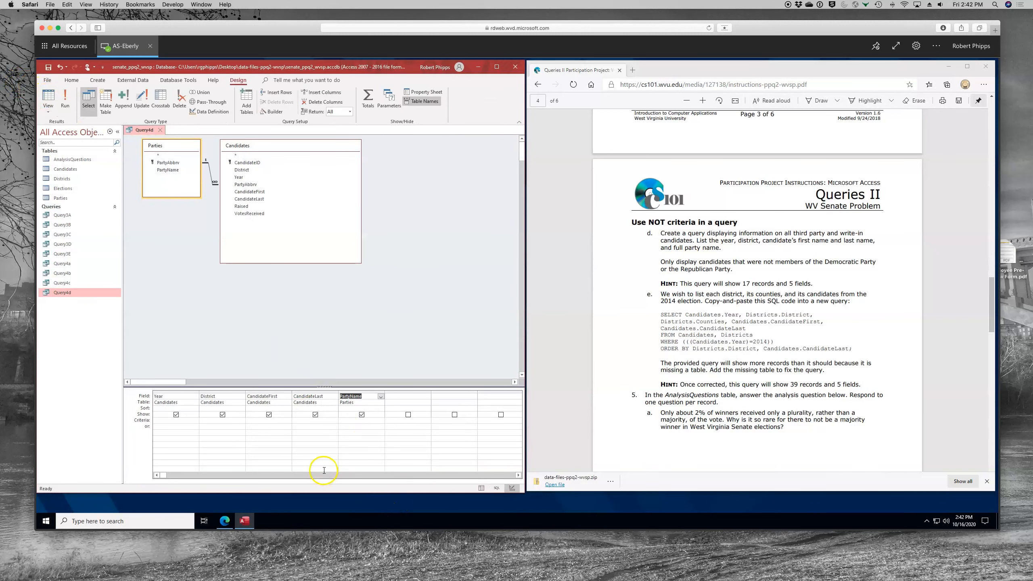
mouse_move(337, 441)
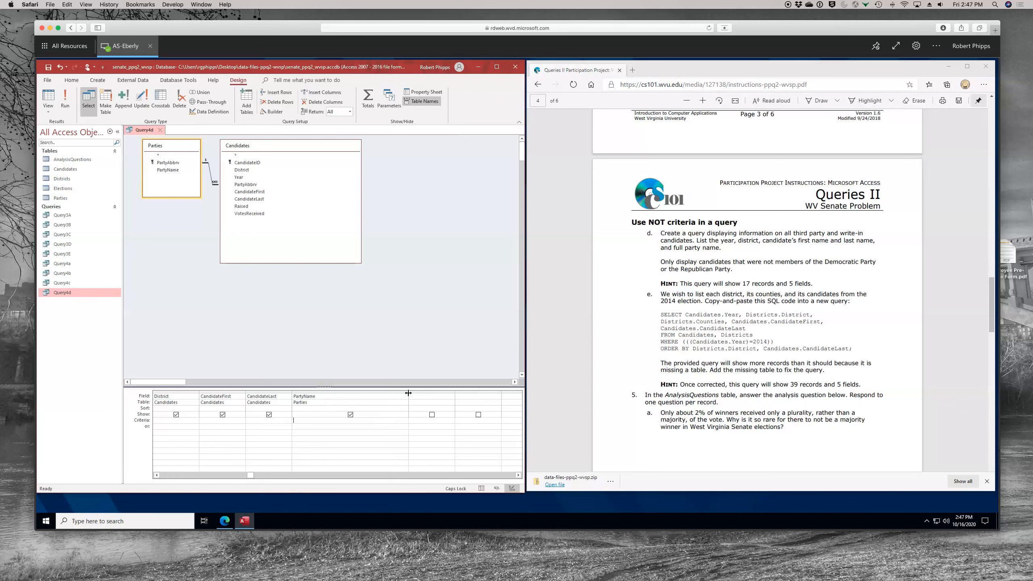
Step: Set PartyName criteria to Not "Democratic Party" And Not "Republican Party" and confirm 17 records
type("Not \"Democratic Party\" And Not \"Republican Party\"")
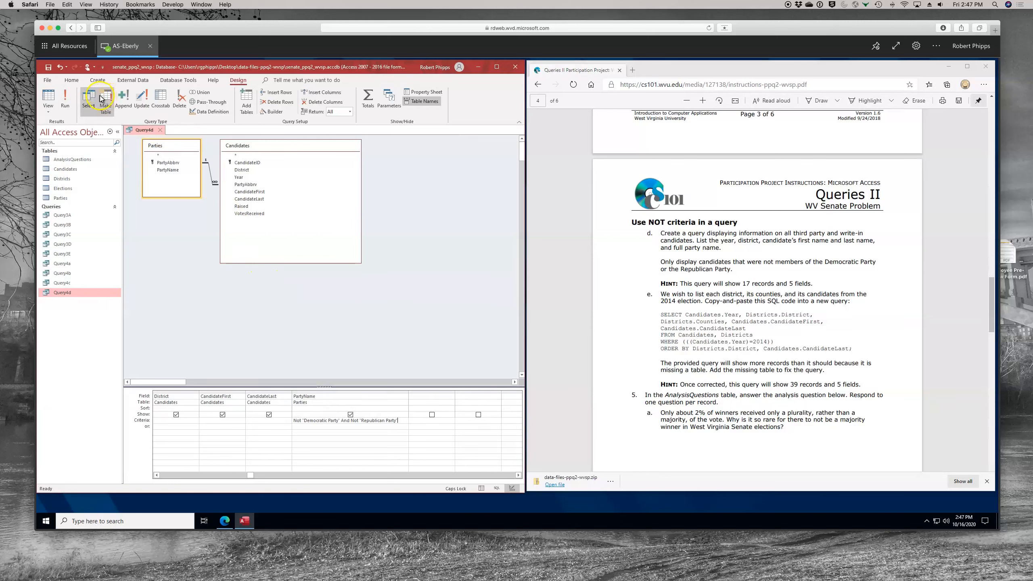
left_click(100, 99)
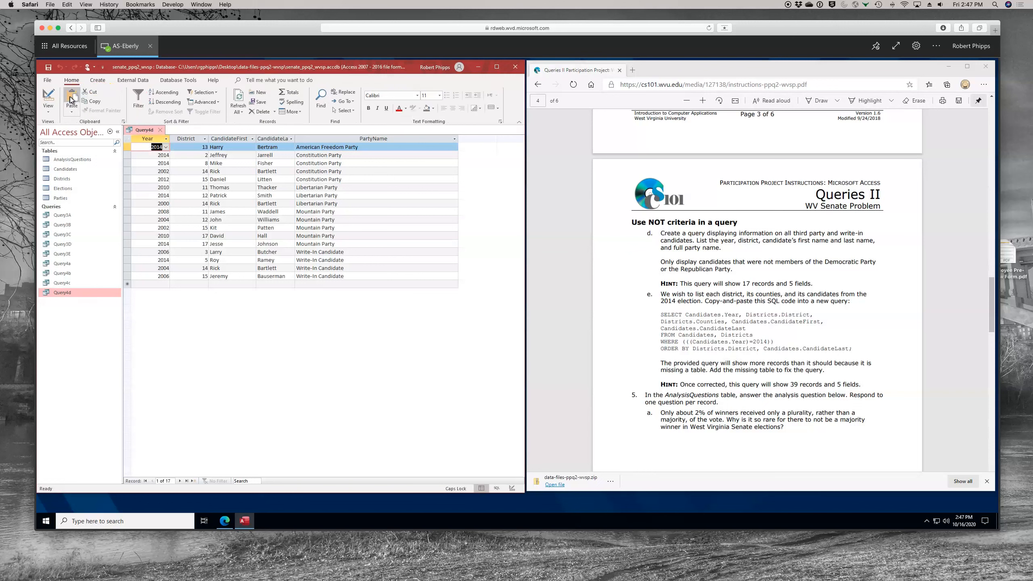
mouse_move(70, 98)
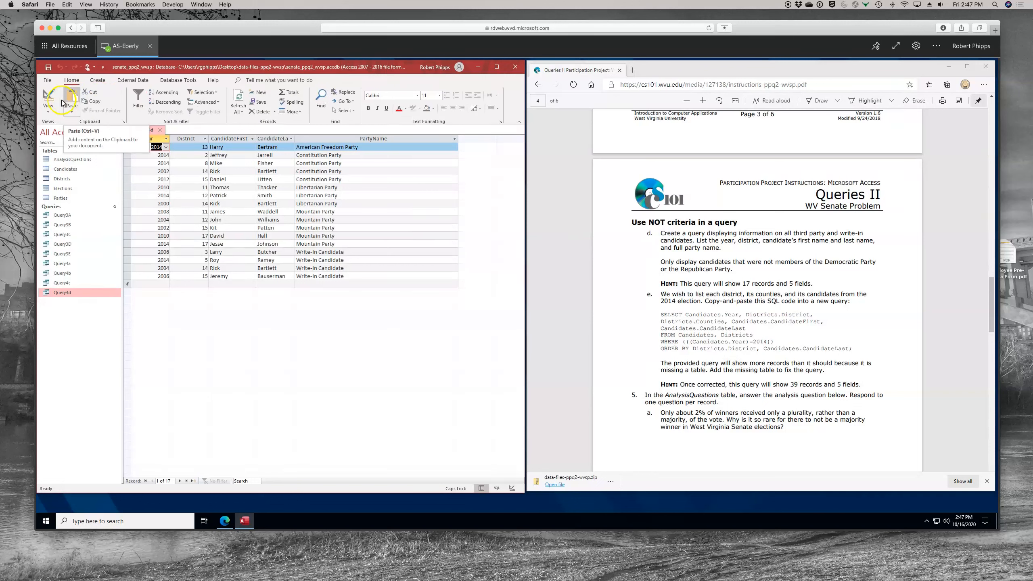
left_click(48, 99)
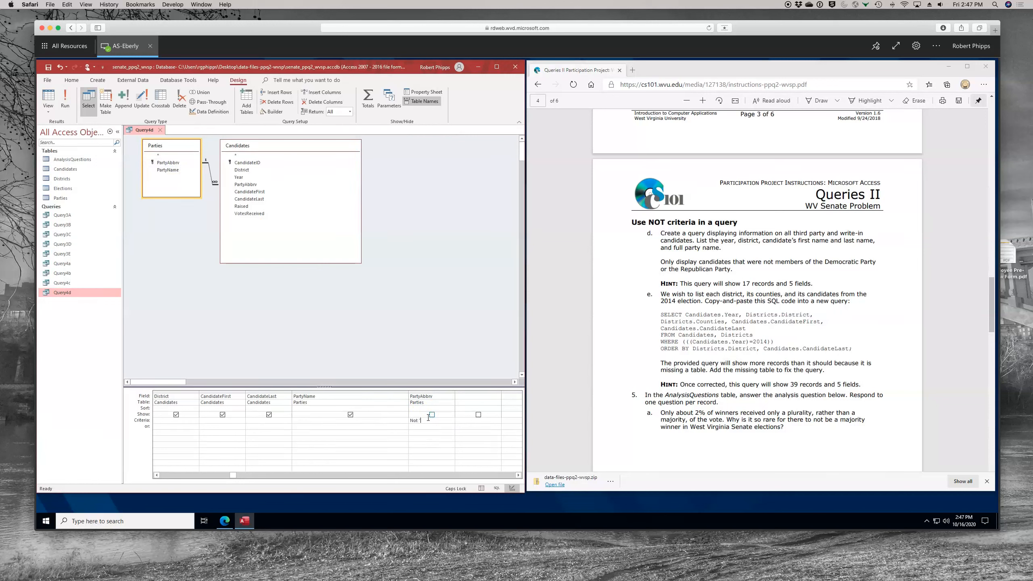
Step: Filter on hidden PartyAbbrv with Not "DEM" And Not "GOP", verify 17 records, and save
type("\"D")
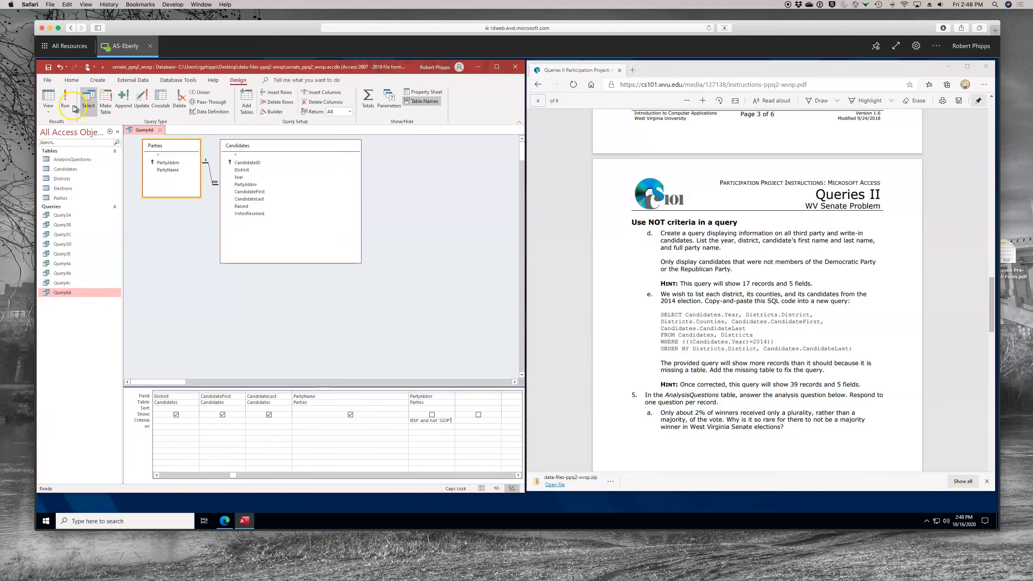
left_click(65, 102)
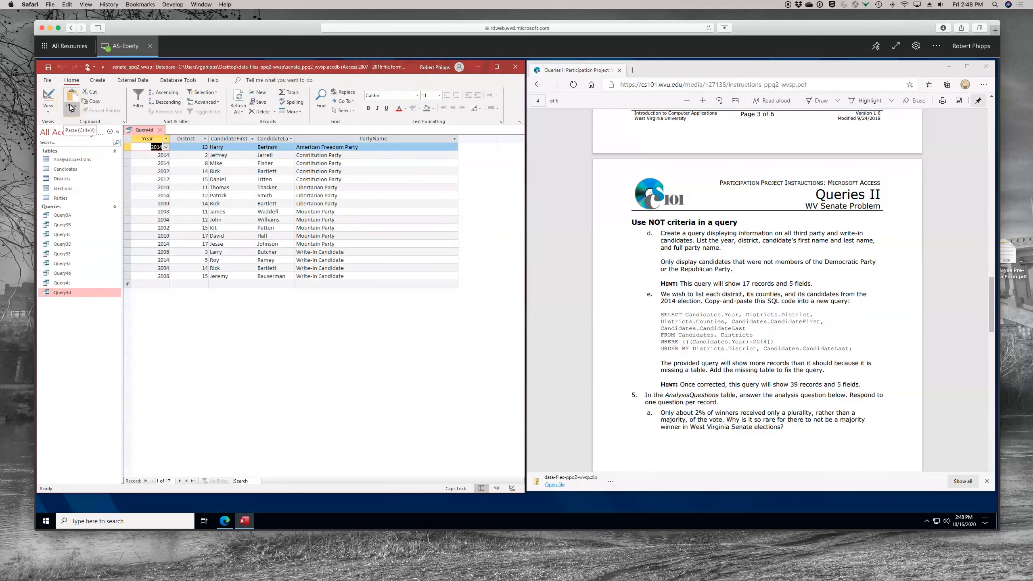
left_click(48, 97)
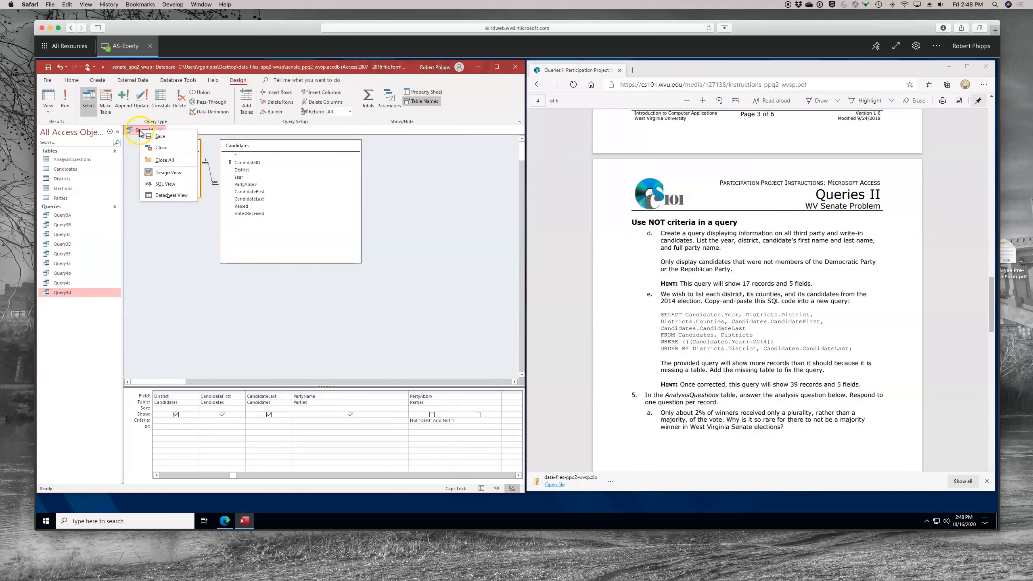
left_click(160, 148)
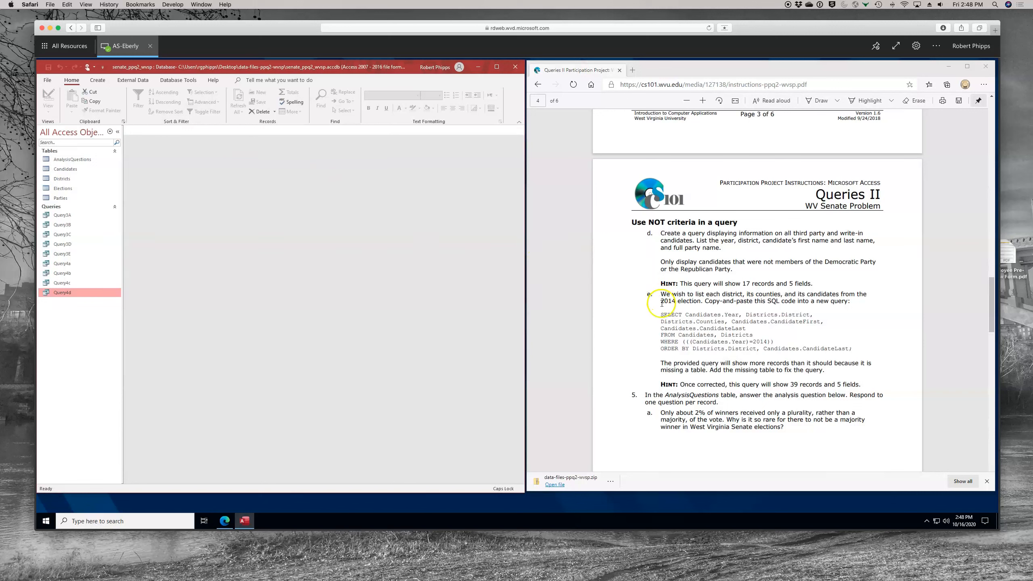
Step: Copy the provided 2014 districts SQL code from the instructions
left_click_drag(661, 314, 730, 336)
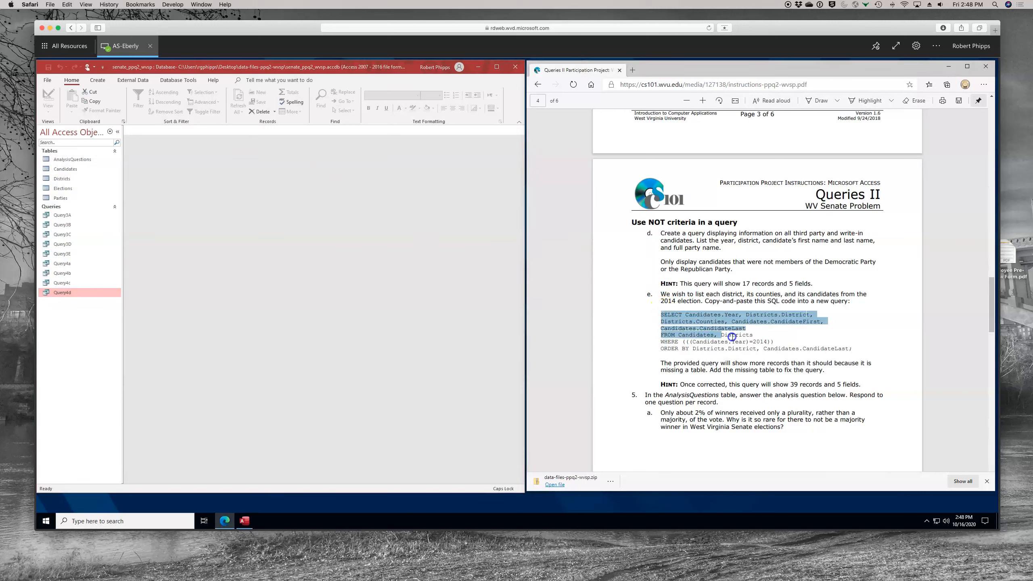
left_click_drag(729, 335, 855, 350)
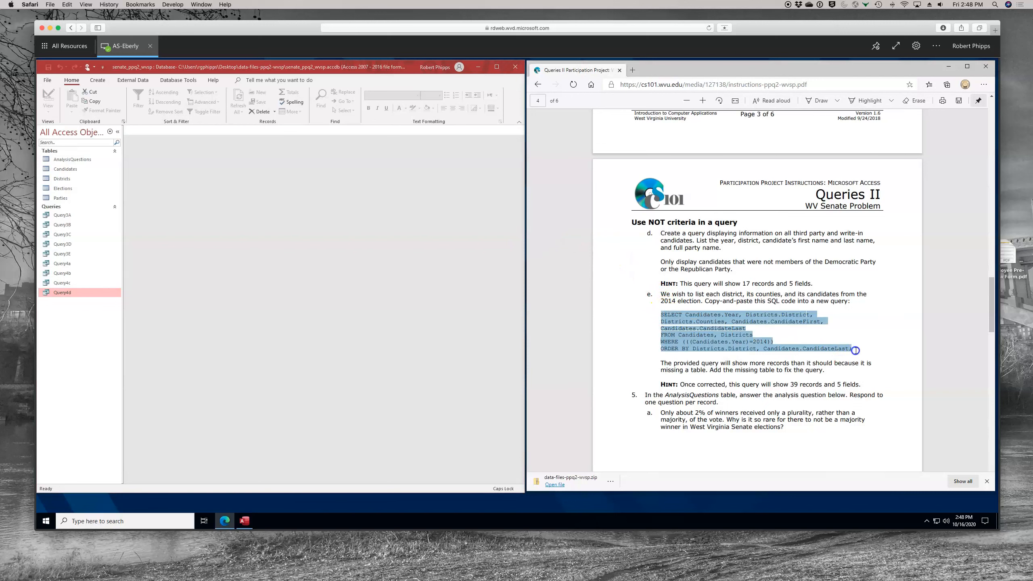
right_click(855, 349)
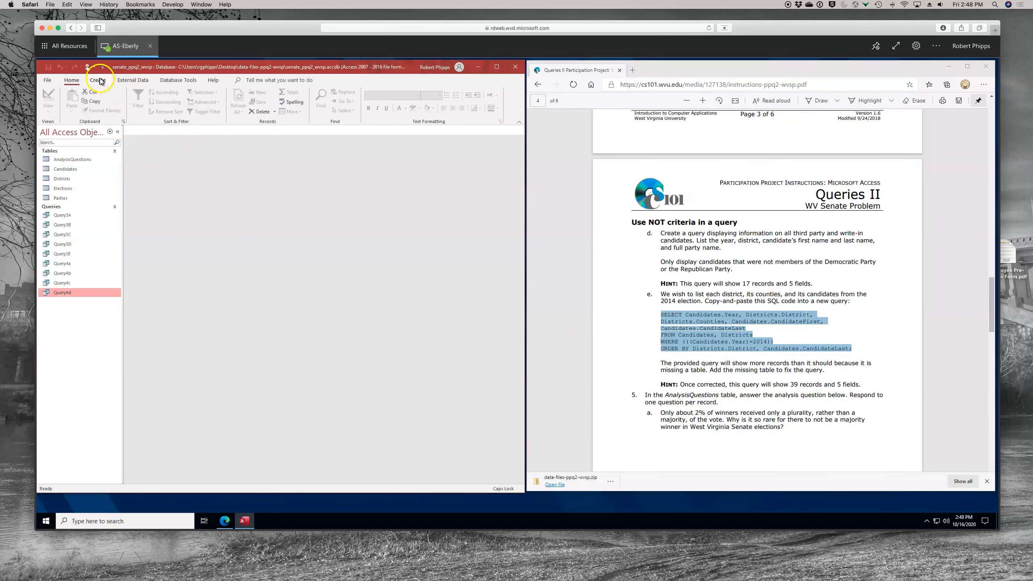
Step: Build a new query from the pasted SQL and run it, returning 1989 records
left_click(97, 80)
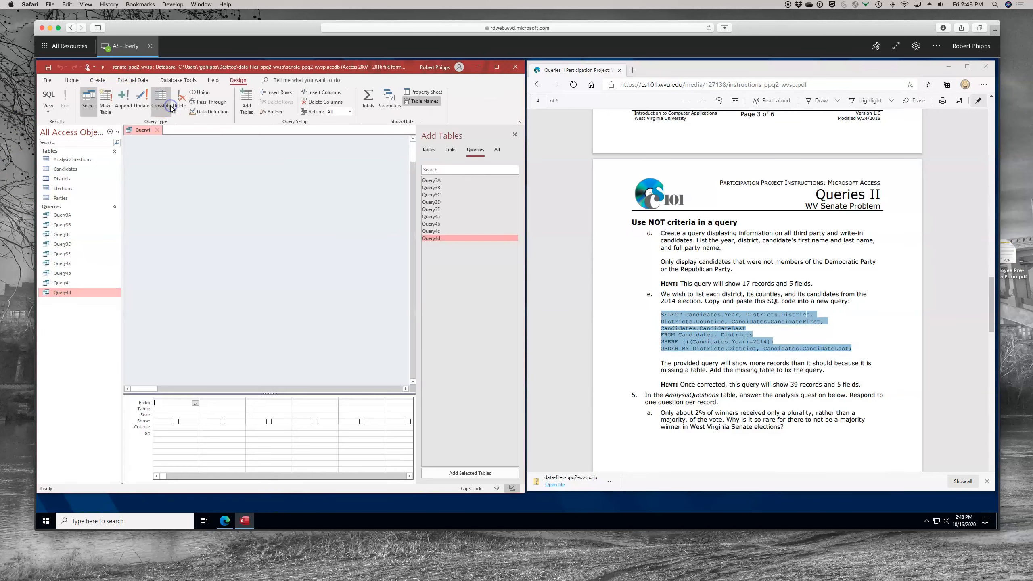
mouse_move(128, 146)
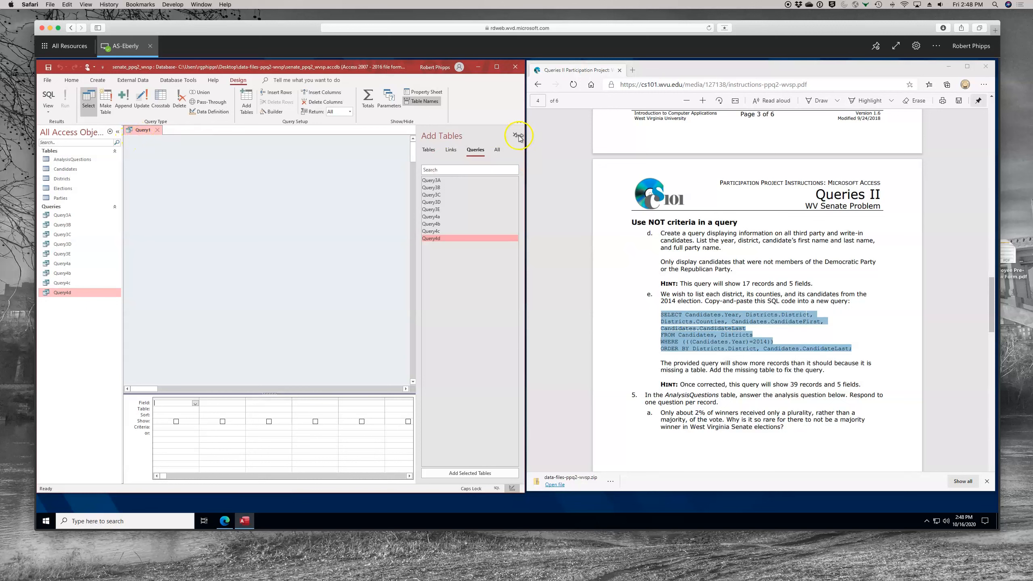
left_click(515, 135)
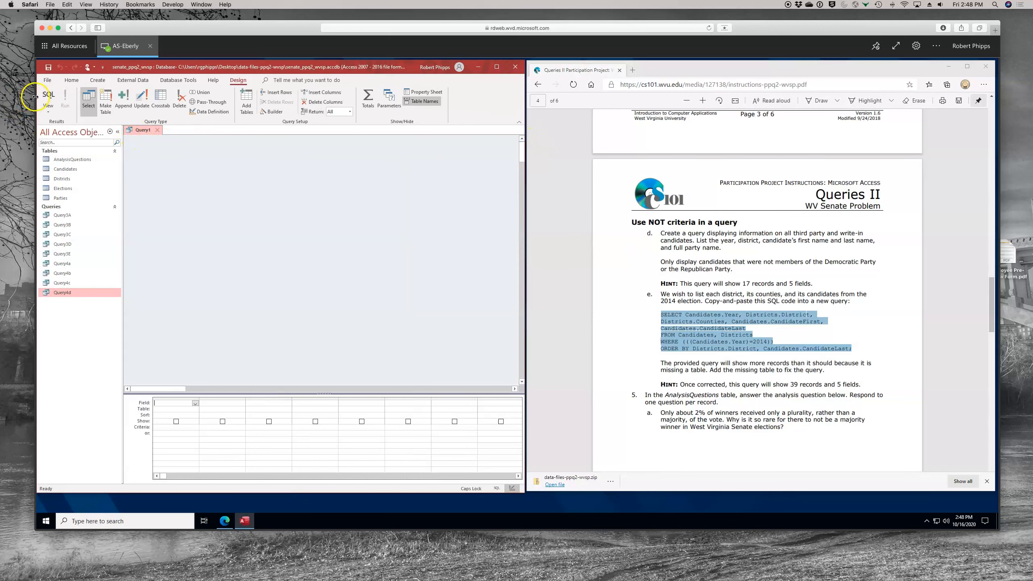
left_click(47, 97)
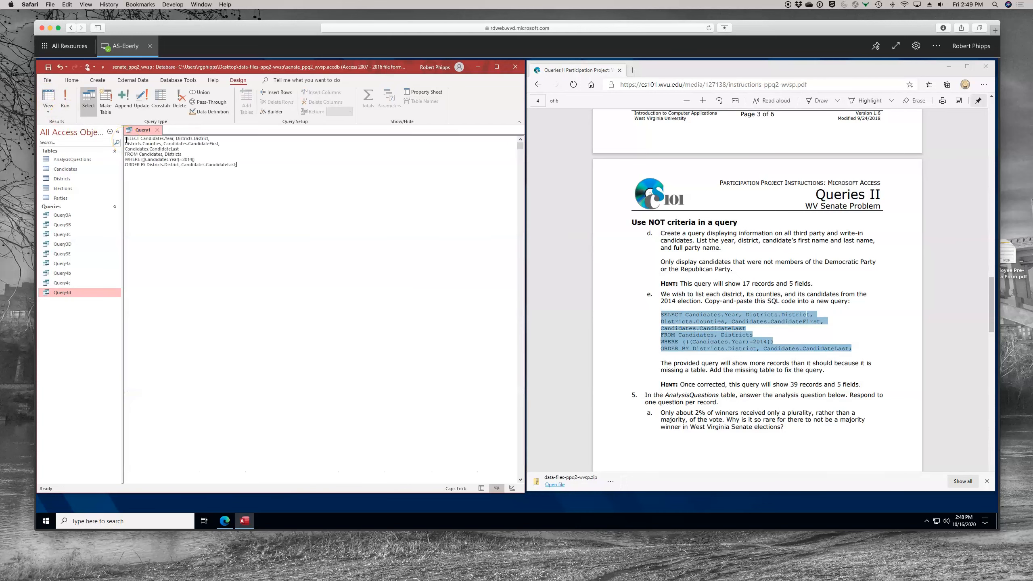
left_click(65, 99)
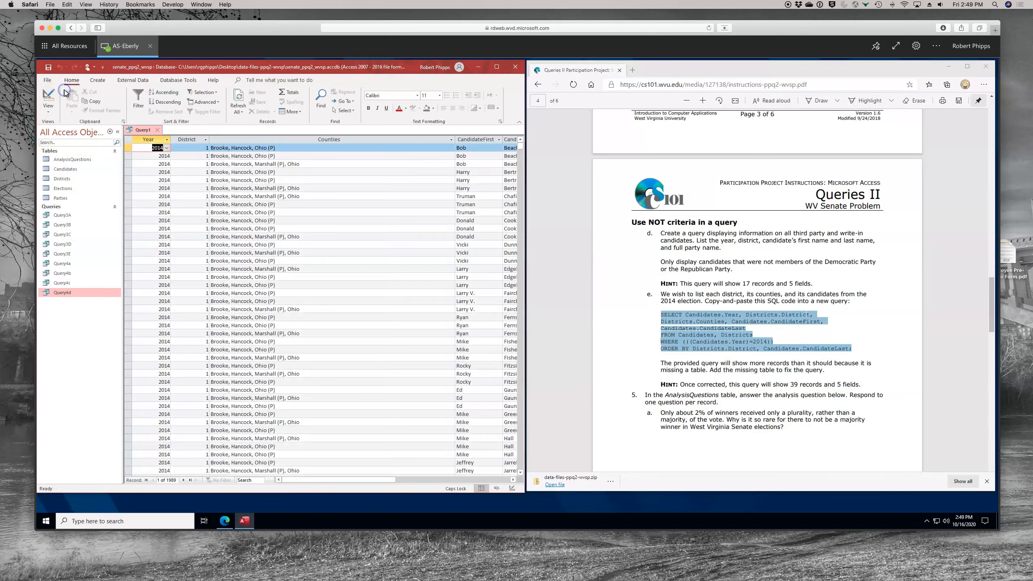
mouse_move(71, 102)
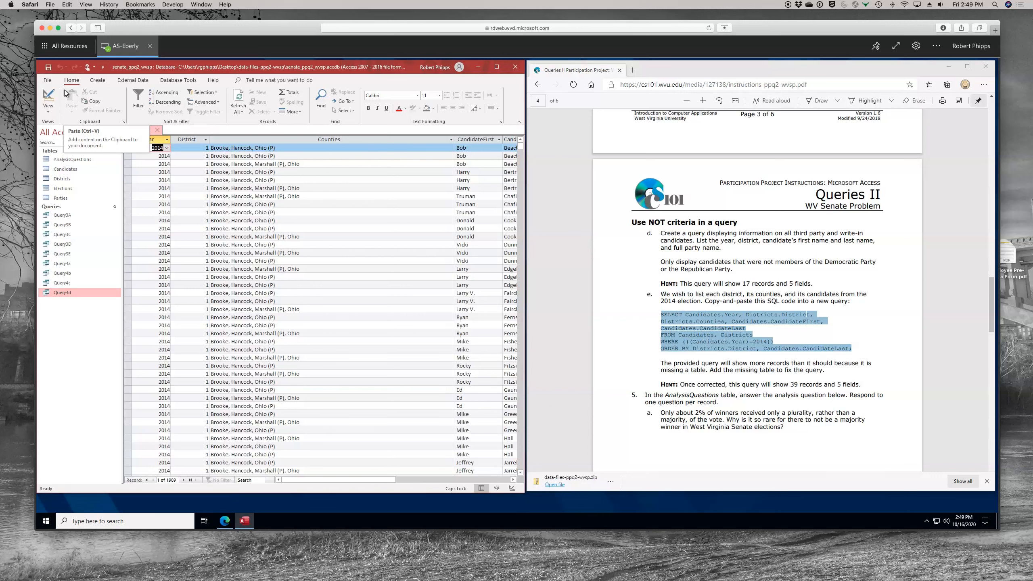
mouse_move(95, 92)
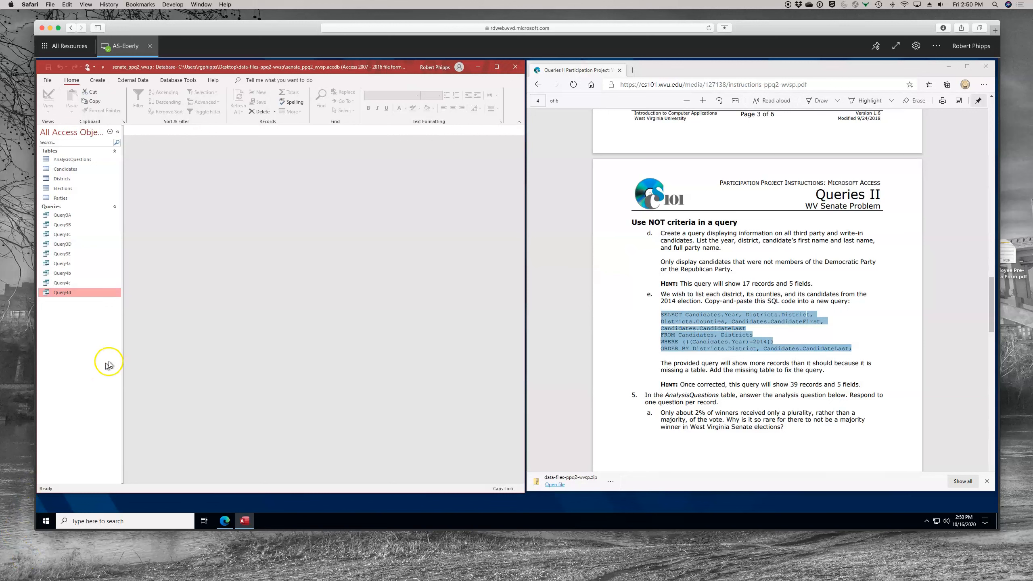
mouse_move(127, 329)
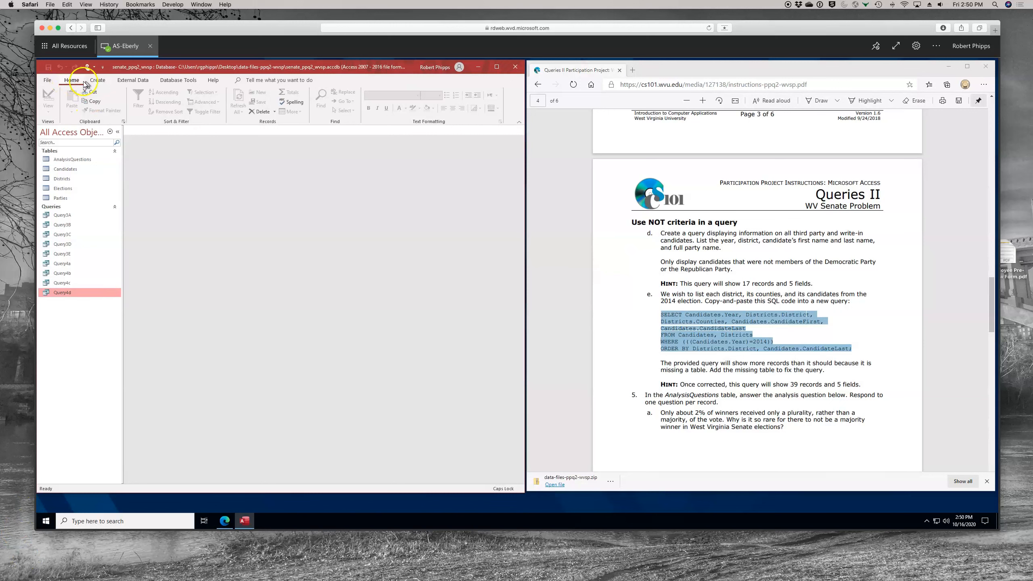
Step: Recreate the 2014 districts query from SQL, run it, and view its Candidates/Districts design
left_click(97, 80)
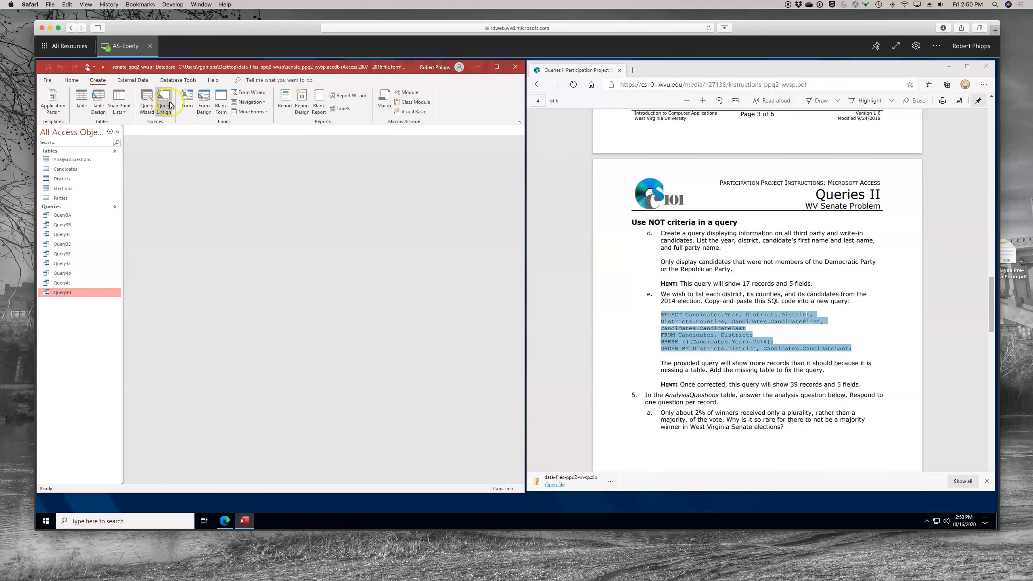
left_click(164, 102)
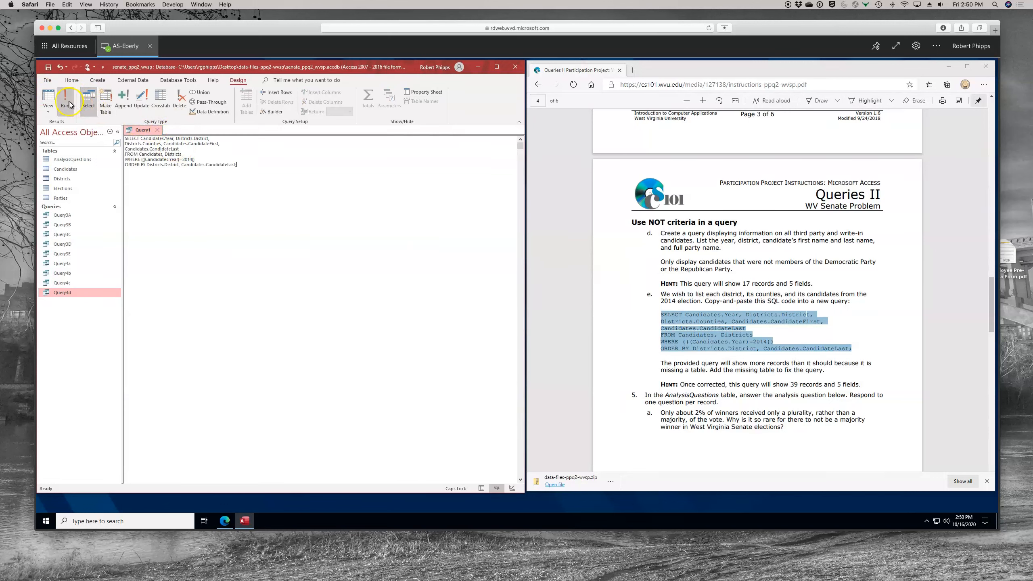
left_click(65, 98)
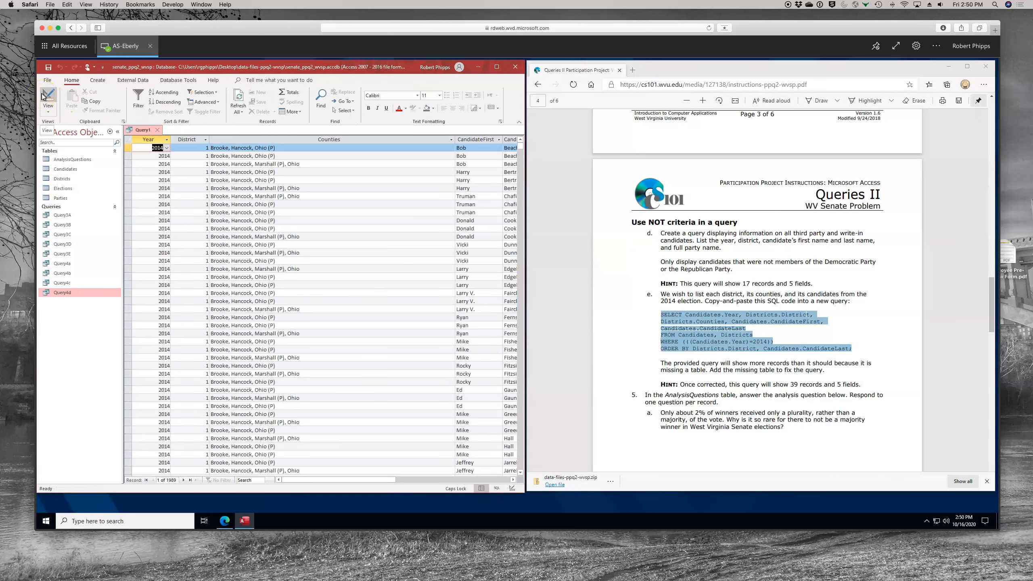
left_click(48, 96)
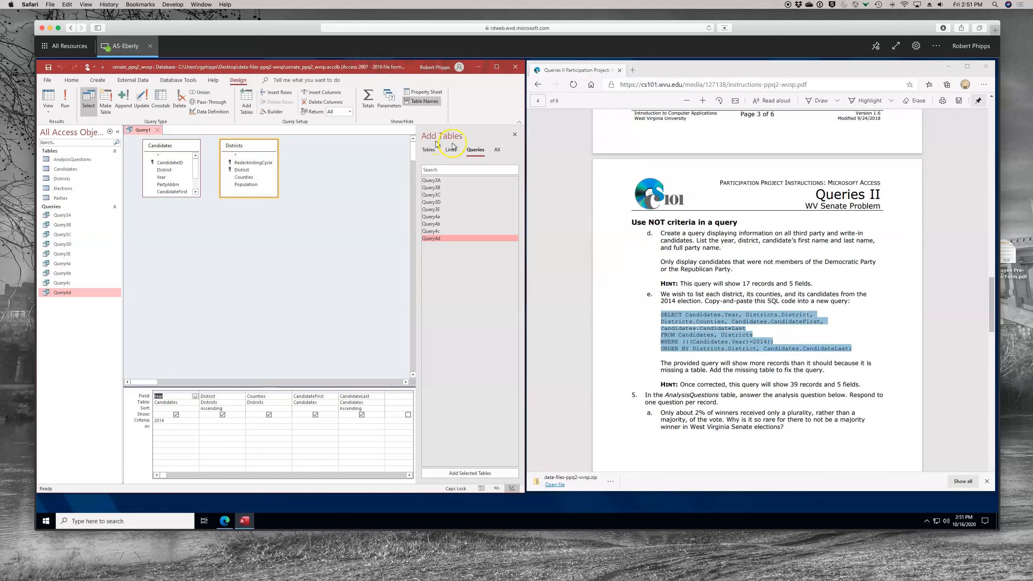
Step: Add the Elections table, save the query as Query4e, and close it
left_click(428, 149)
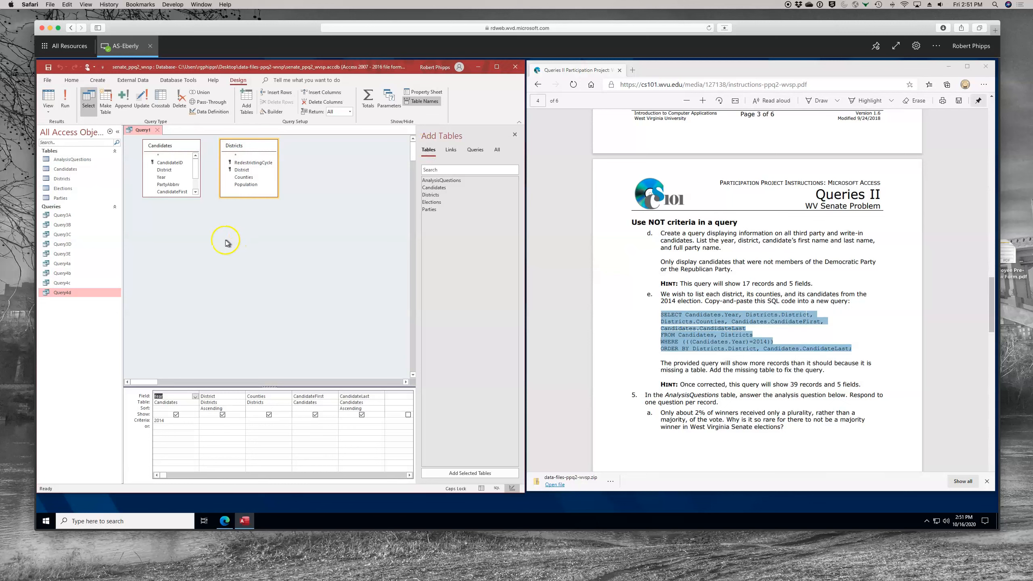
mouse_move(180, 196)
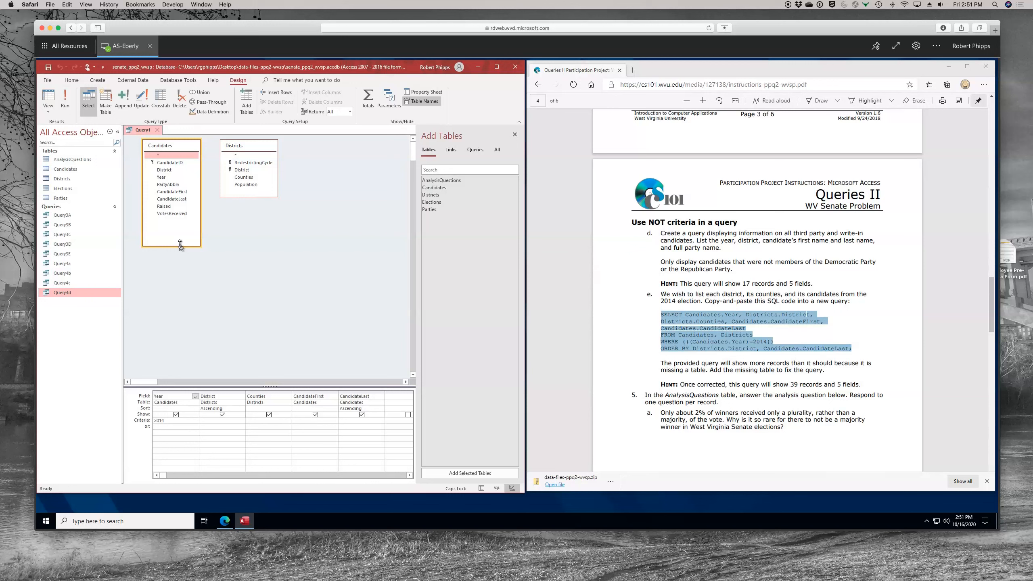
mouse_move(397, 181)
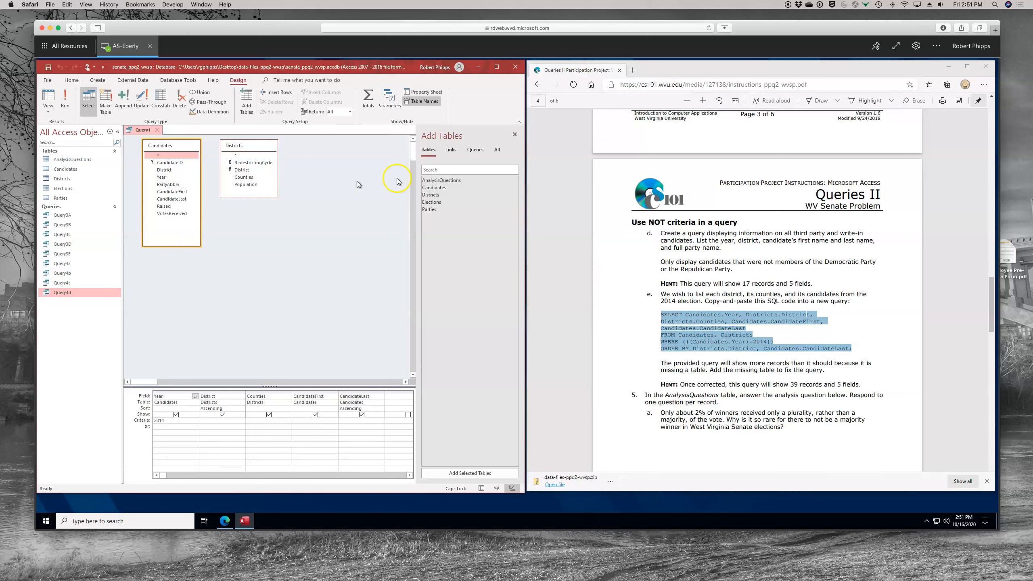
left_click(432, 202)
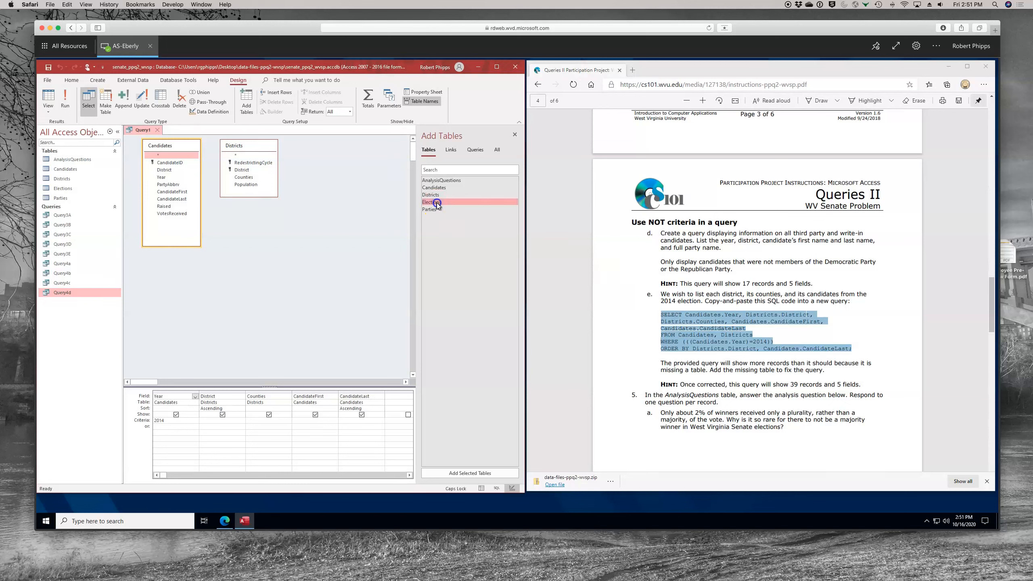
double_click(432, 201)
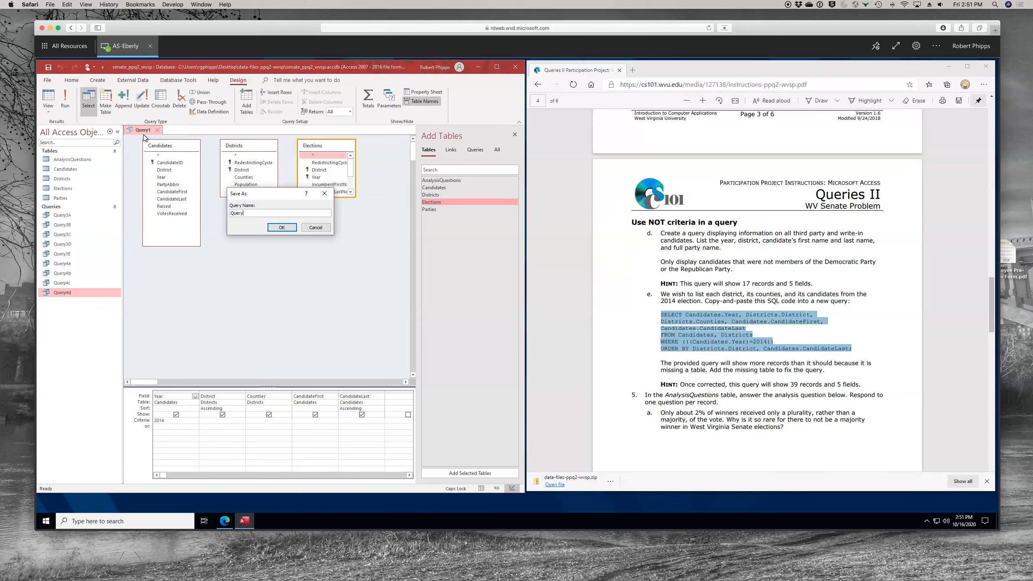
left_click(281, 227)
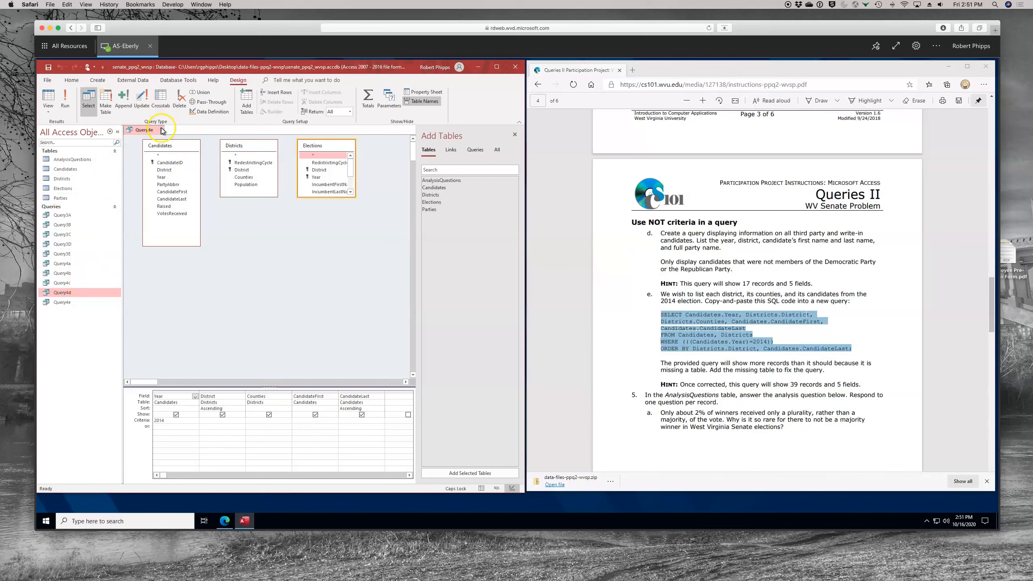
left_click(79, 302)
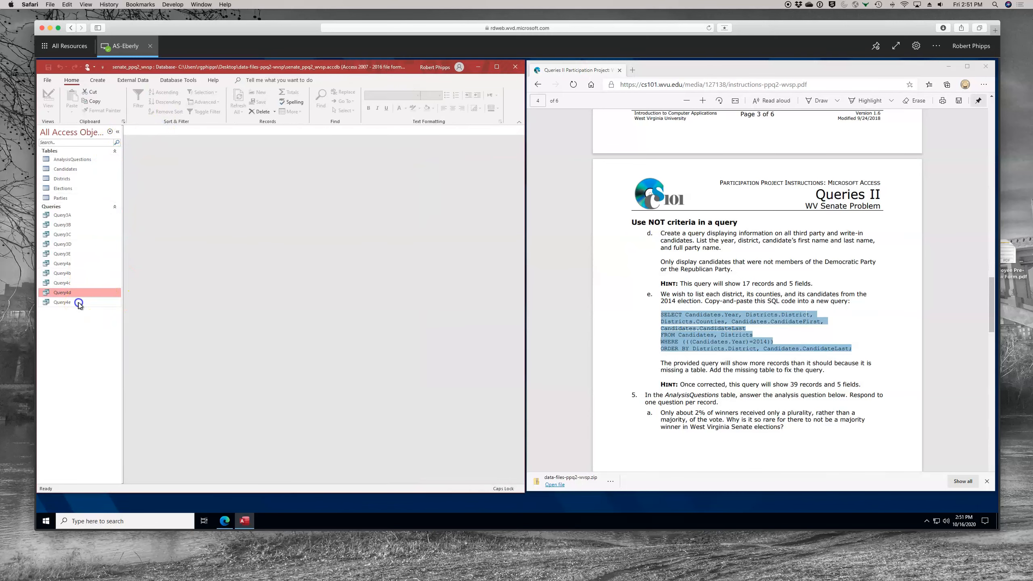
Step: Reopen Query4e, run it to get 39 records, and begin closing it
double_click(62, 302)
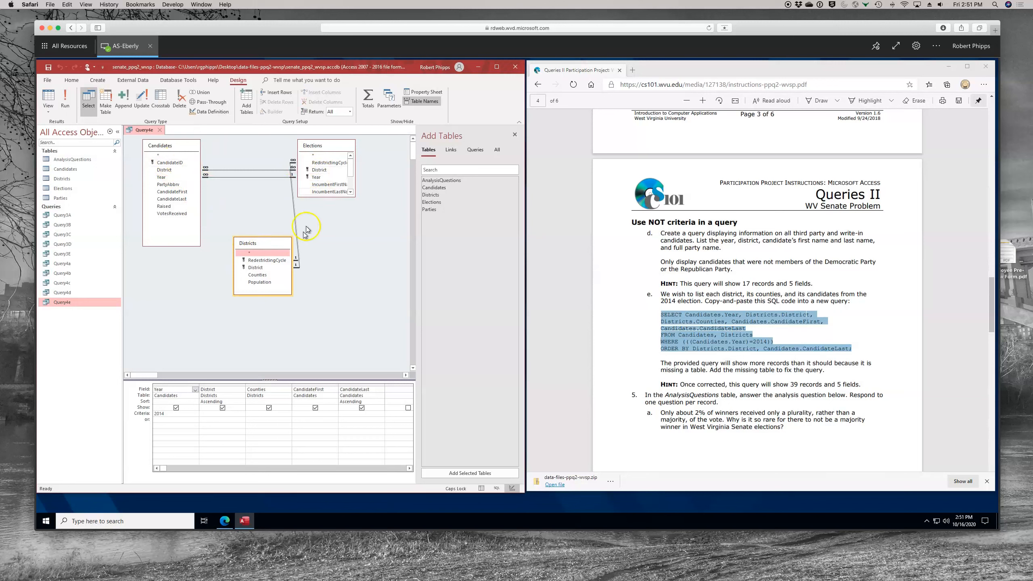
mouse_move(323, 213)
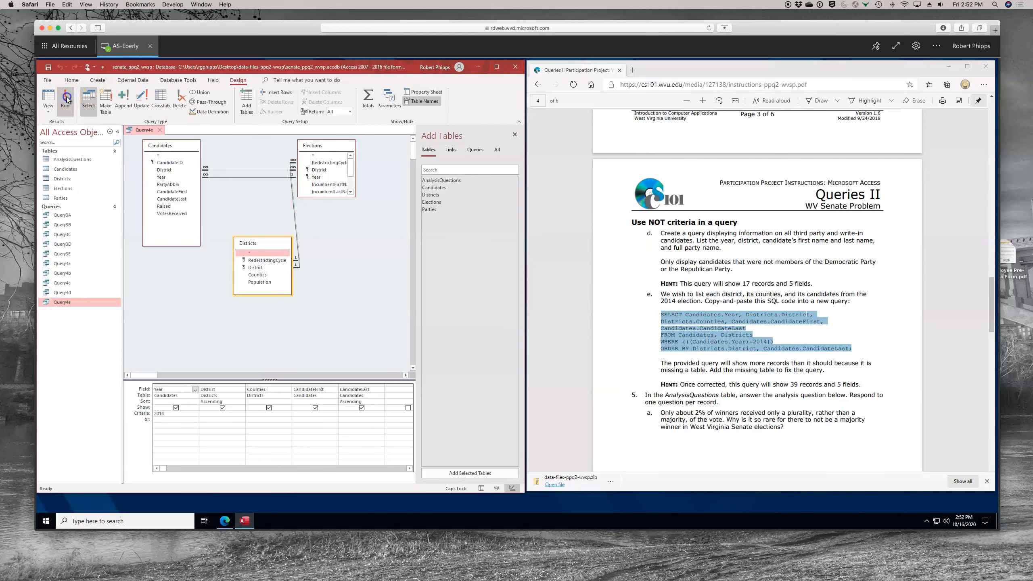
left_click(65, 99)
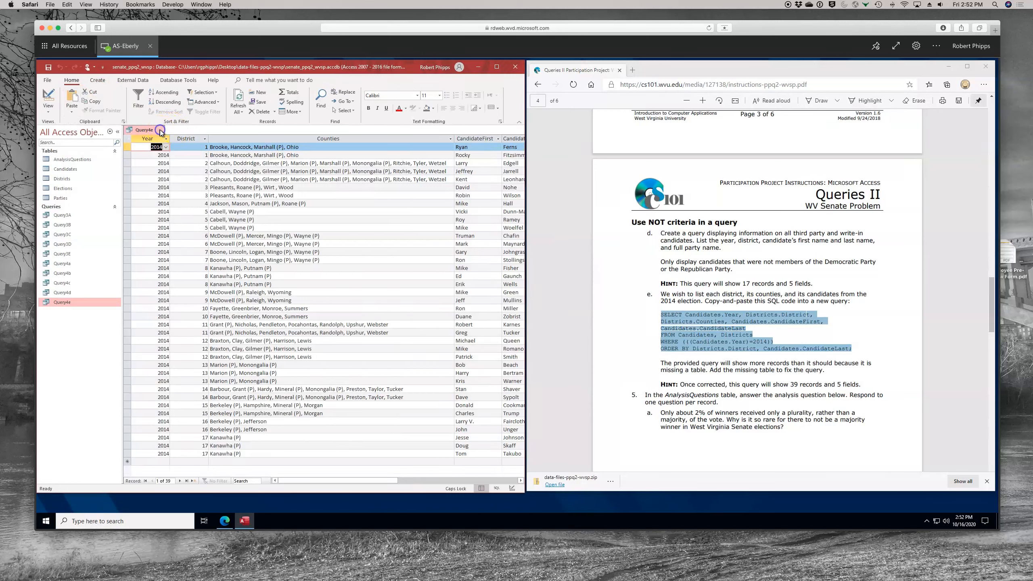
left_click(159, 130)
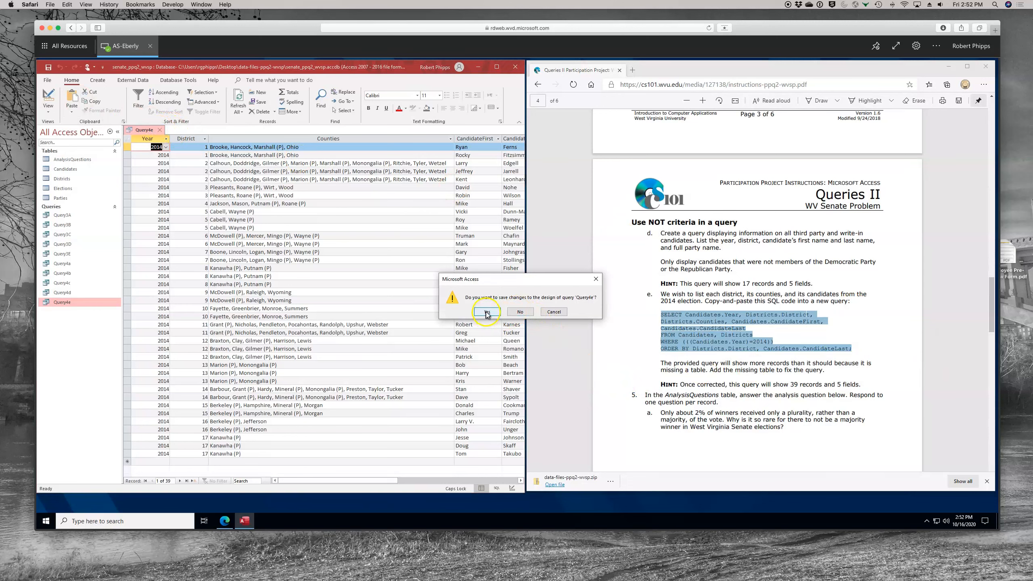
Step: Save Query4e's design changes and shut down Microsoft Access
left_click(487, 311)
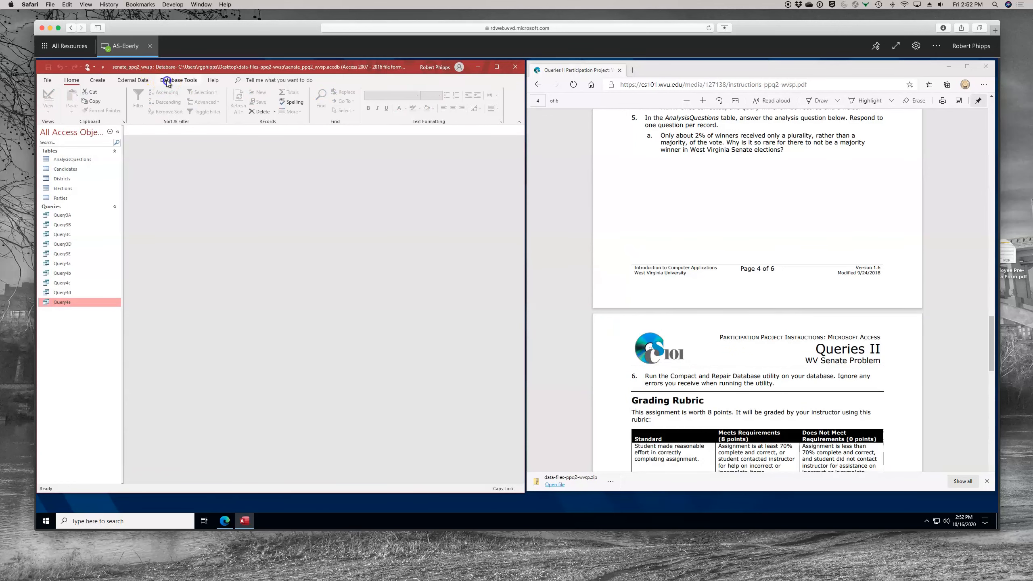
left_click(178, 80)
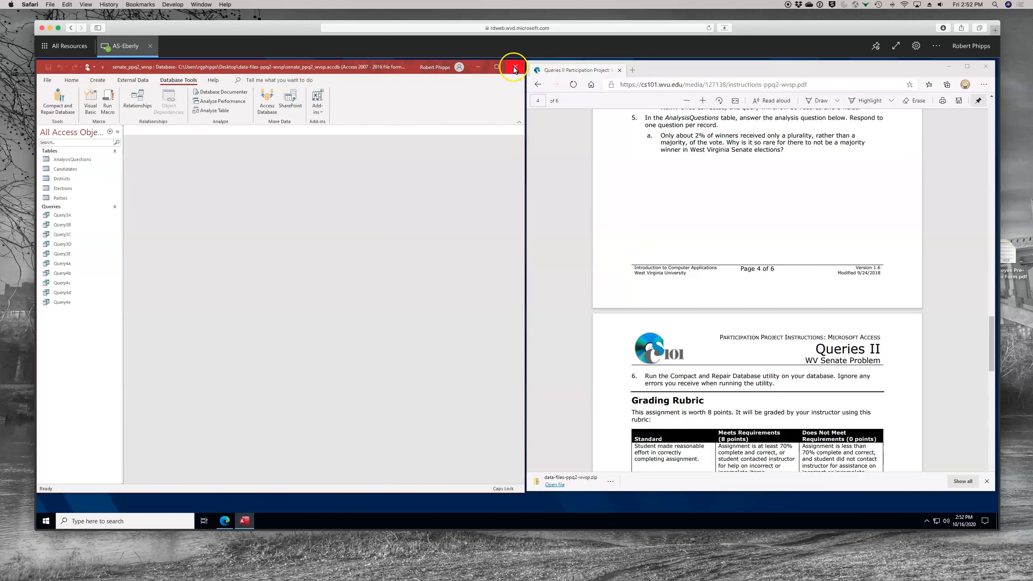
left_click(513, 68)
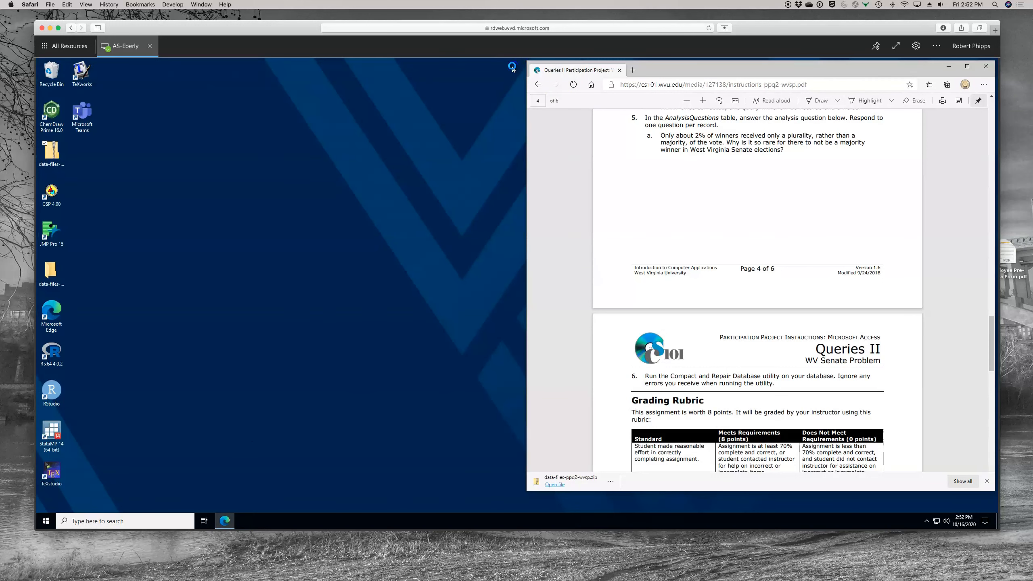